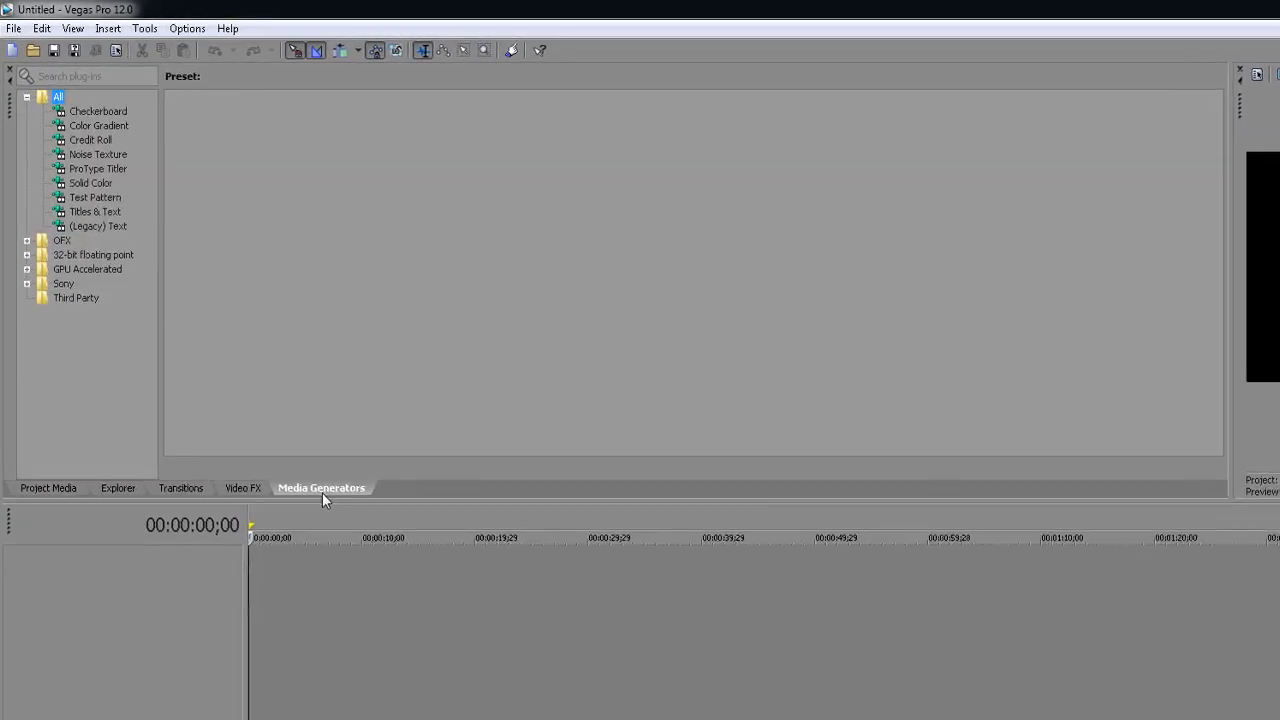
# Browse the All generators (Checkerboard, Test Pattern, Titles & Text) and show the Legacy Text presets
pyautogui.click(27, 96)
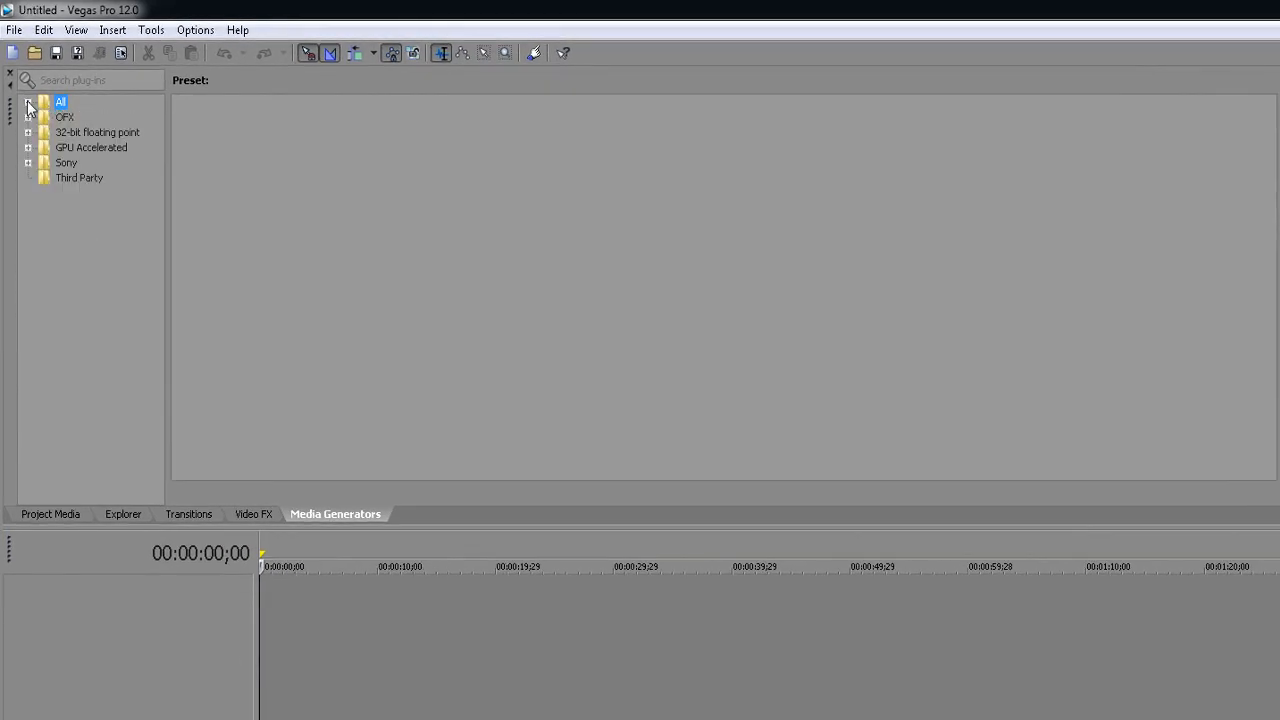
pyautogui.click(29, 102)
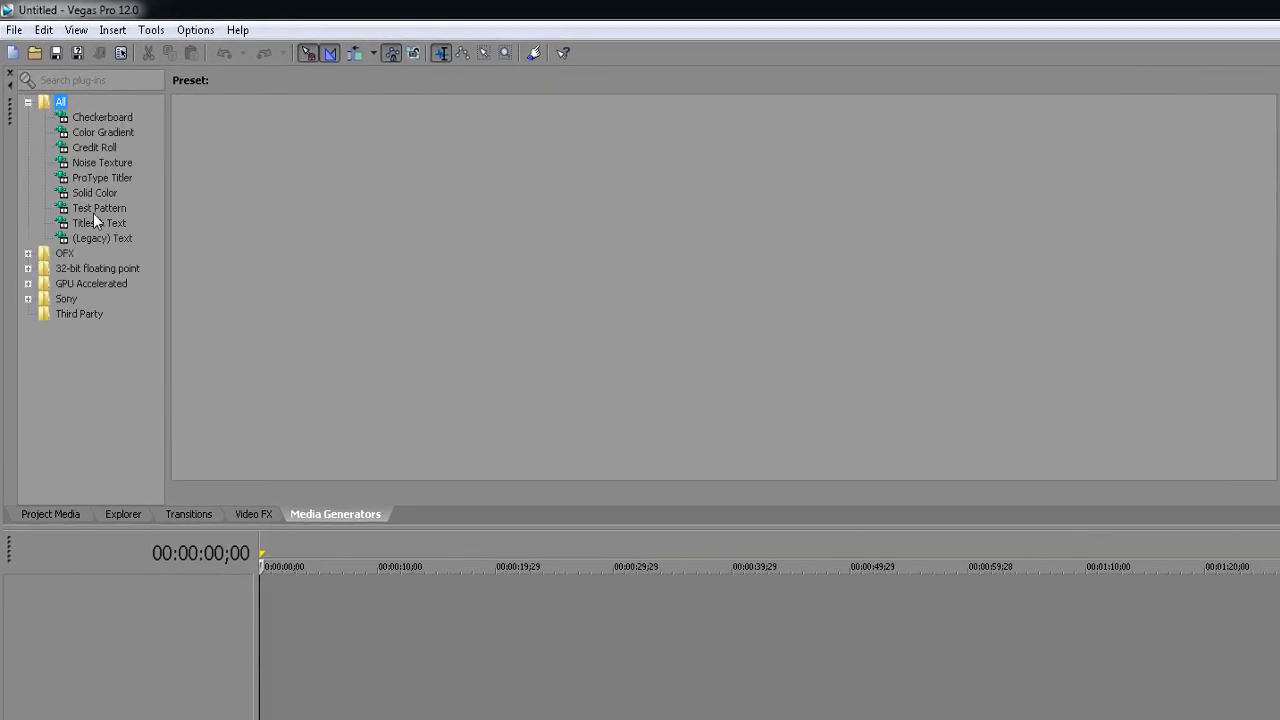
pyautogui.click(102, 117)
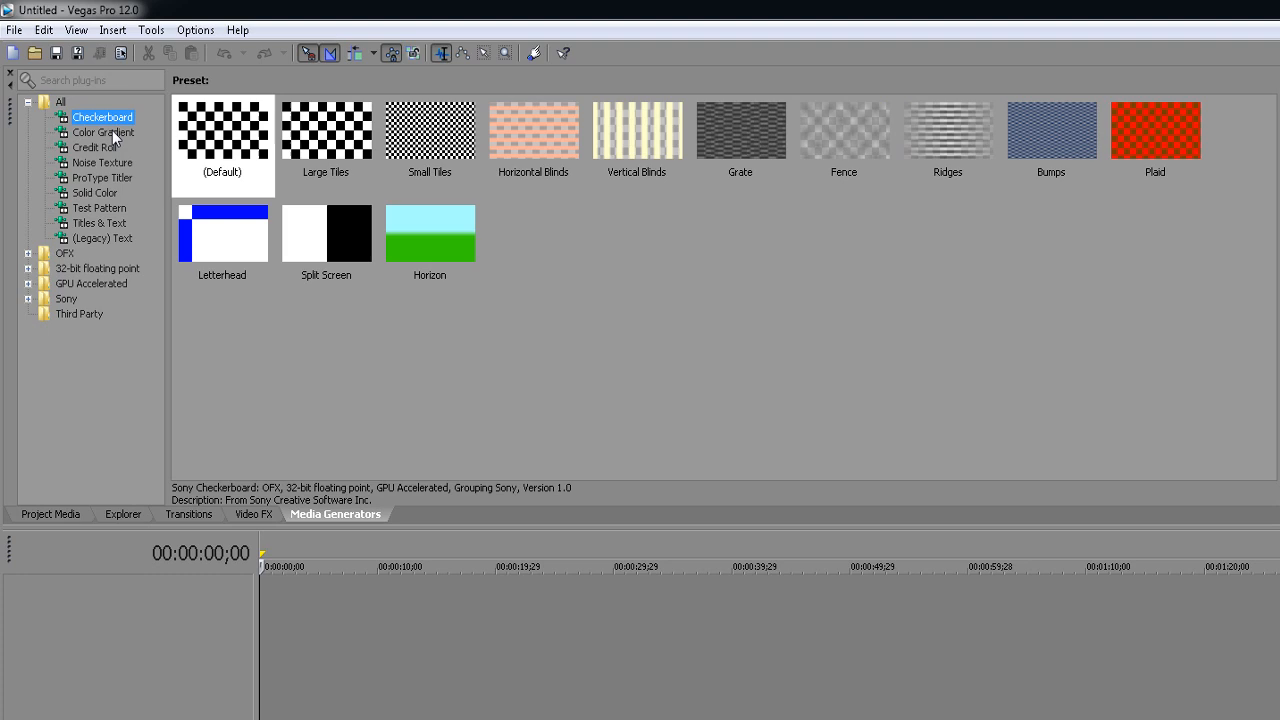
pyautogui.click(99, 208)
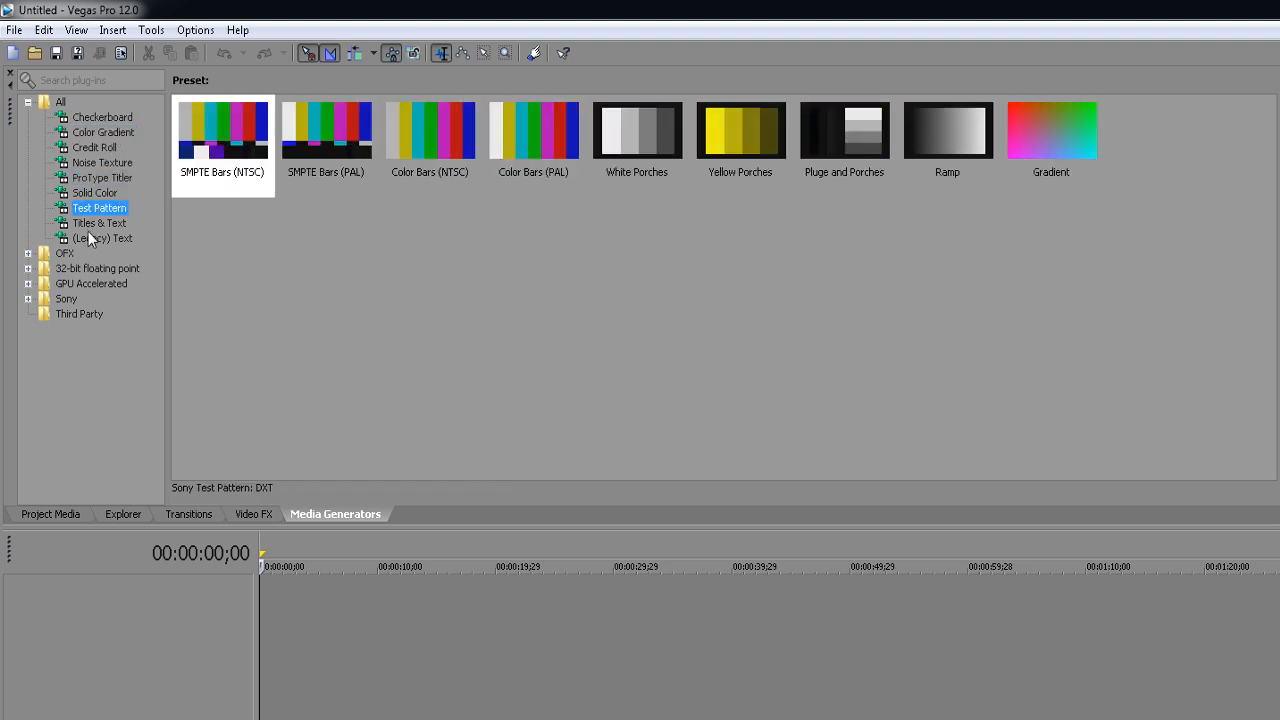
pyautogui.click(99, 222)
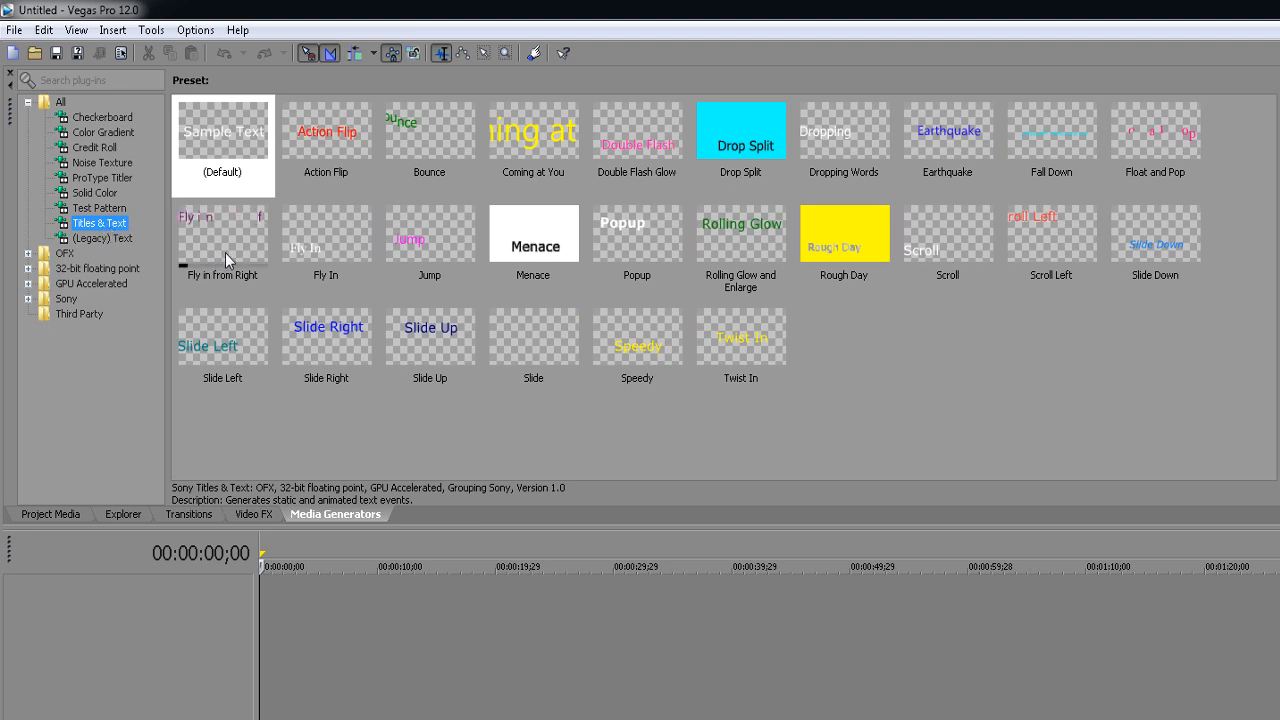
pyautogui.moveTo(465, 288)
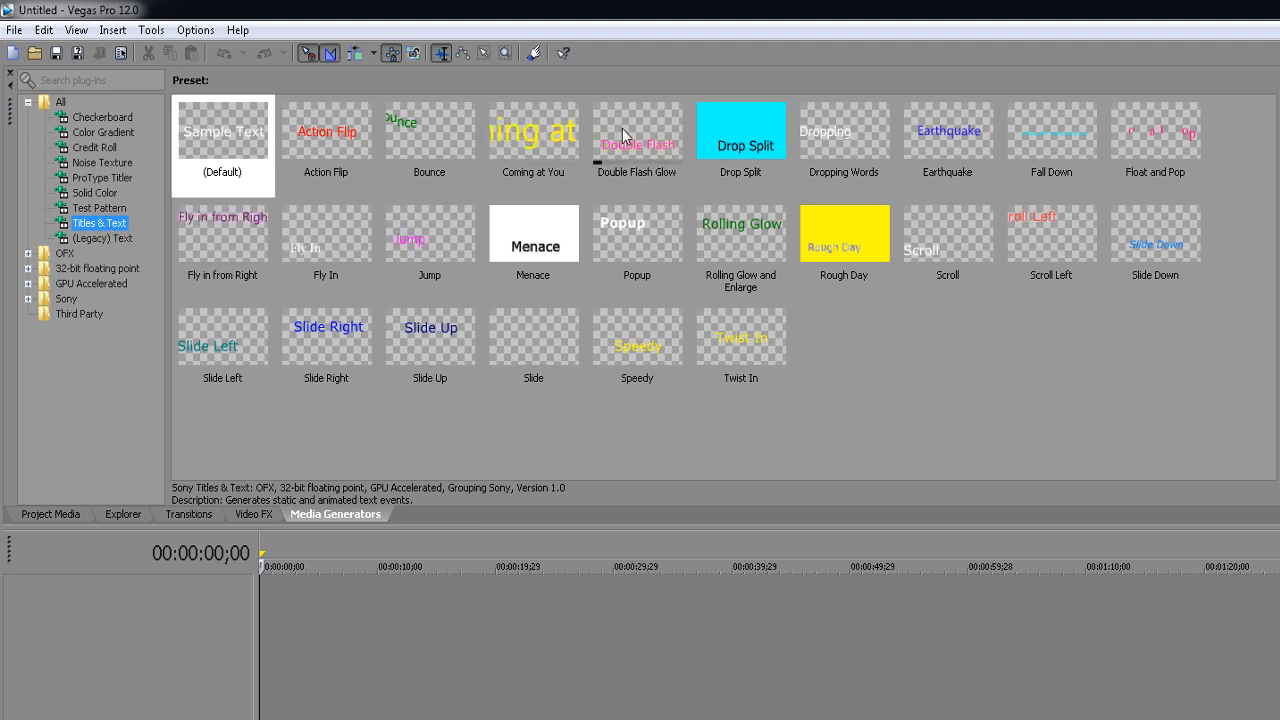
pyautogui.moveTo(908, 148)
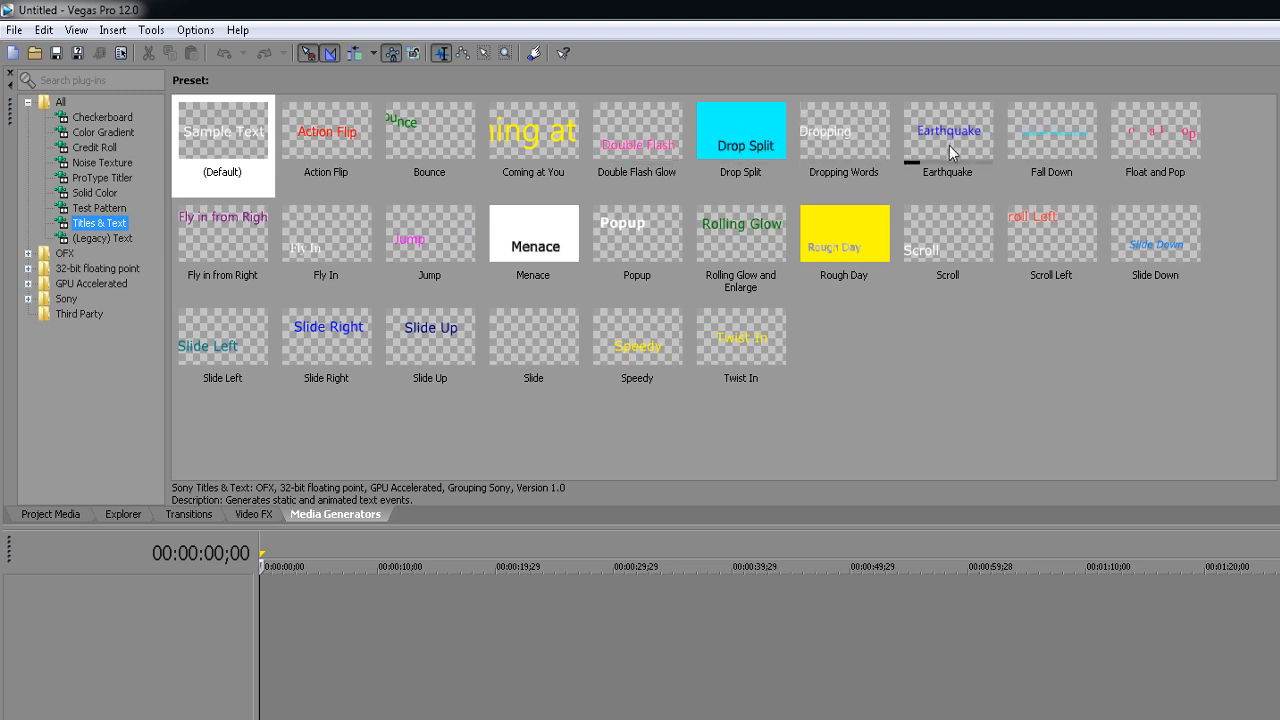
pyautogui.click(103, 238)
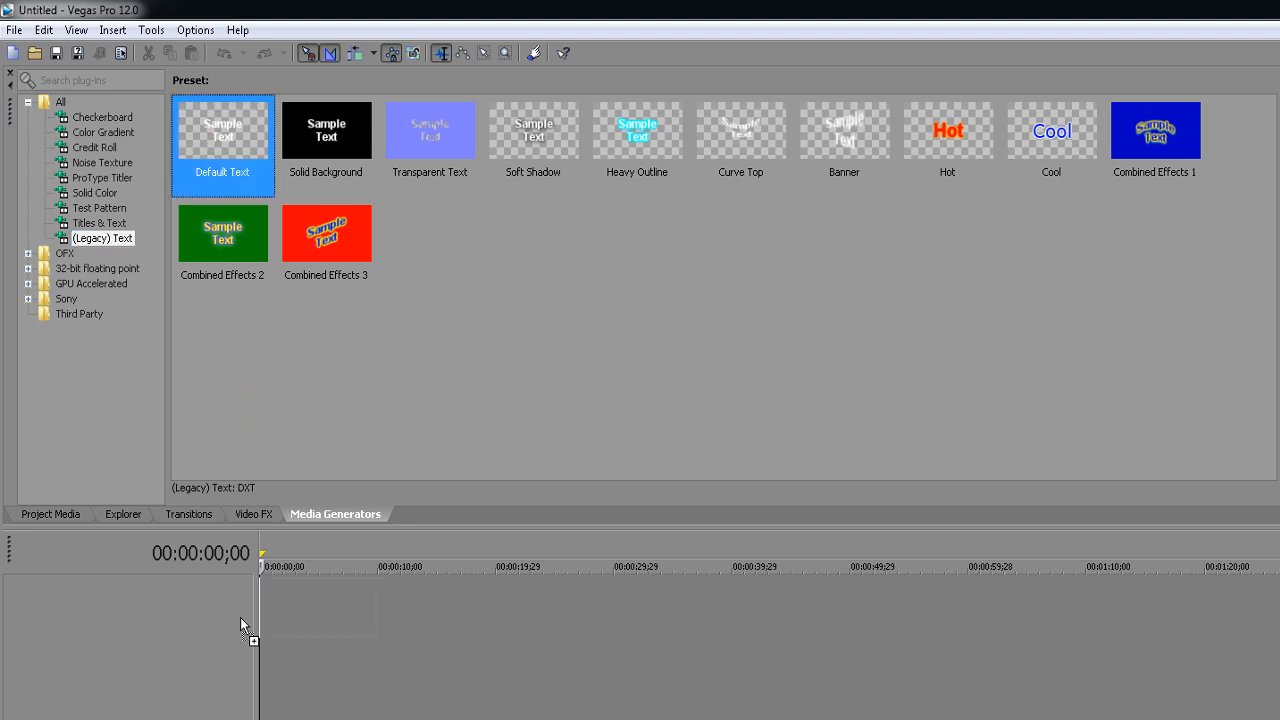
# Add a Default Text title reading 'Test' in the Vrinda font at size 60
pyautogui.doubleClick(222, 130)
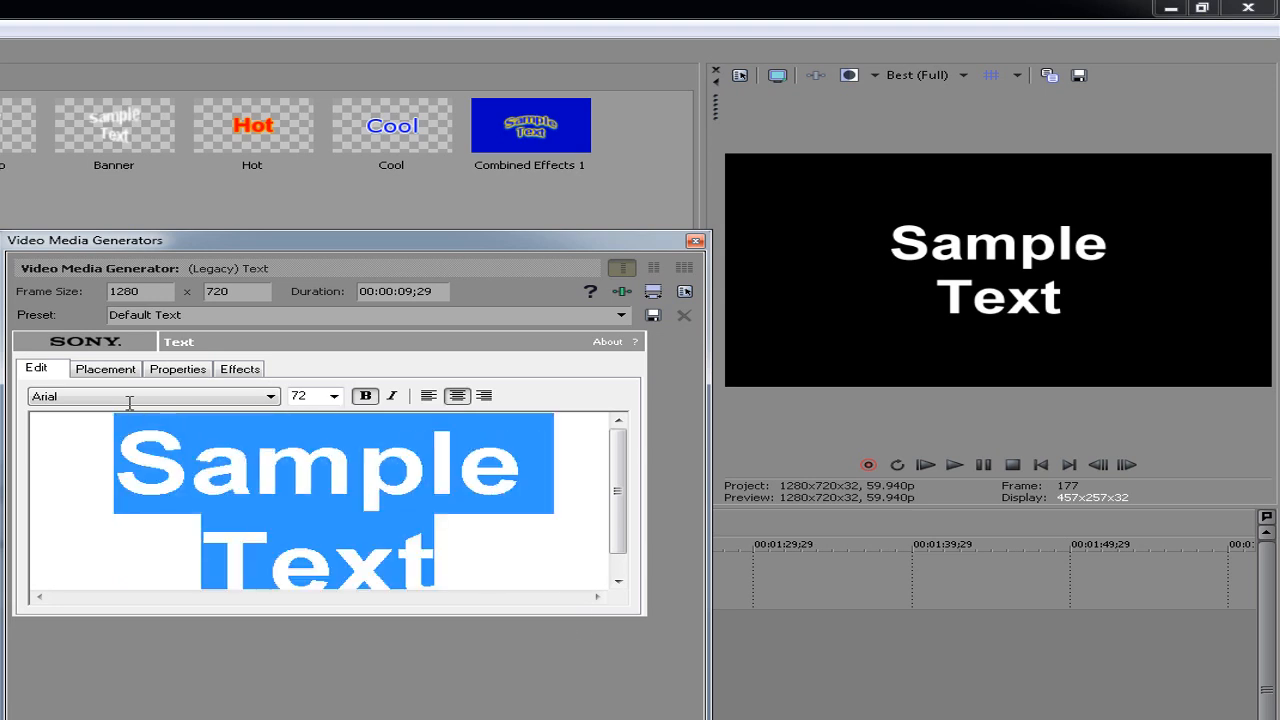
pyautogui.write('Tes')
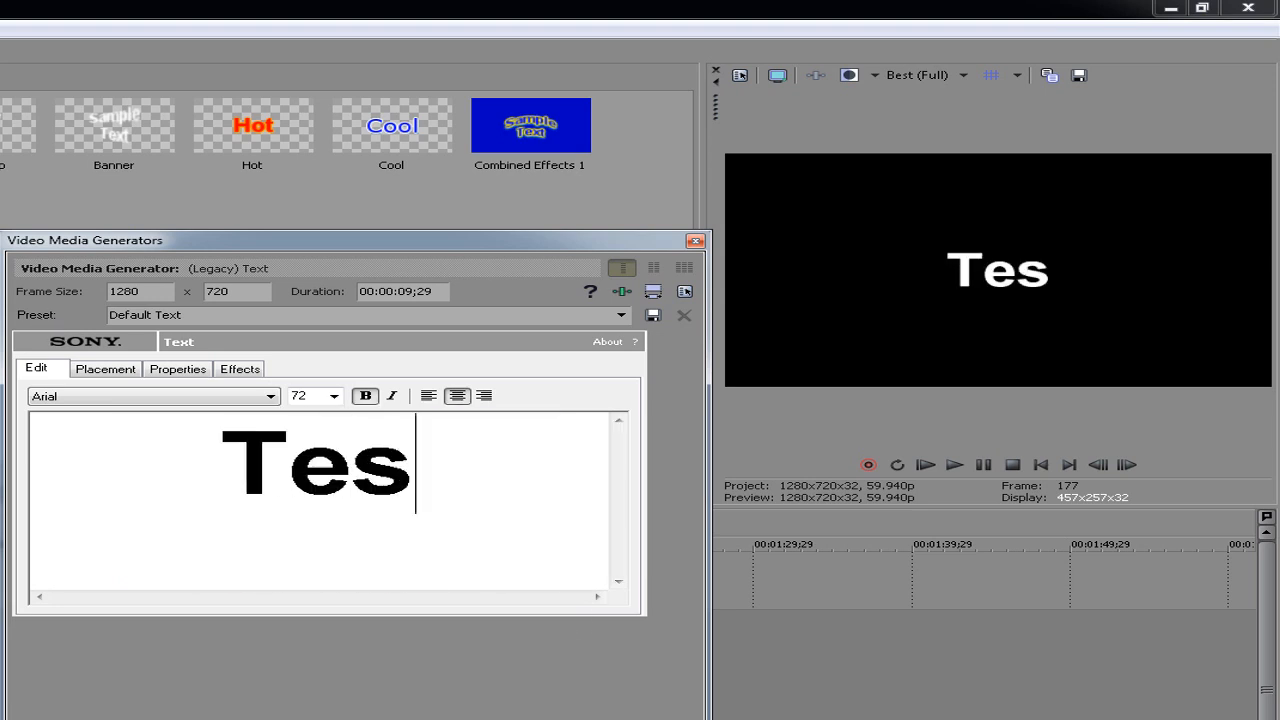
pyautogui.write('t')
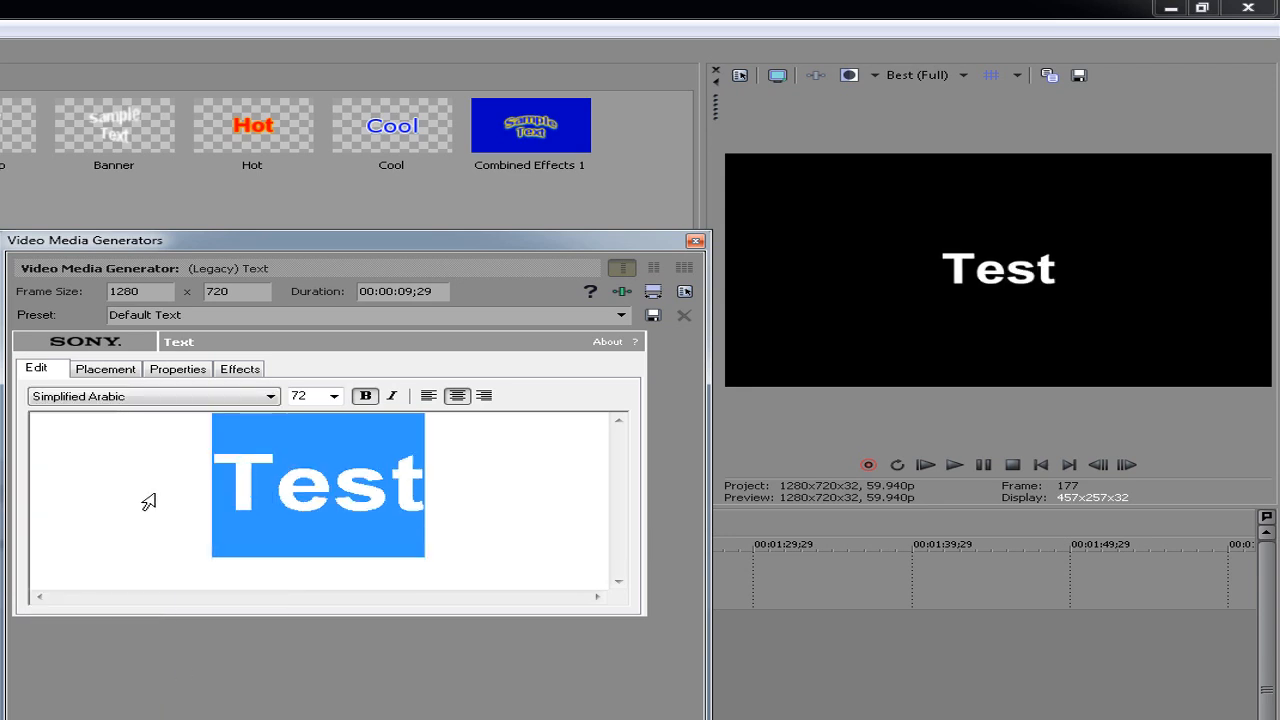
pyautogui.click(155, 396)
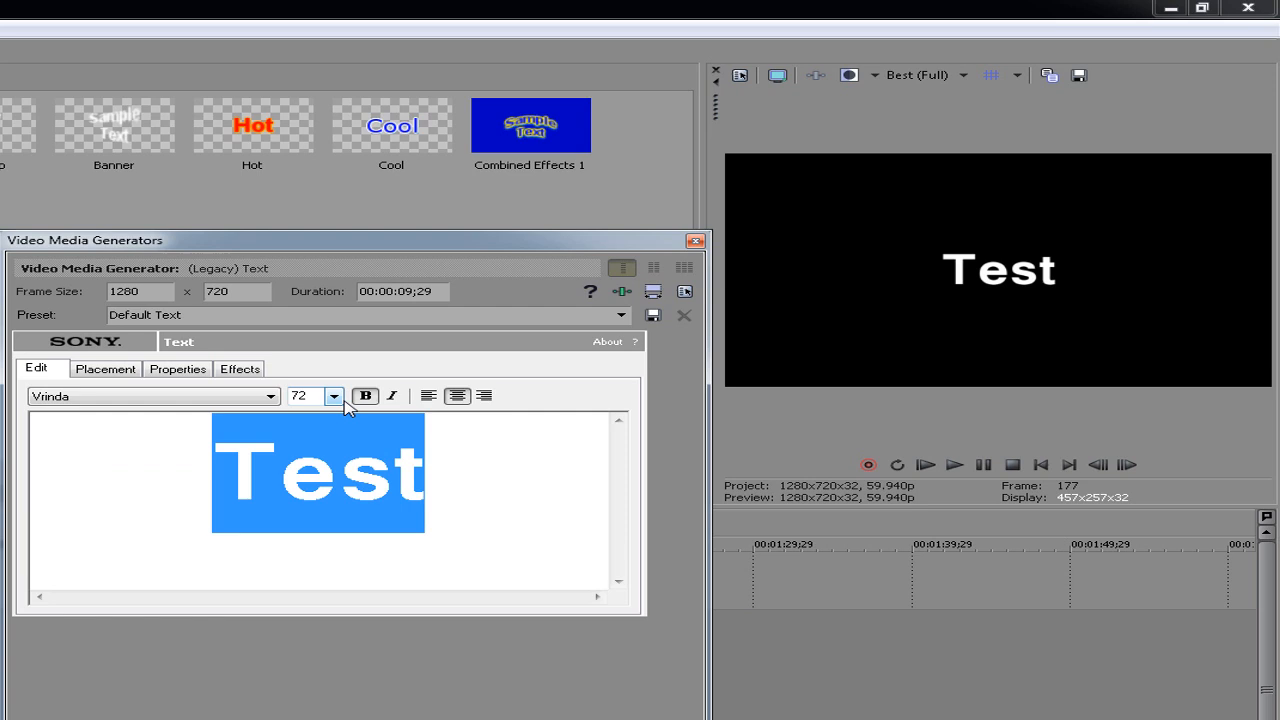
pyautogui.click(333, 396)
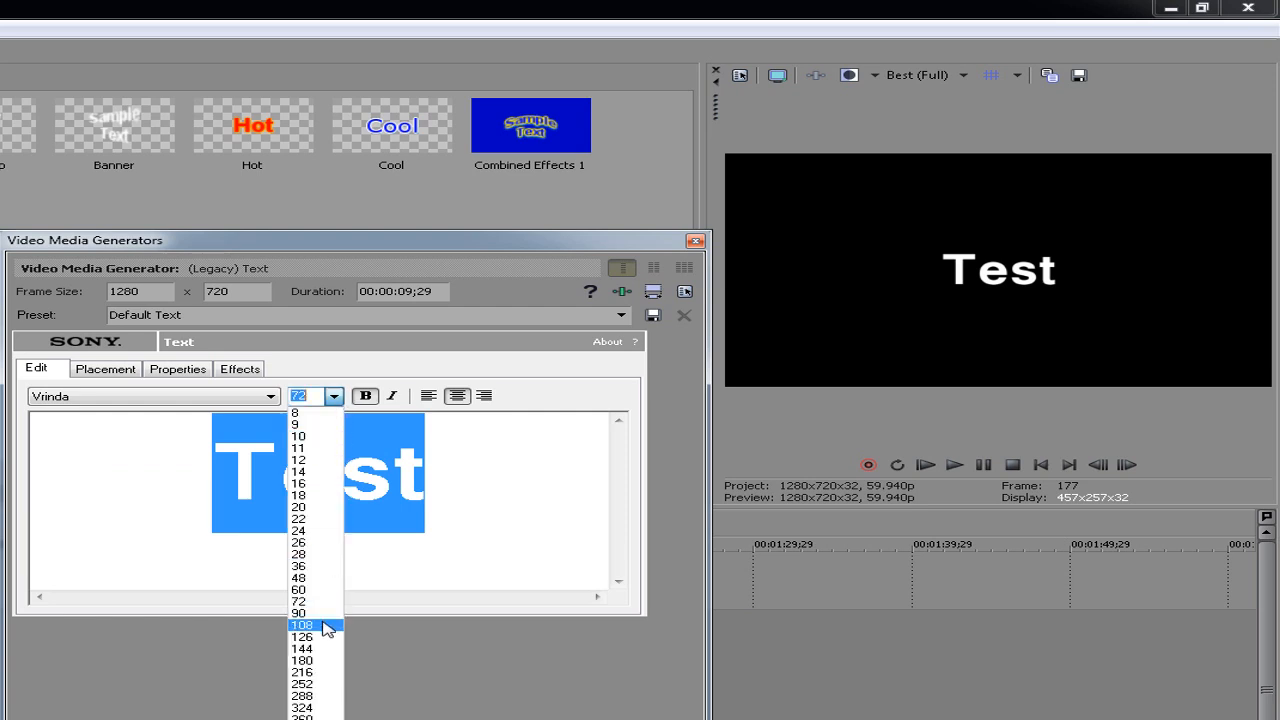
pyautogui.click(301, 624)
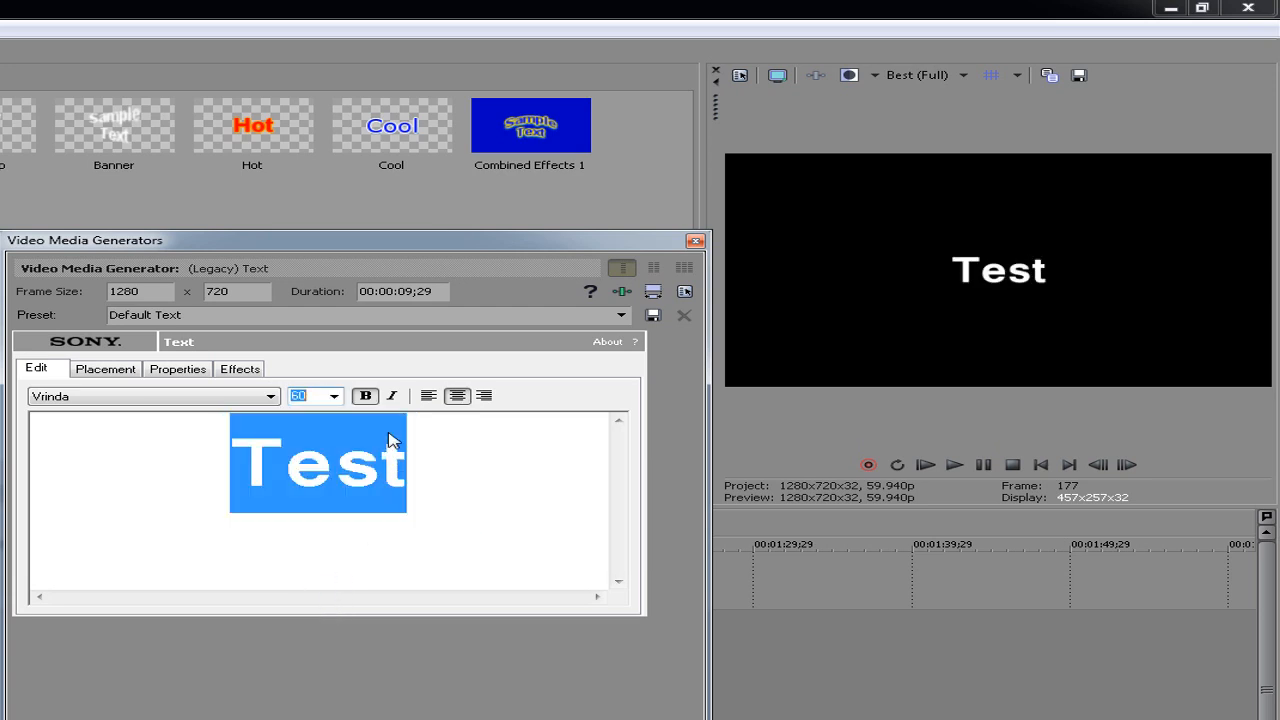
pyautogui.moveTo(392, 396)
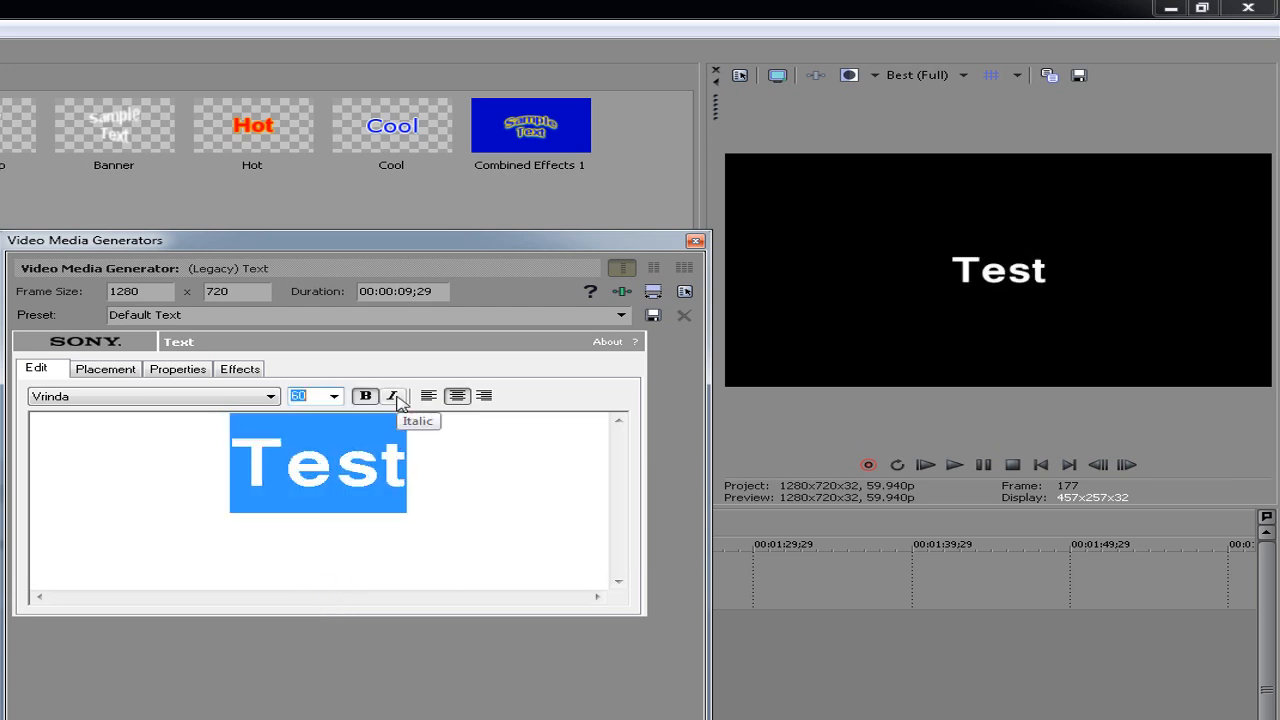
pyautogui.moveTo(429, 398)
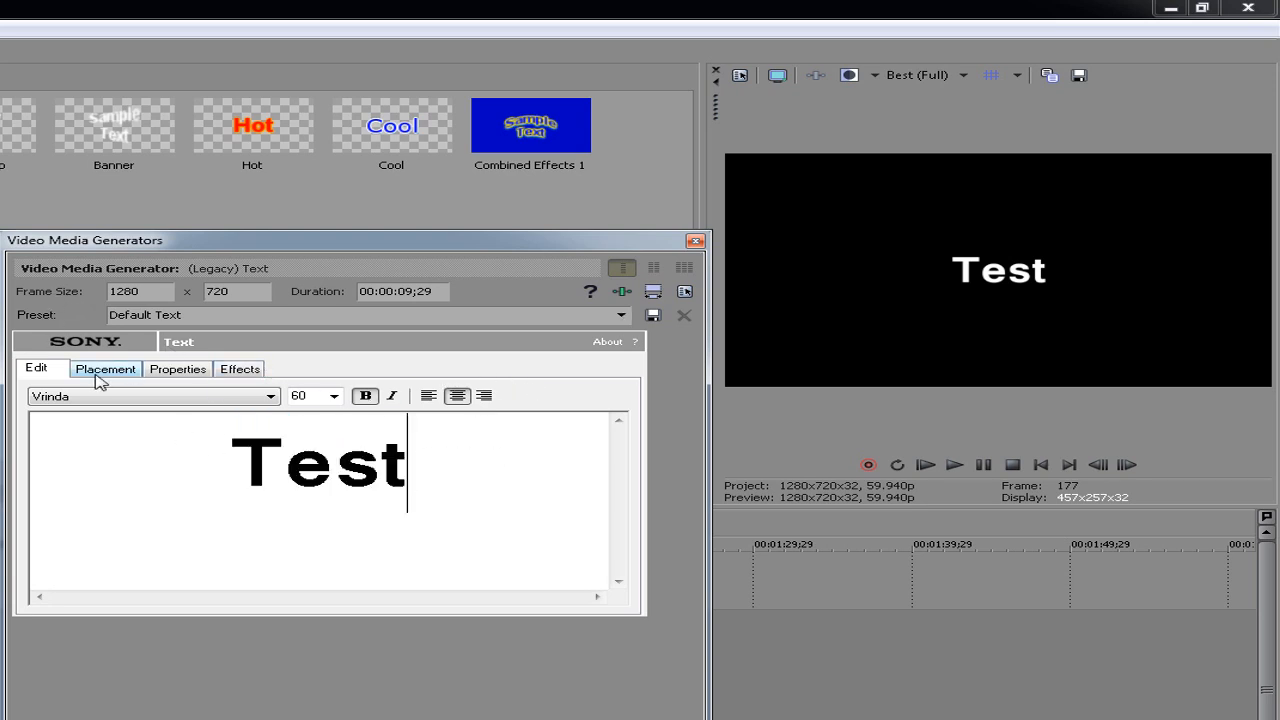
# Use Free Form placement to move the Test title to the bottom-left (X -0.816, Y 0.812)
pyautogui.click(105, 368)
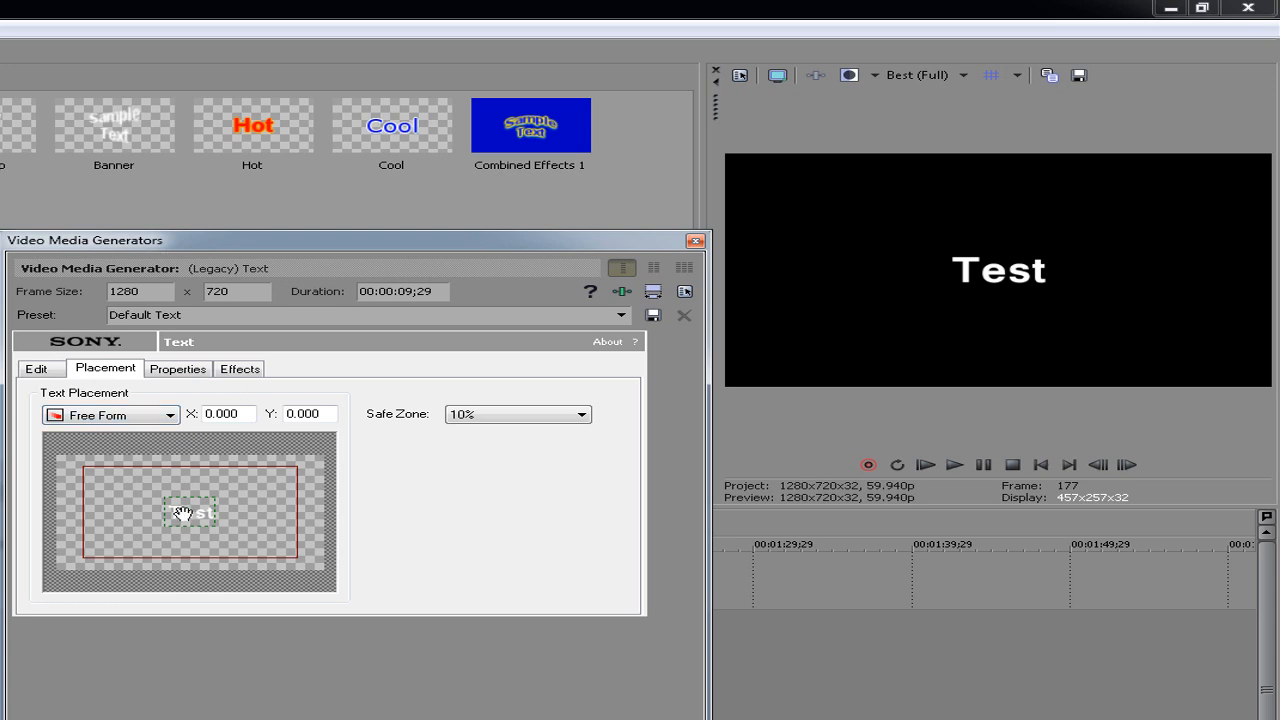
pyautogui.moveTo(863, 385)
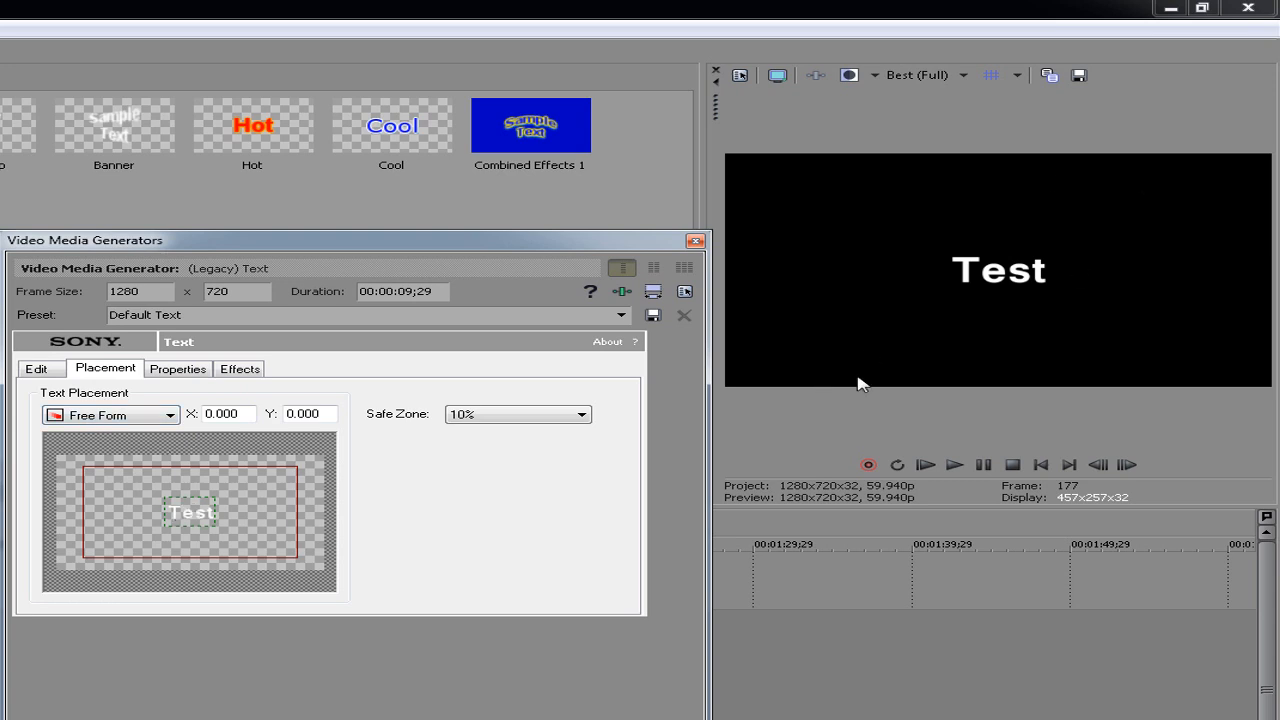
pyautogui.moveTo(193, 512); pyautogui.dragTo(182, 510)
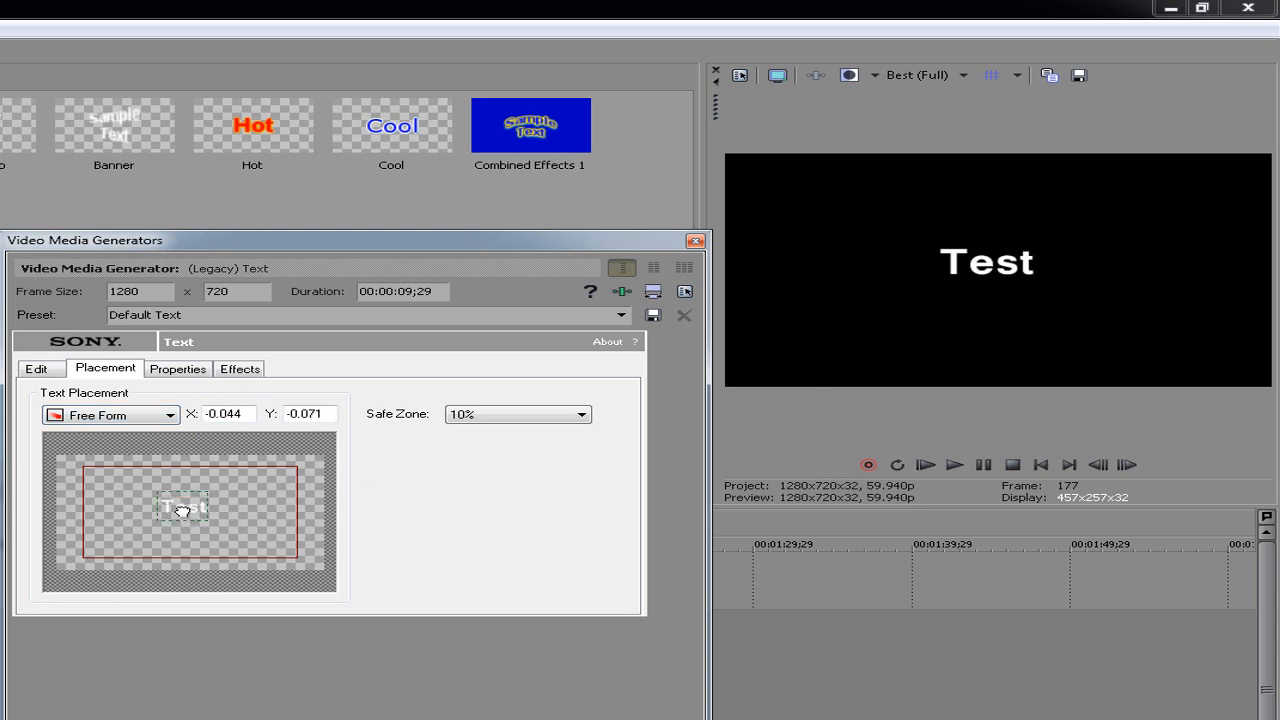
pyautogui.moveTo(183, 510); pyautogui.dragTo(78, 468)
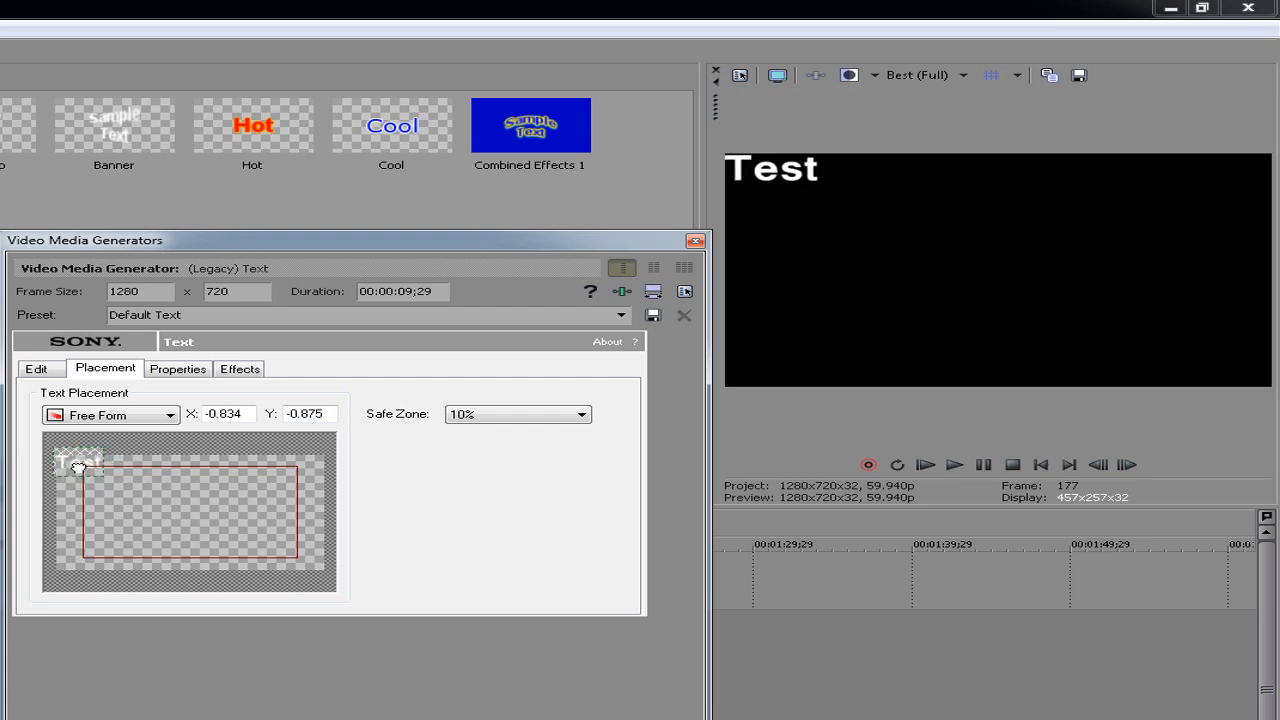
pyautogui.moveTo(78, 467); pyautogui.dragTo(78, 540)
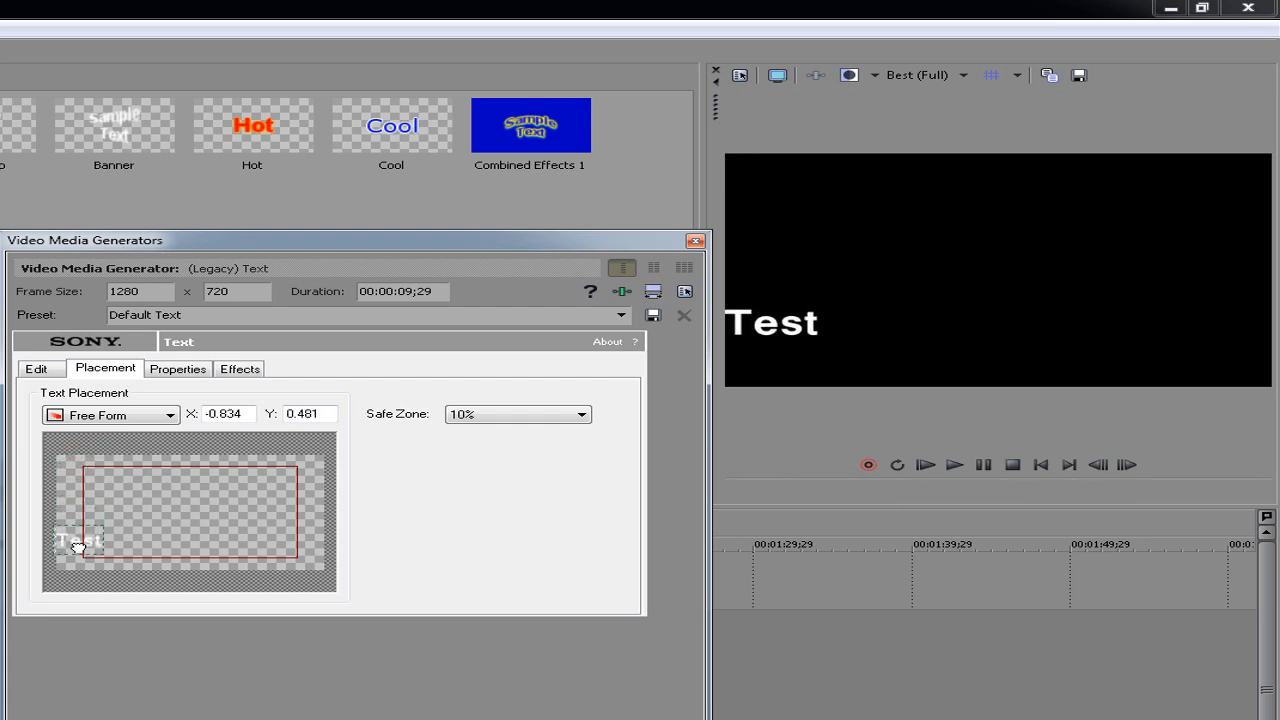
pyautogui.moveTo(78, 540); pyautogui.dragTo(107, 517)
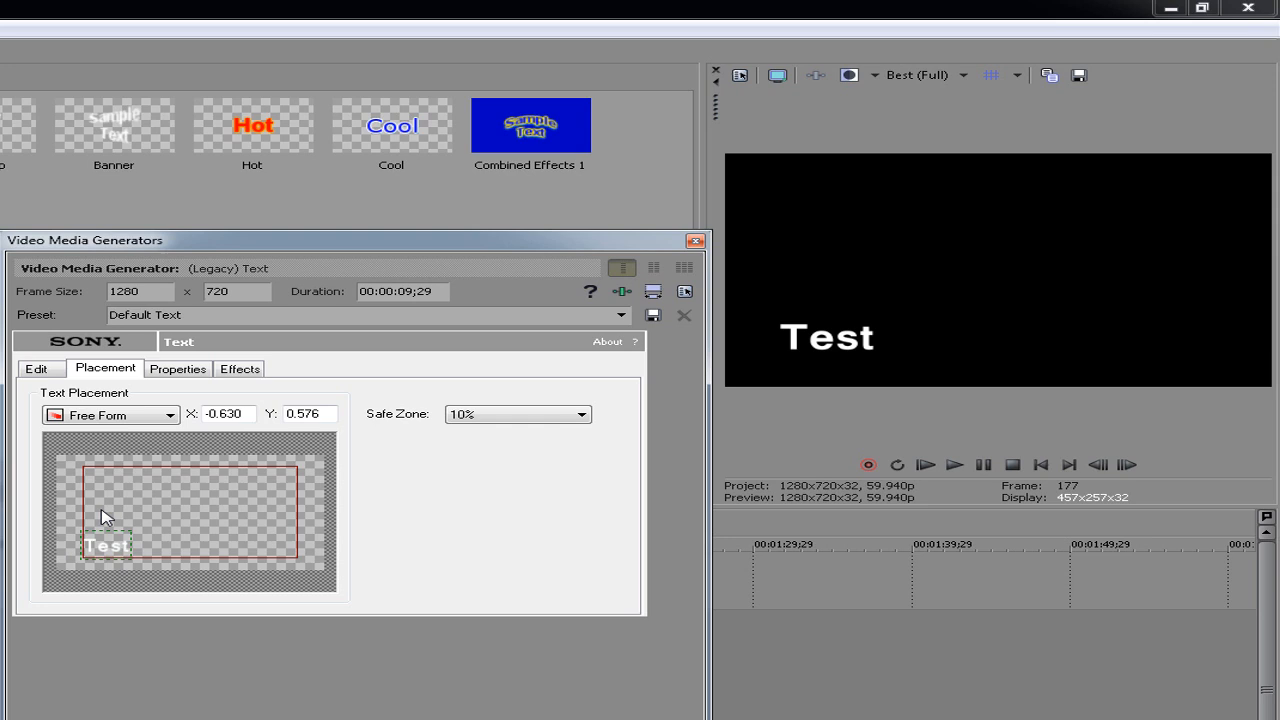
pyautogui.moveTo(890, 364)
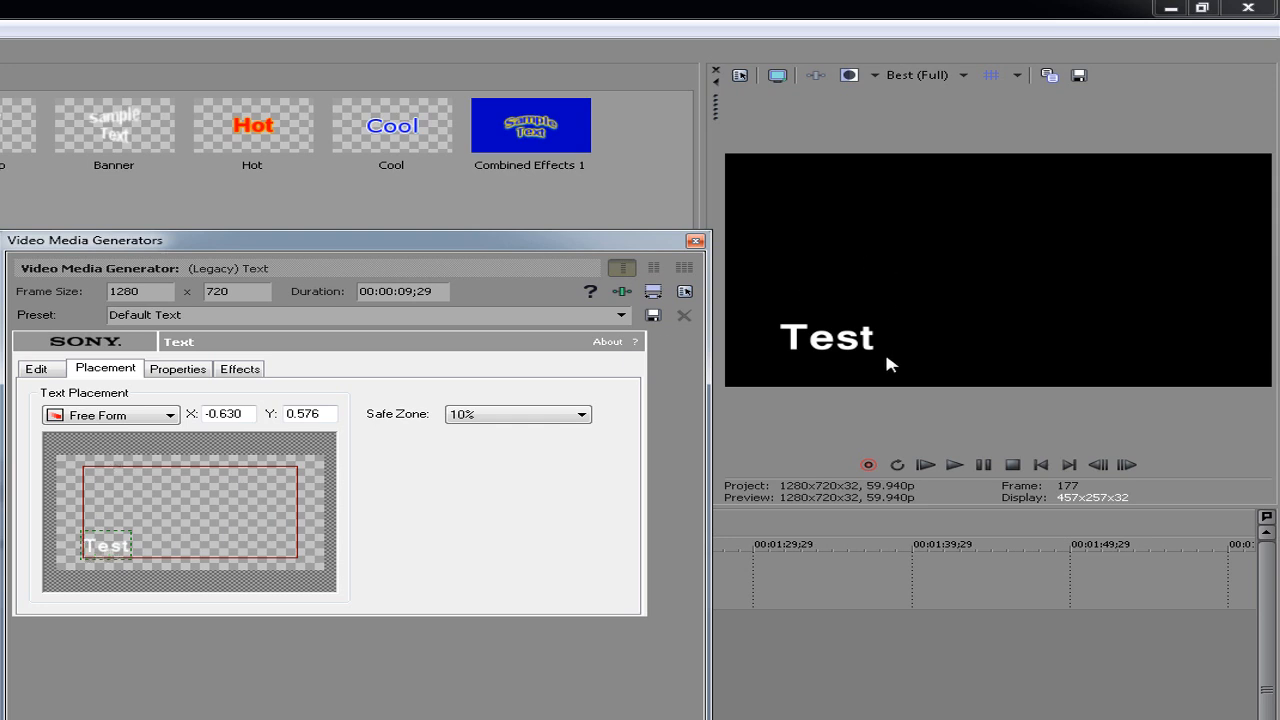
pyautogui.moveTo(798, 378)
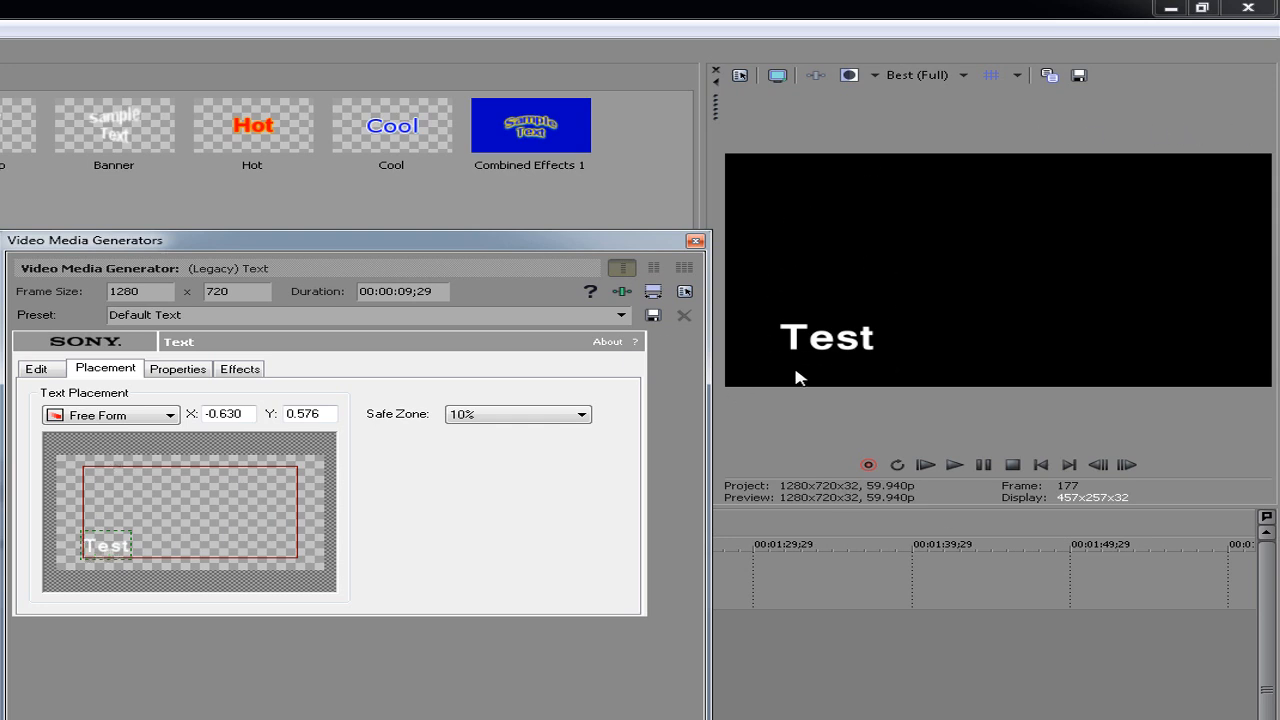
pyautogui.moveTo(107, 545); pyautogui.dragTo(80, 558)
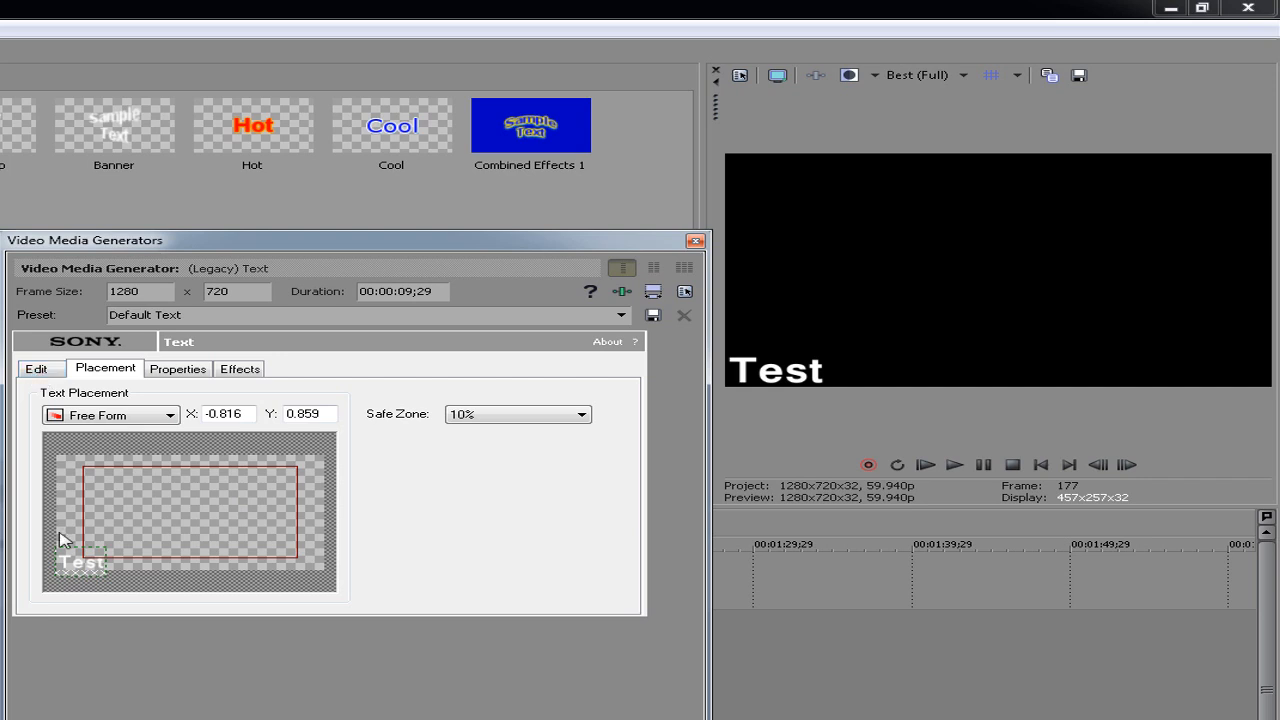
pyautogui.moveTo(85, 560); pyautogui.dragTo(255, 545)
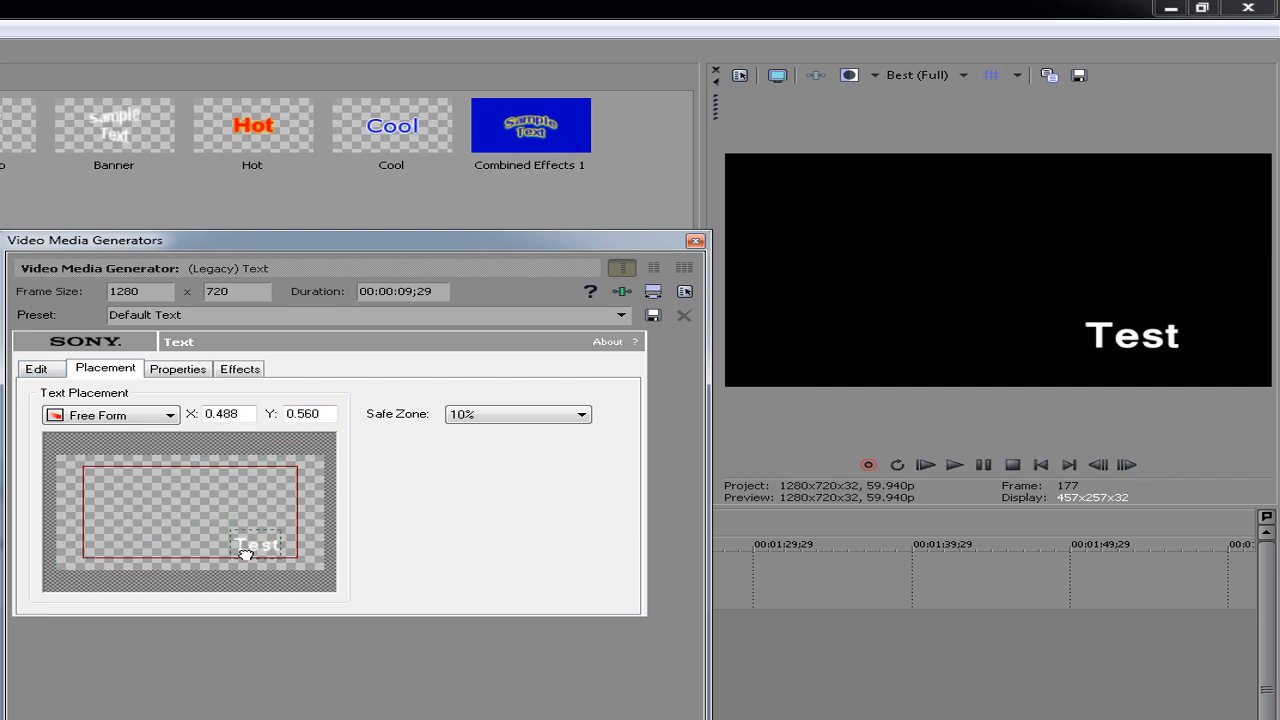
pyautogui.moveTo(258, 544); pyautogui.dragTo(80, 557)
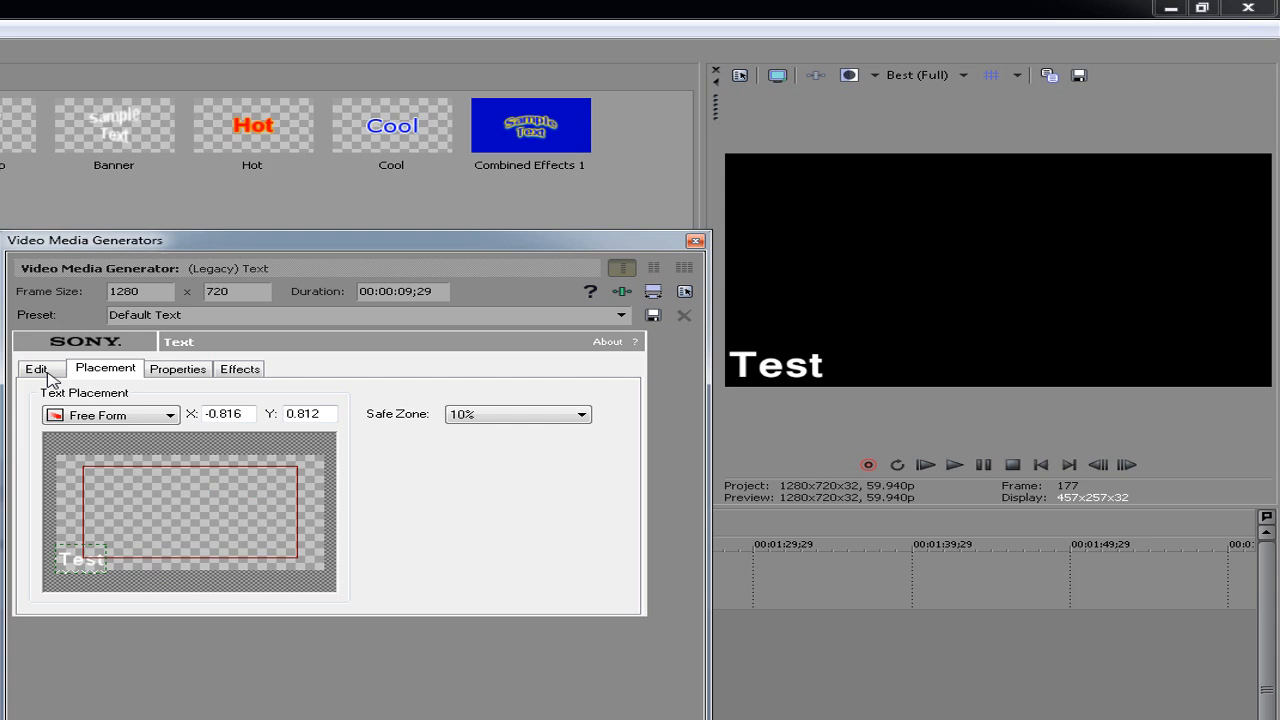
pyautogui.moveTo(947, 337)
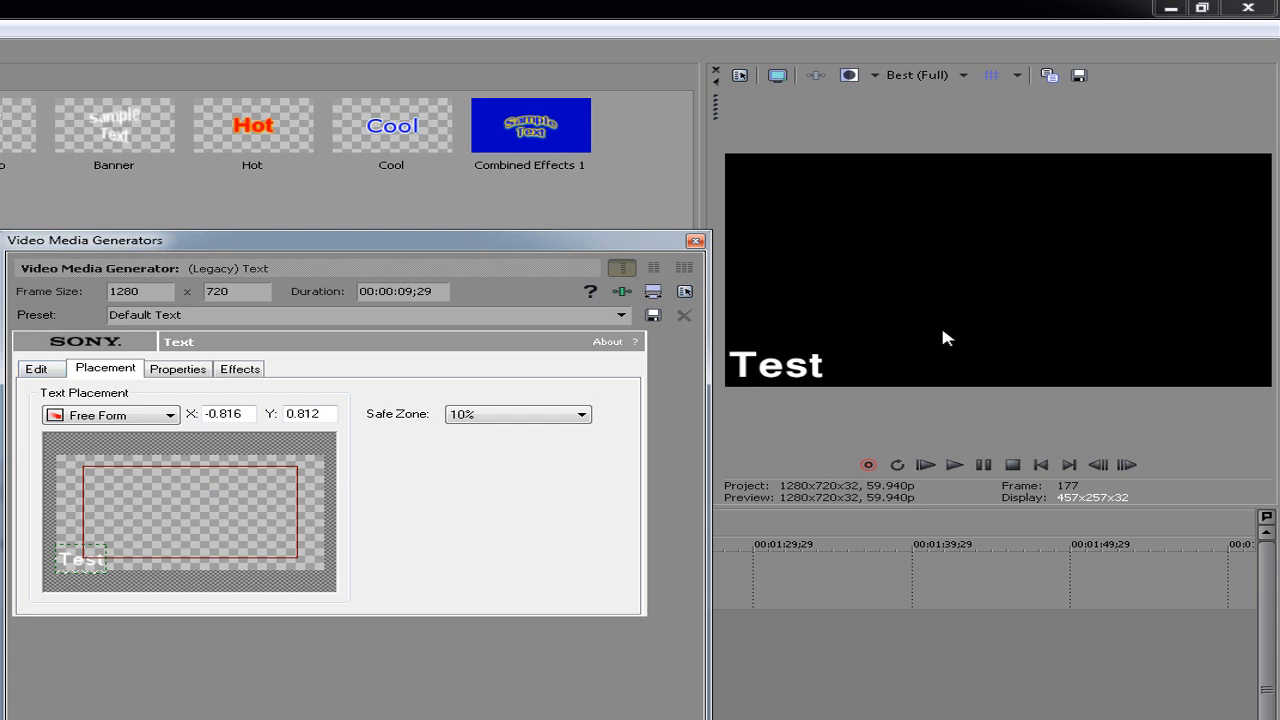
pyautogui.moveTo(848, 352)
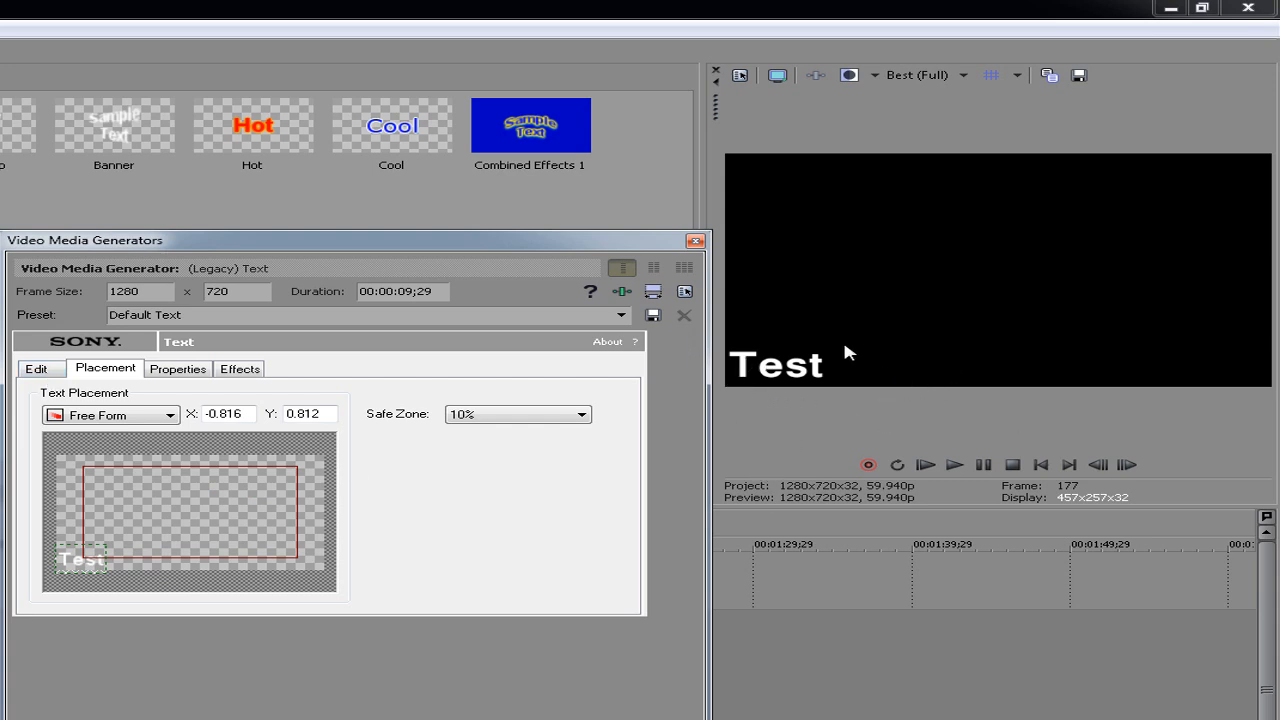
pyautogui.moveTo(1038, 373)
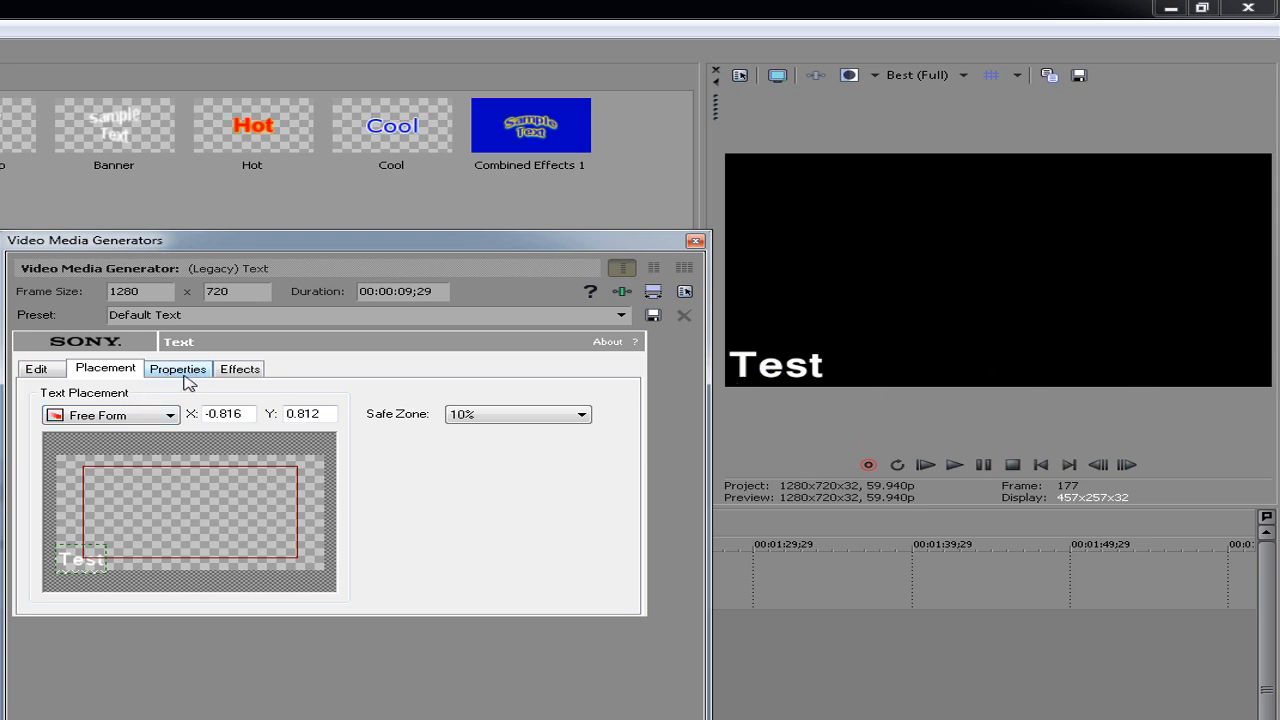
# Make the Test title's text colour red
pyautogui.click(177, 368)
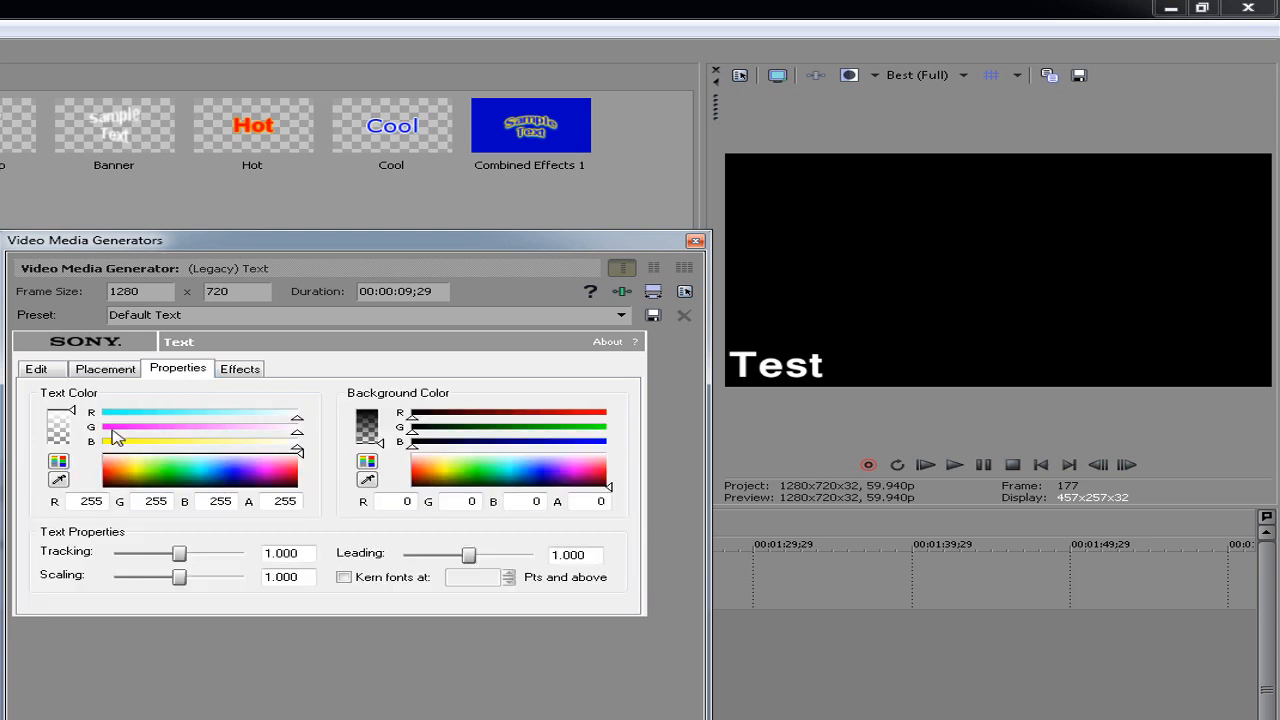
pyautogui.moveTo(325, 463)
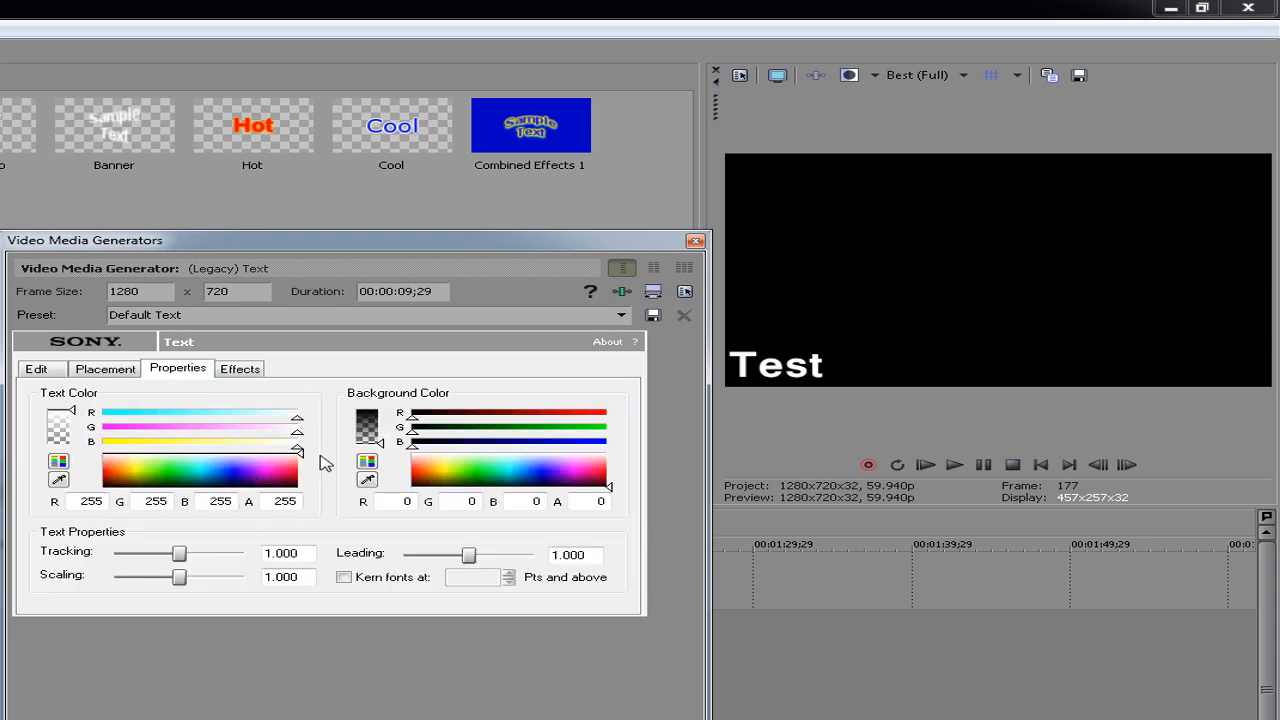
pyautogui.moveTo(302, 475)
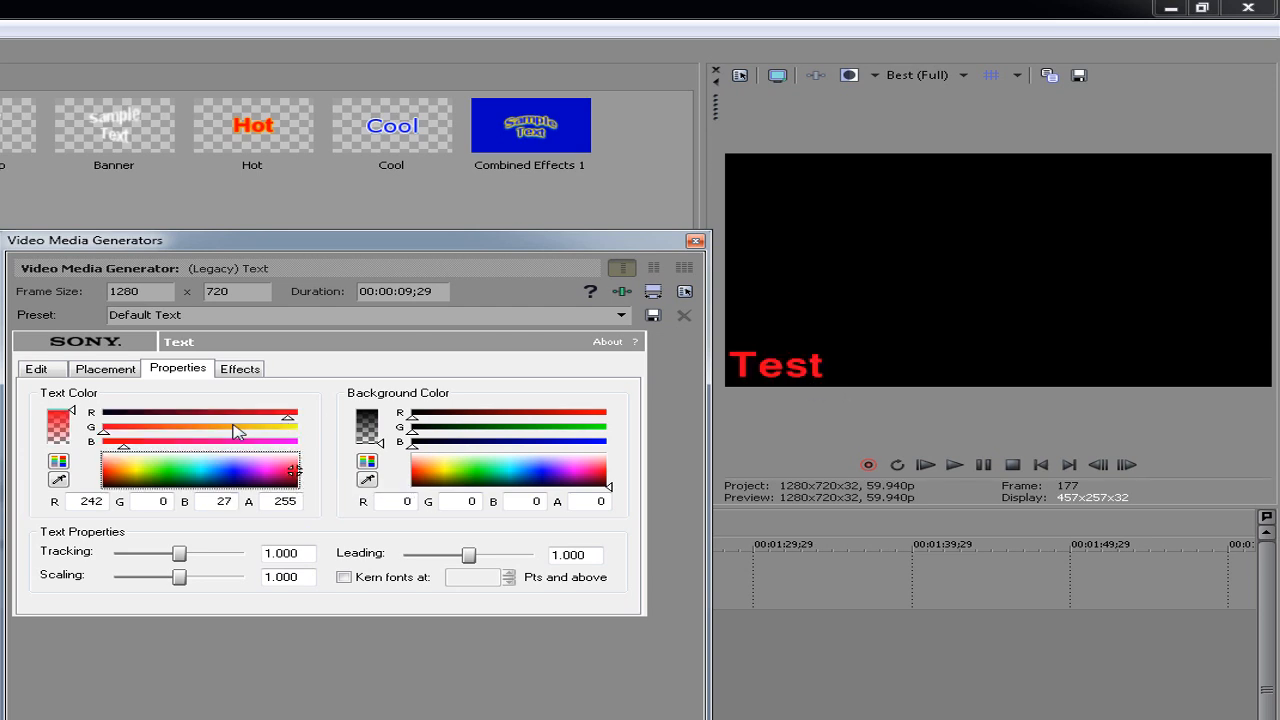
pyautogui.click(110, 480)
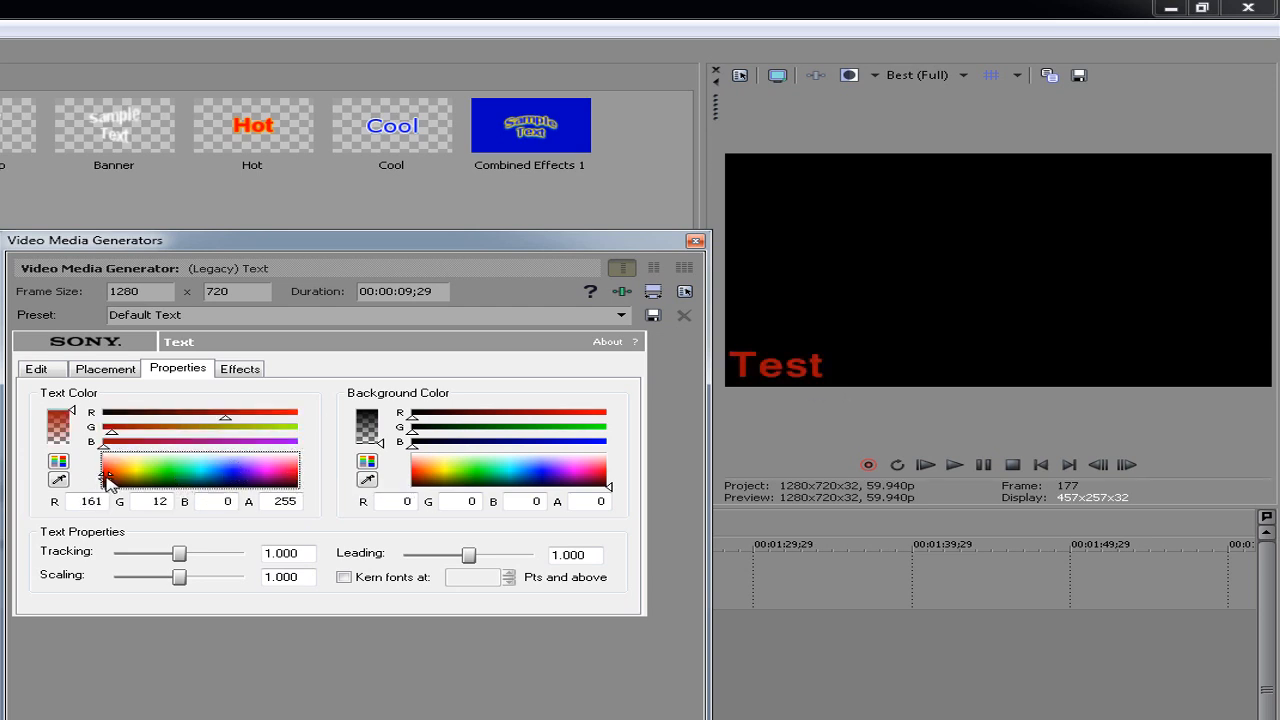
pyautogui.click(153, 463)
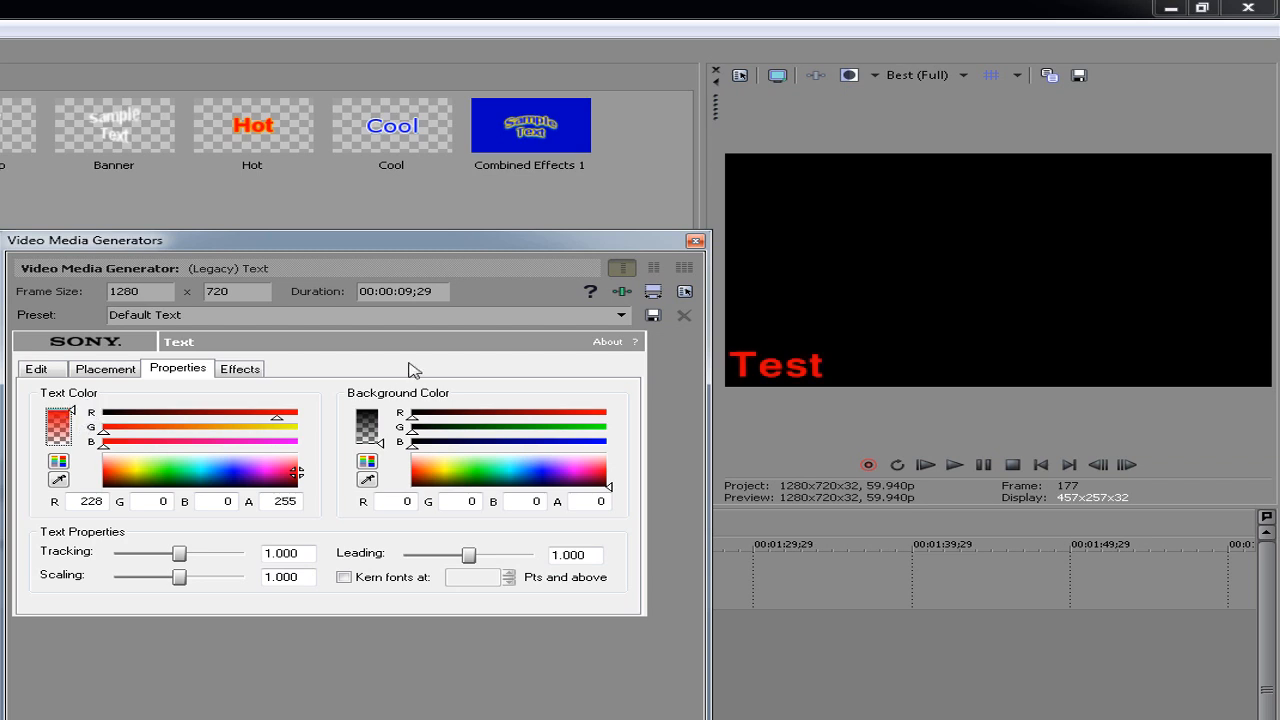
pyautogui.moveTo(285, 388)
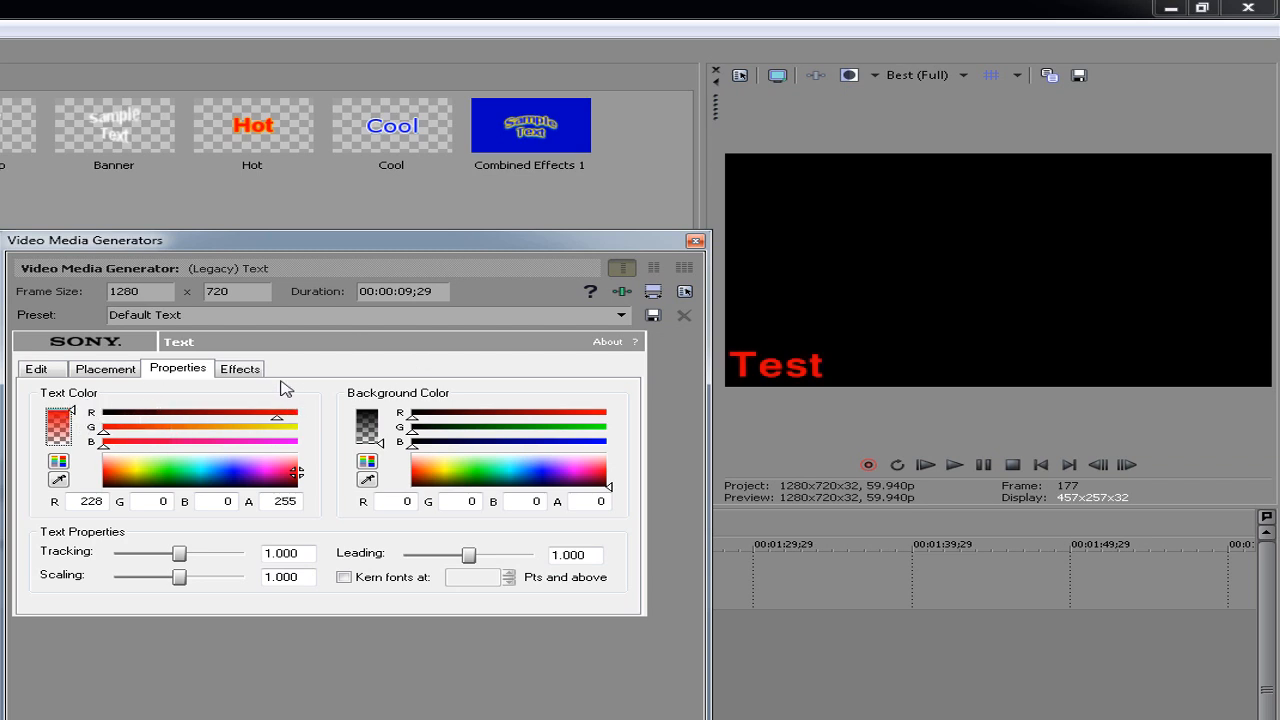
pyautogui.moveTo(183, 530)
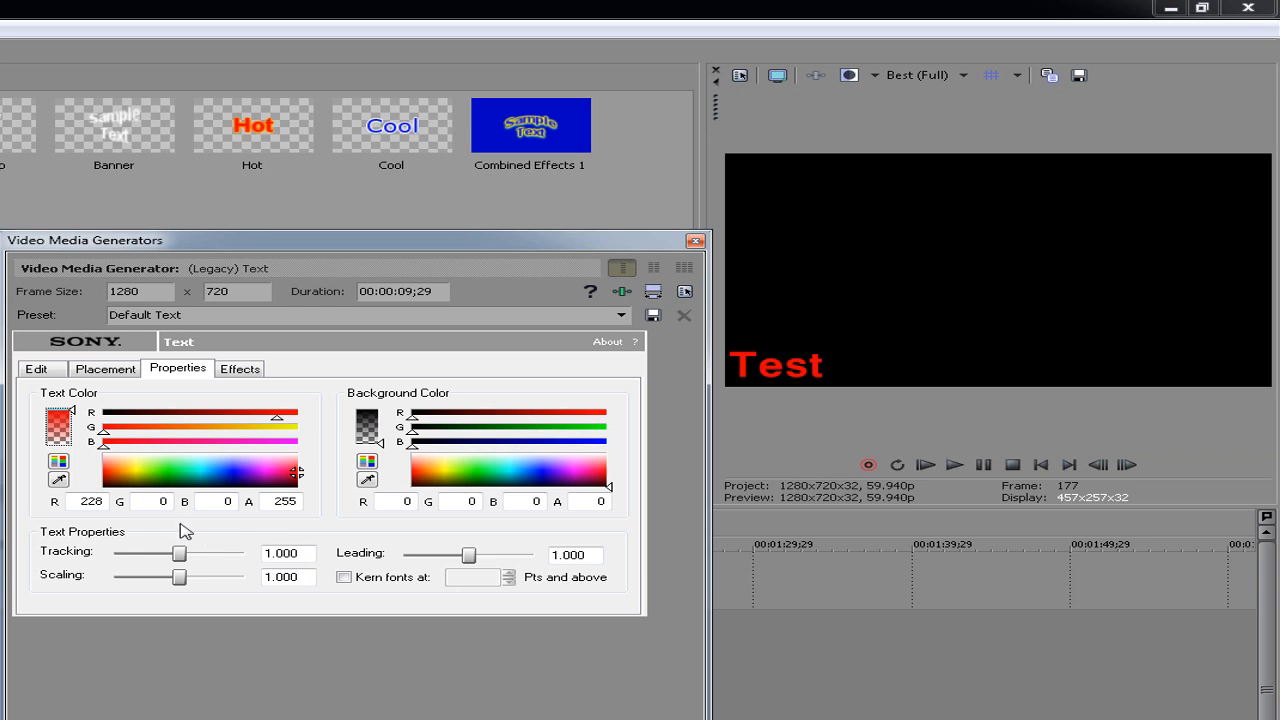
pyautogui.moveTo(905, 367)
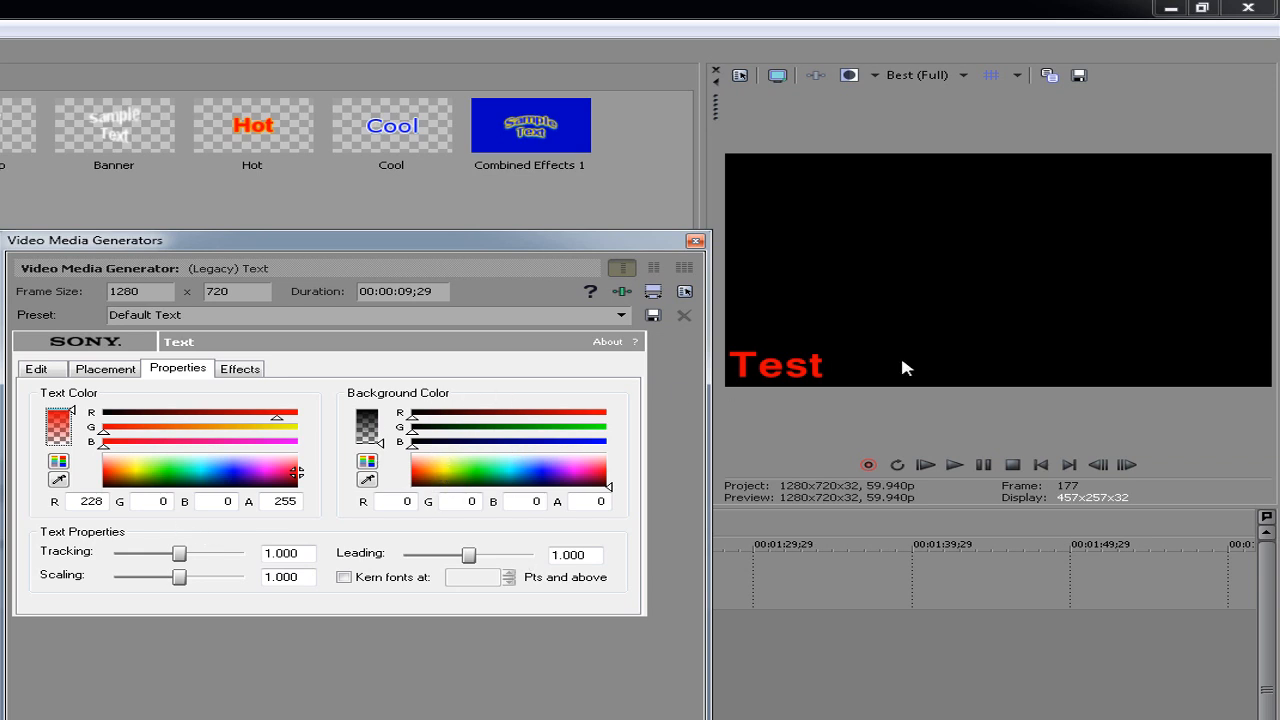
pyautogui.moveTo(513, 479)
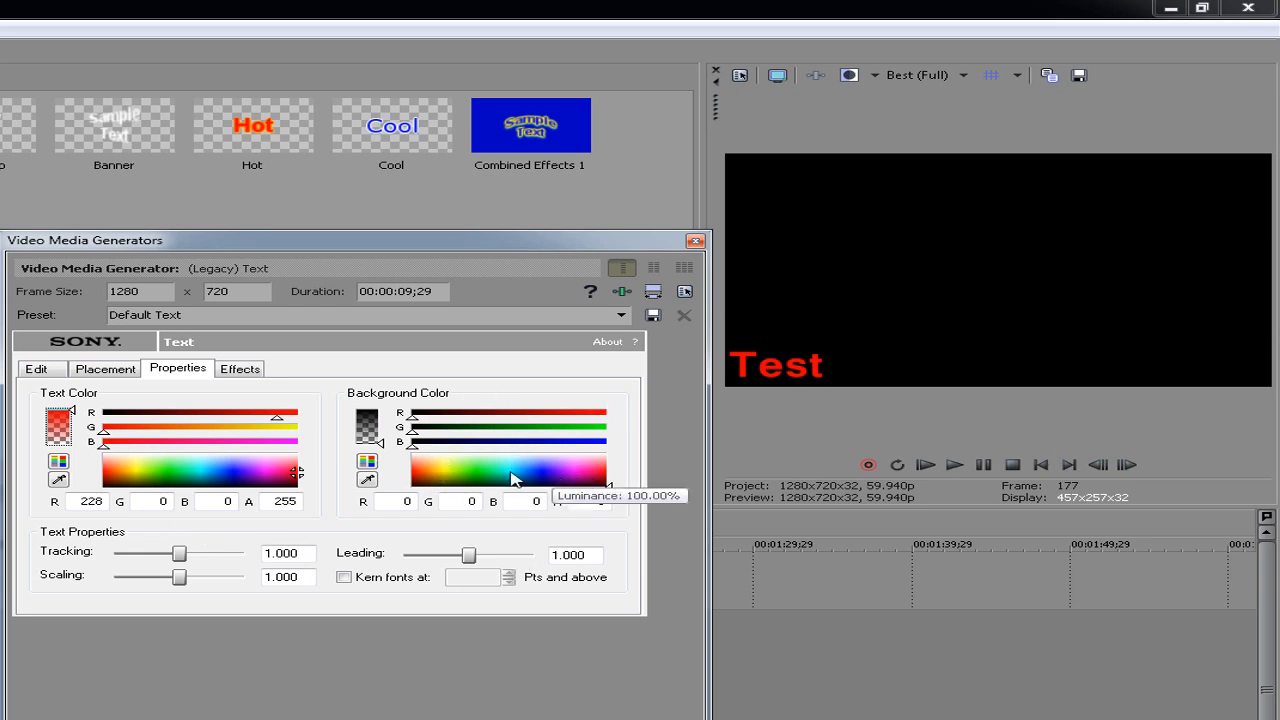
# Try cyan and orange backgrounds, then set the background colour back to black
pyautogui.click(512, 471)
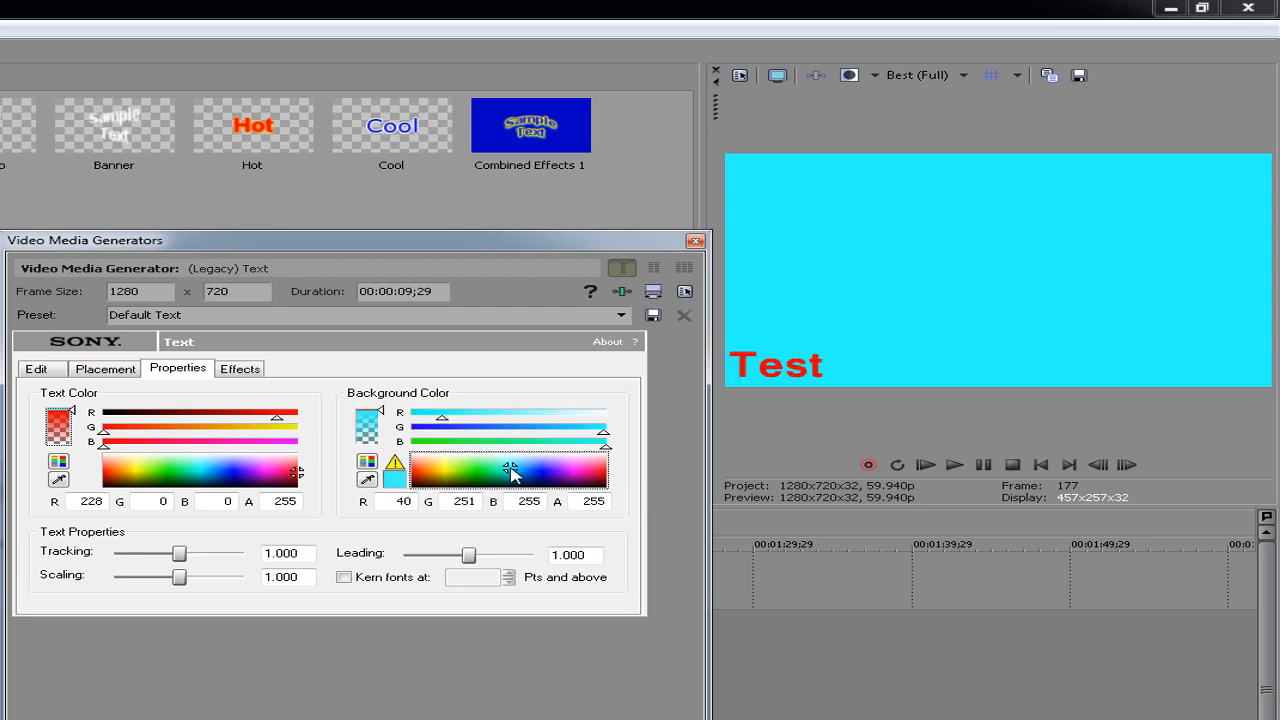
pyautogui.moveTo(425, 472)
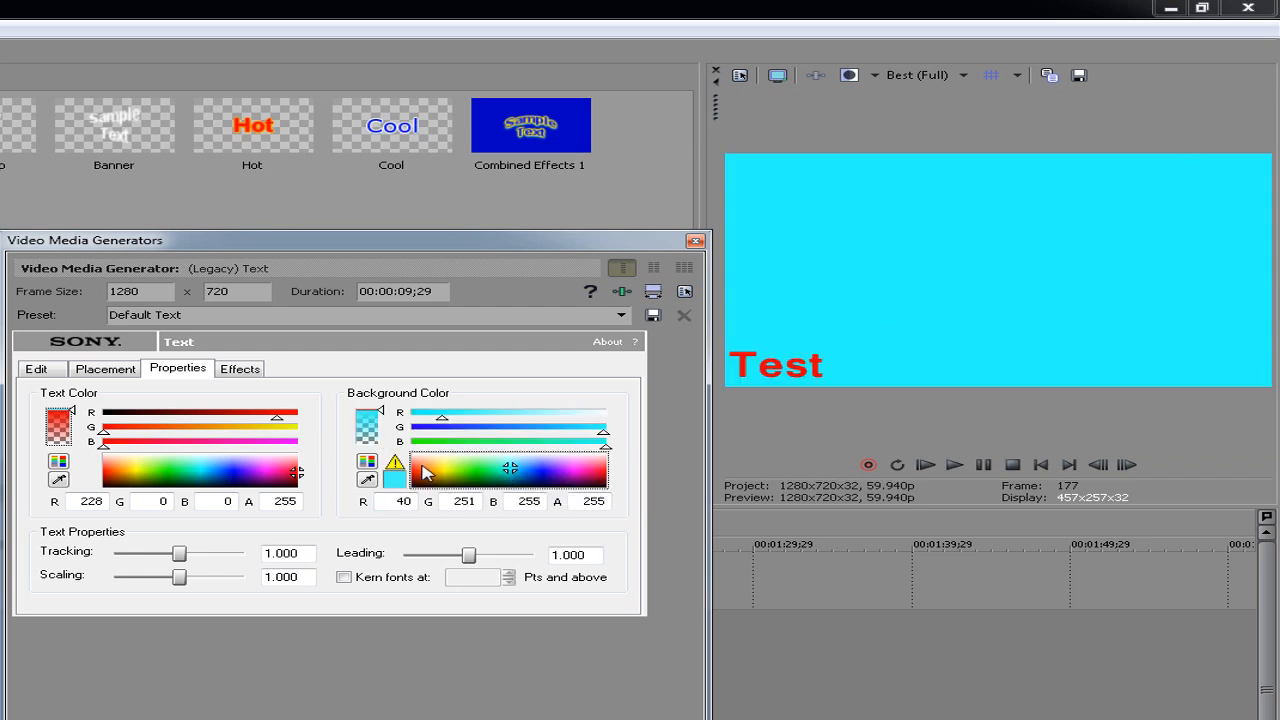
pyautogui.click(435, 470)
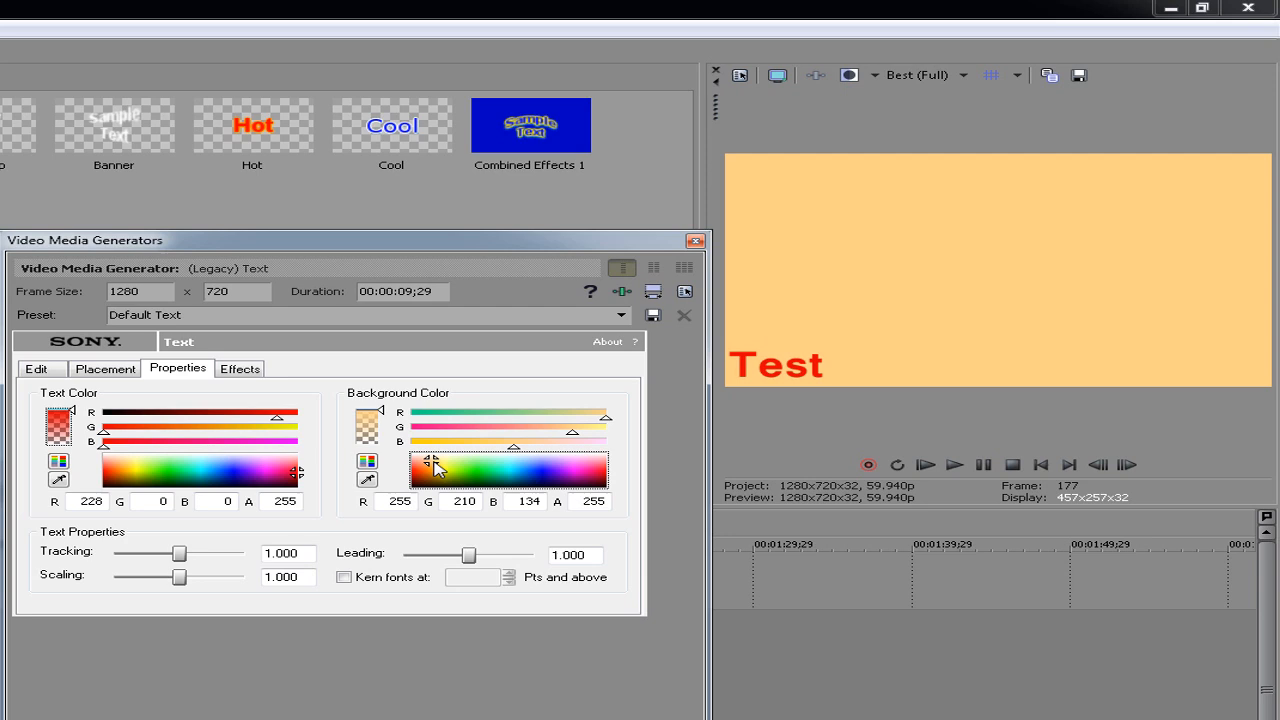
pyautogui.moveTo(435, 465); pyautogui.dragTo(520, 465)
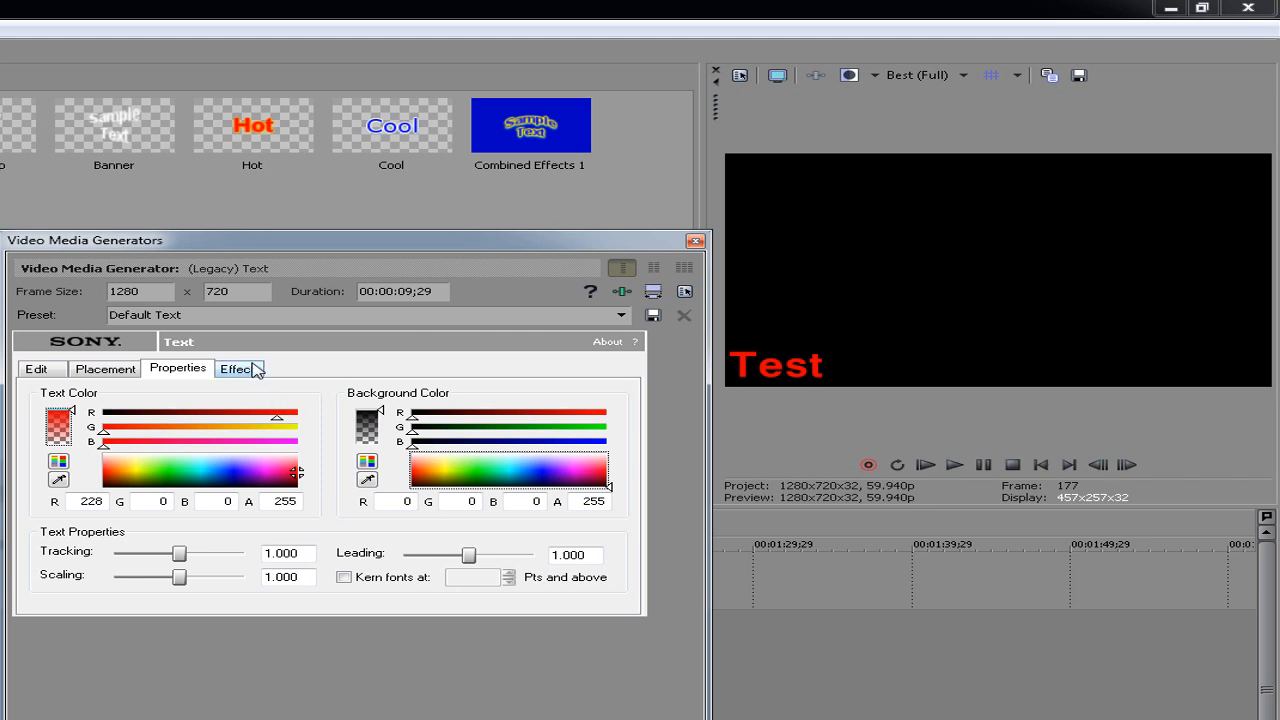
# Centre the red Test title in the frame and enlarge it to font size 108
pyautogui.click(239, 368)
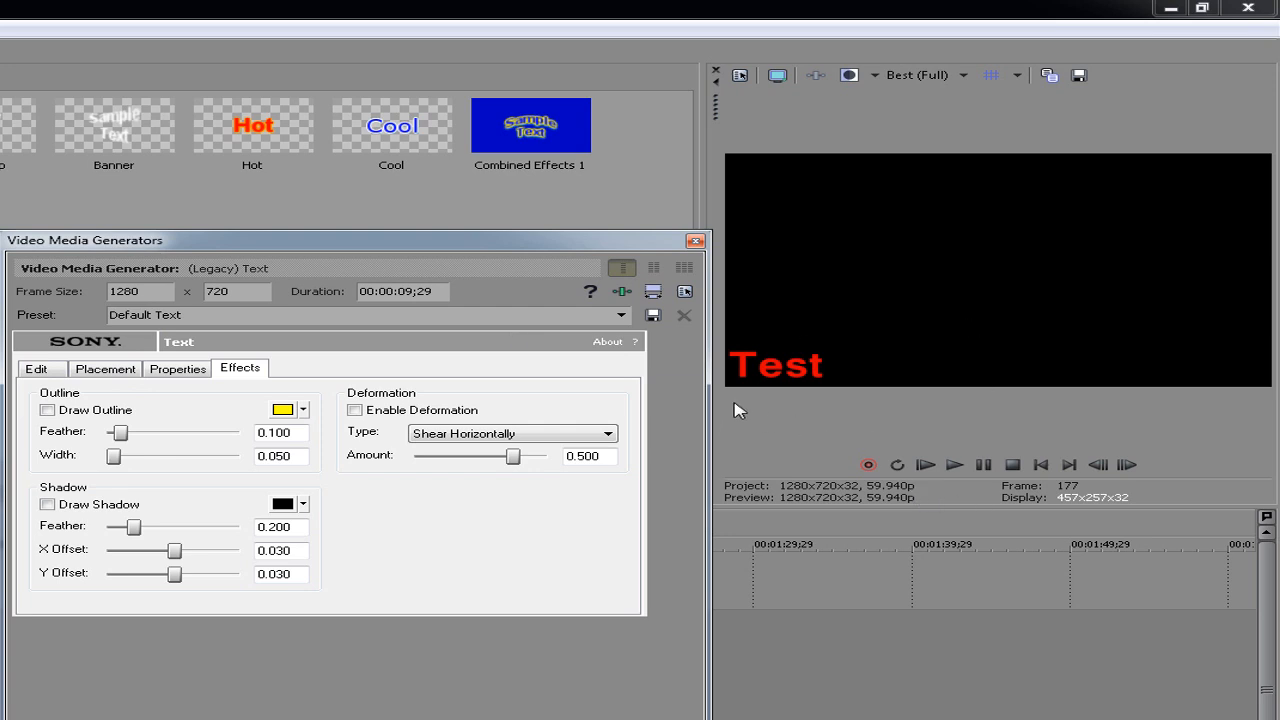
pyautogui.click(105, 368)
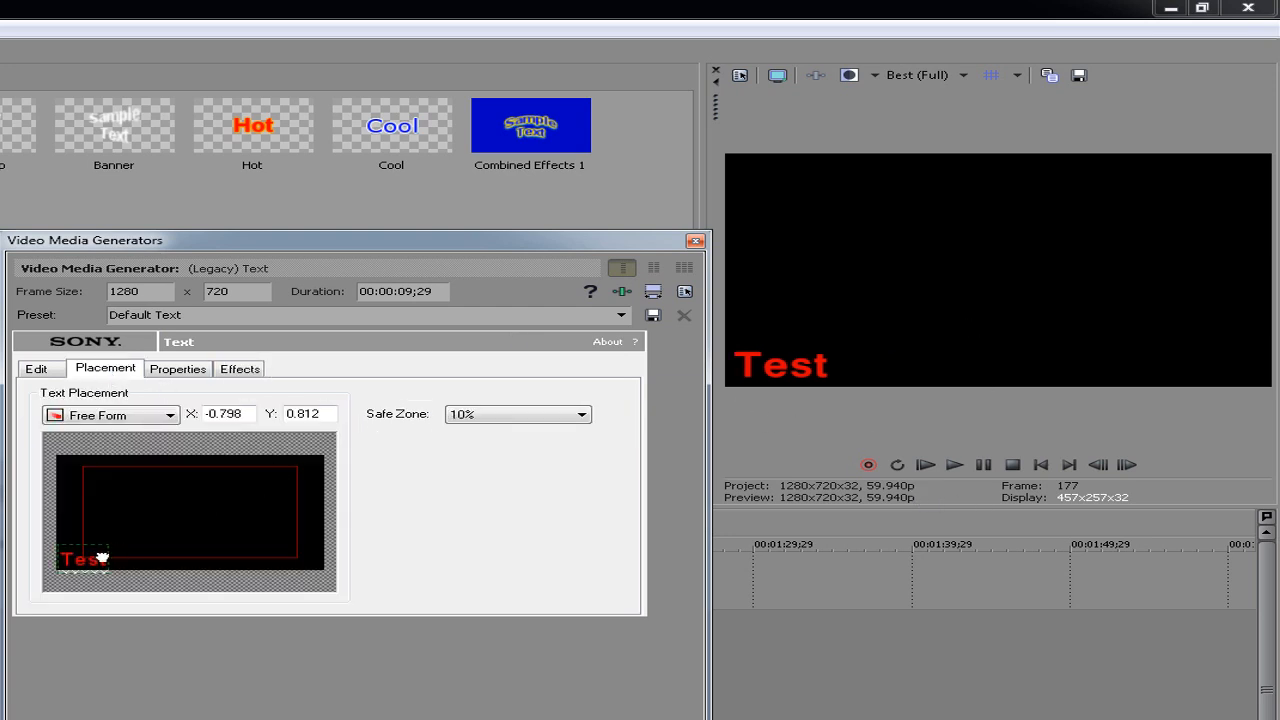
pyautogui.moveTo(85, 558); pyautogui.dragTo(185, 512)
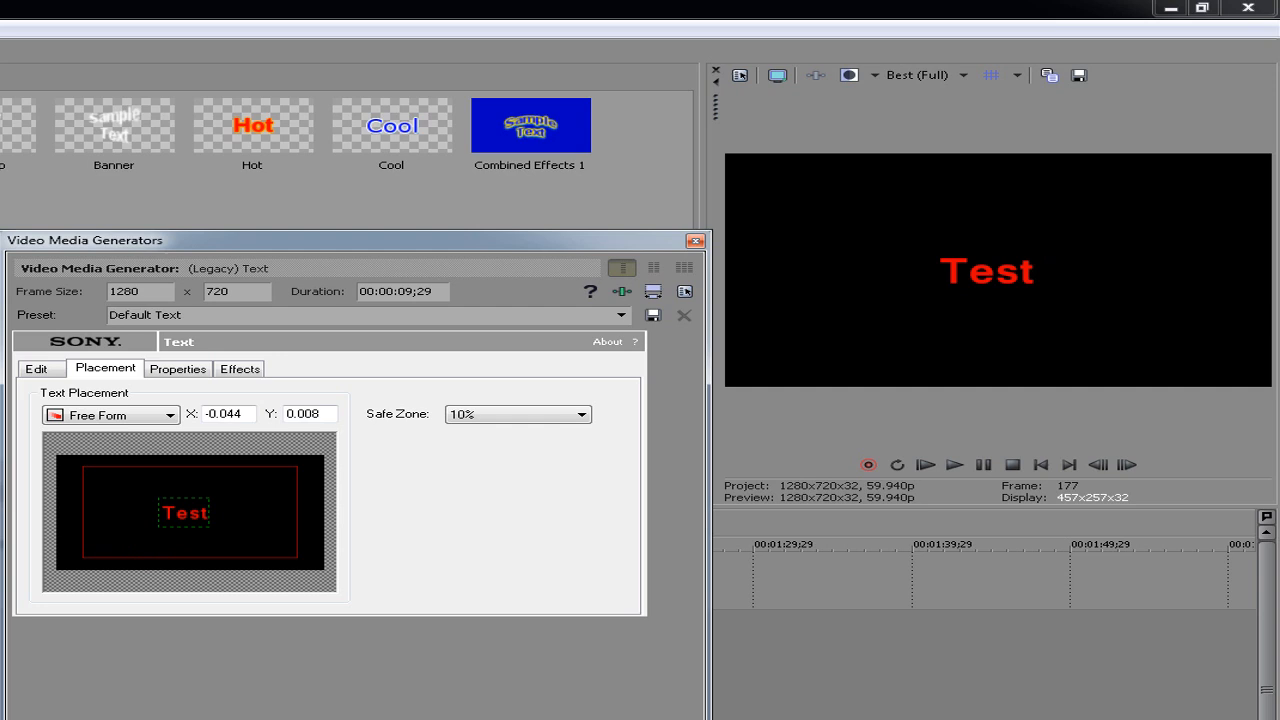
pyautogui.click(37, 368)
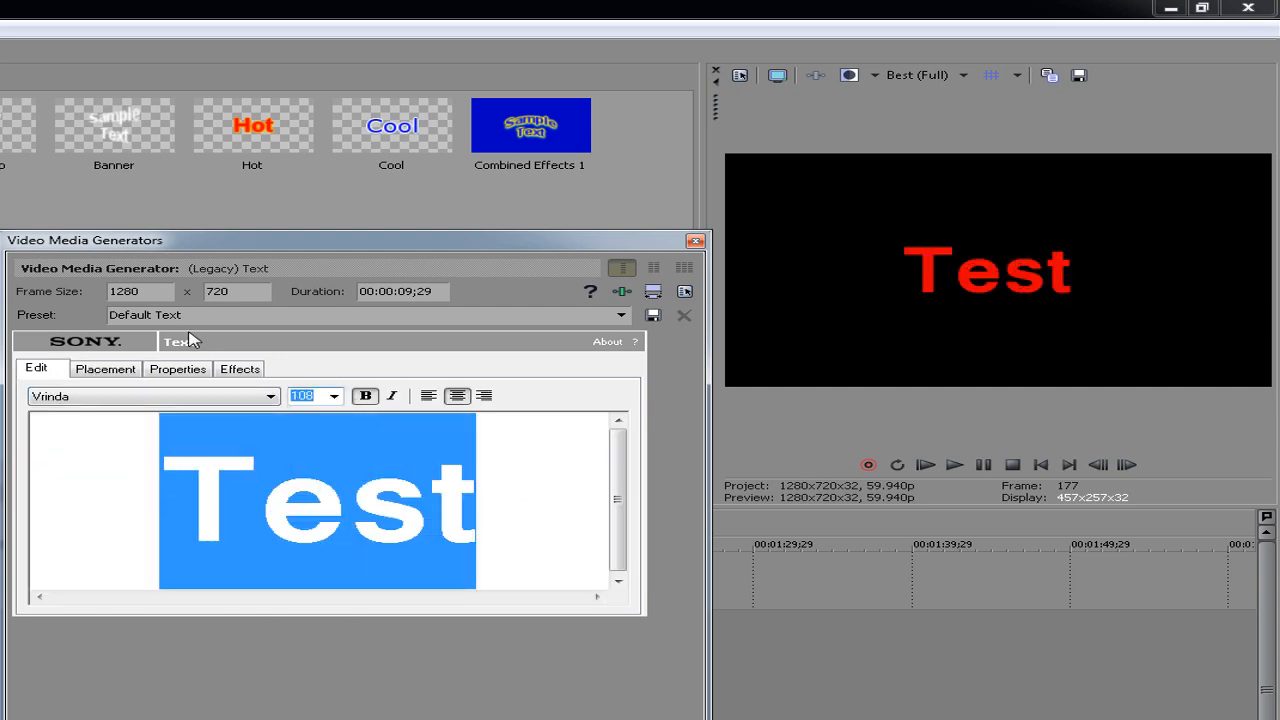
pyautogui.click(240, 368)
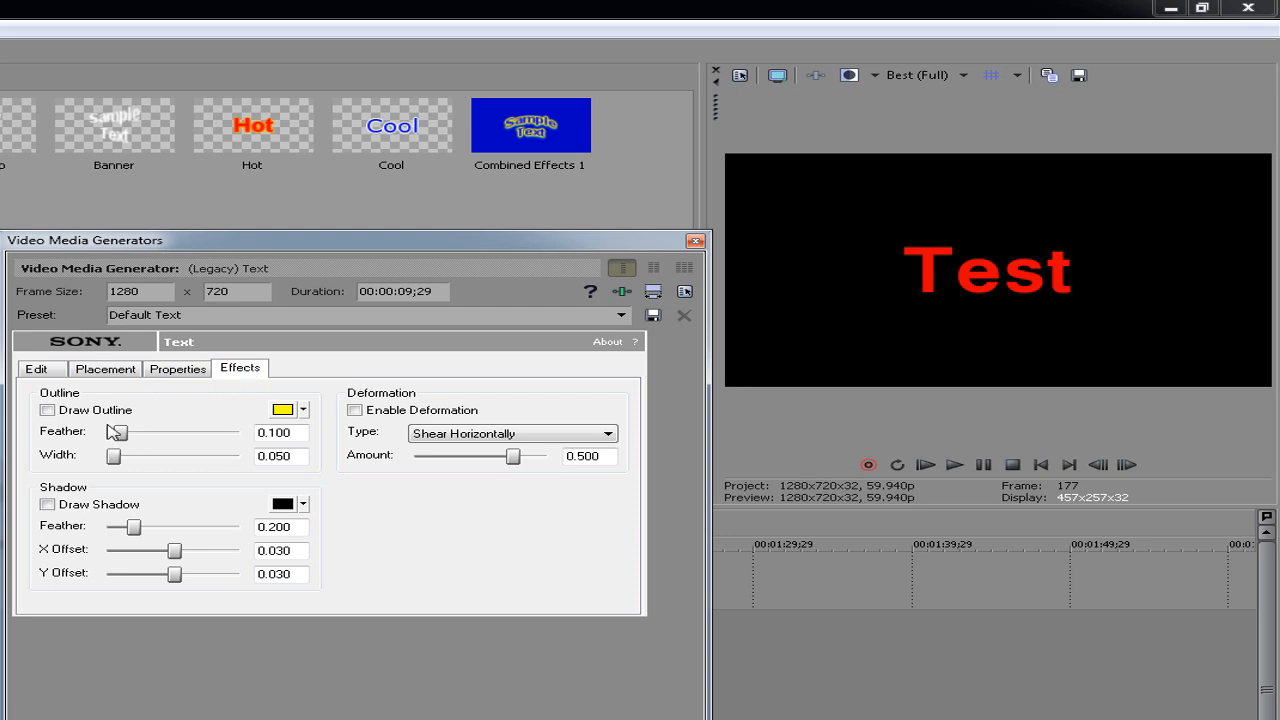
pyautogui.moveTo(891, 324)
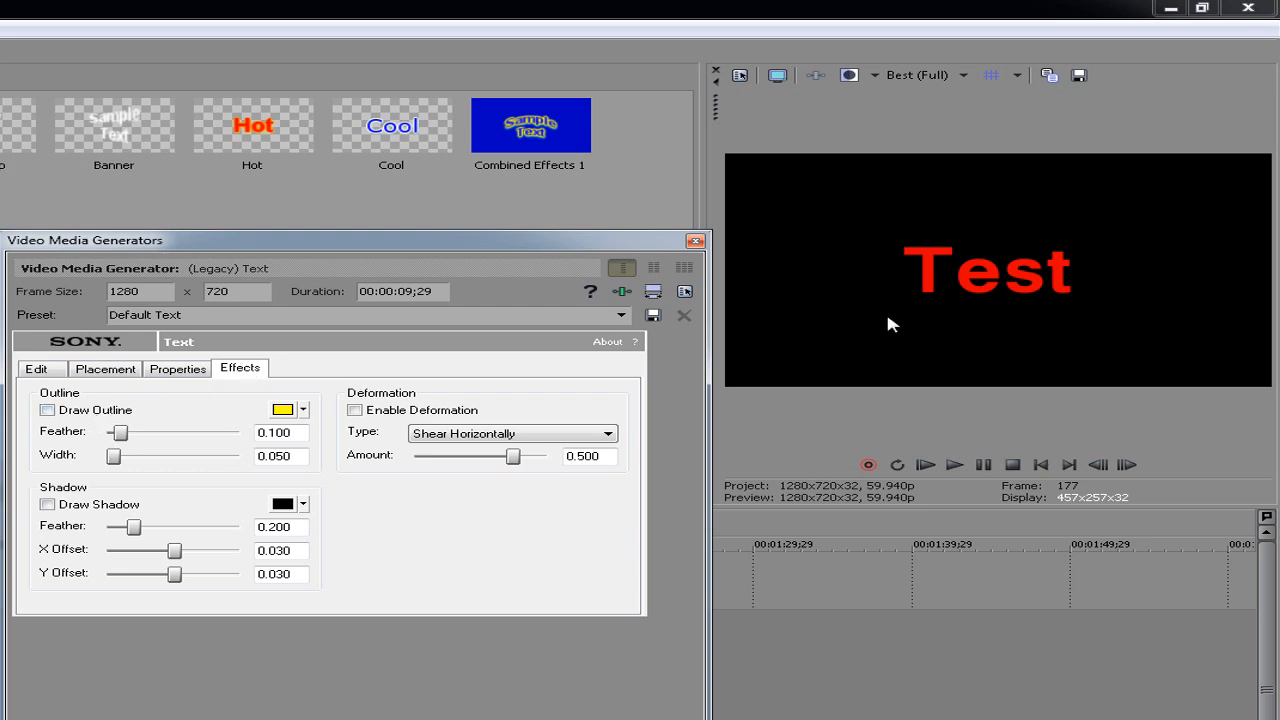
pyautogui.moveTo(435, 270)
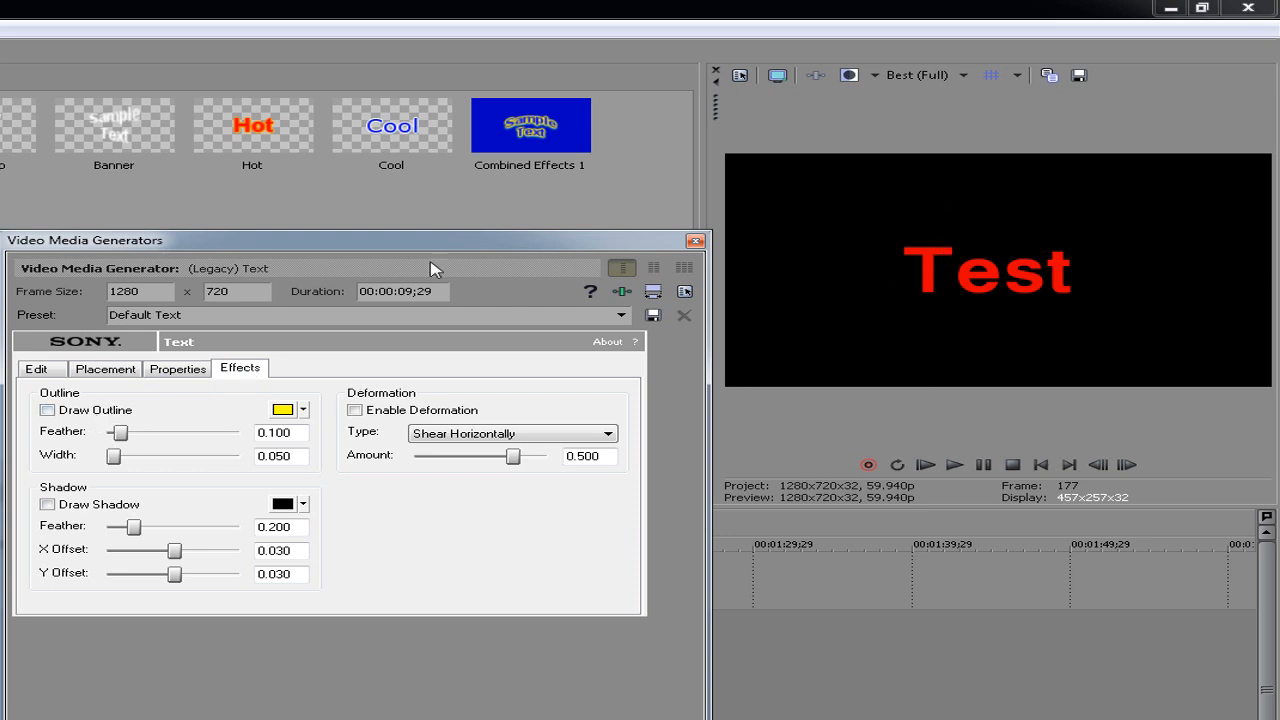
# Turn on Draw Outline for the title and choose the outline colour
pyautogui.click(47, 410)
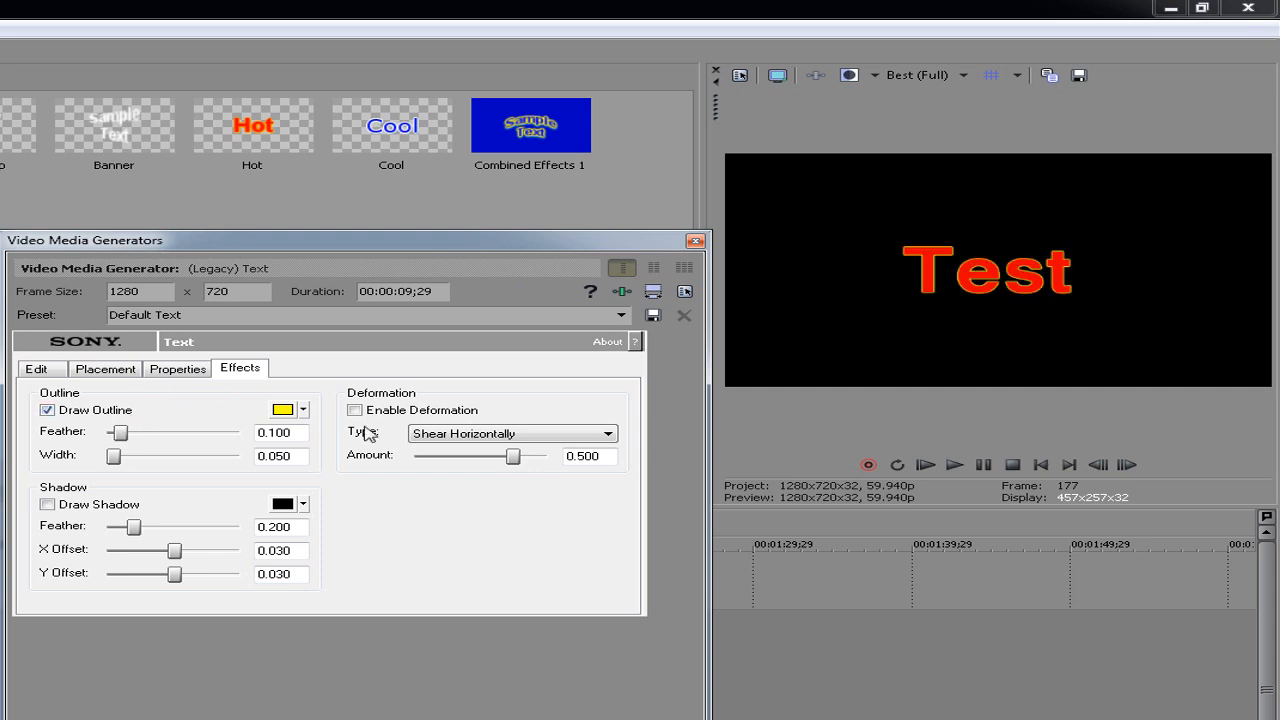
pyautogui.moveTo(930, 220)
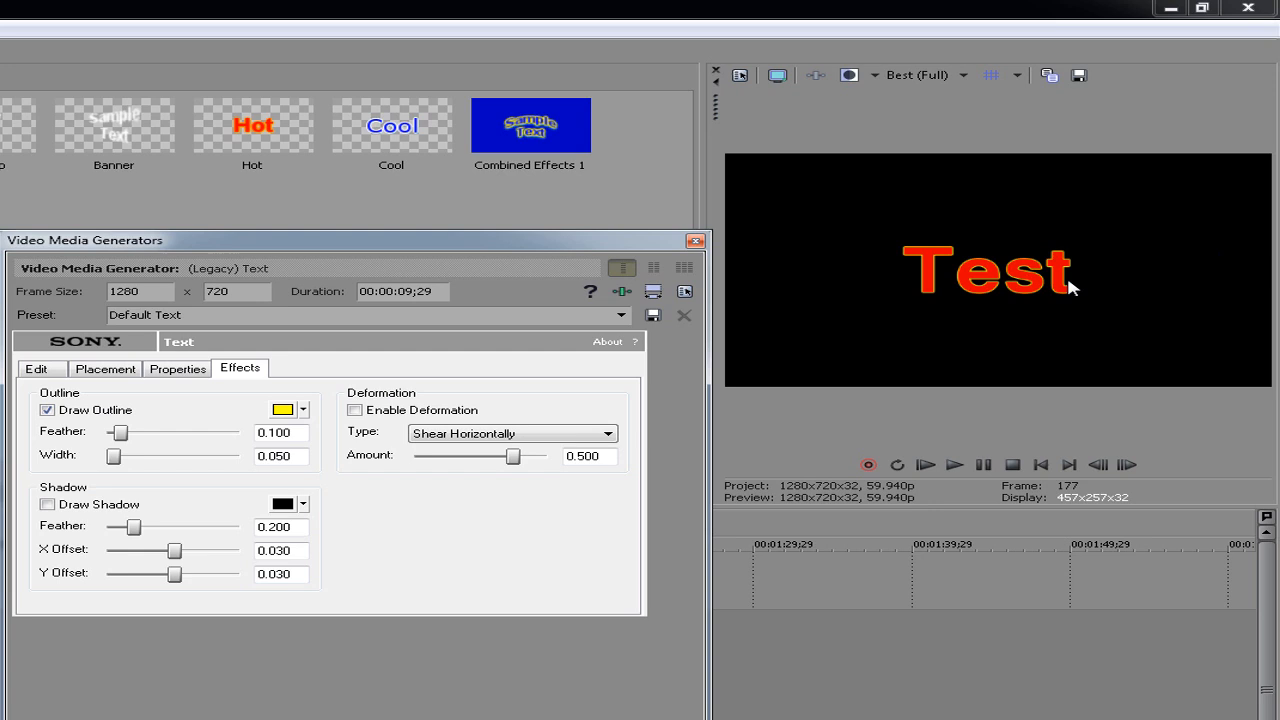
pyautogui.moveTo(978, 351)
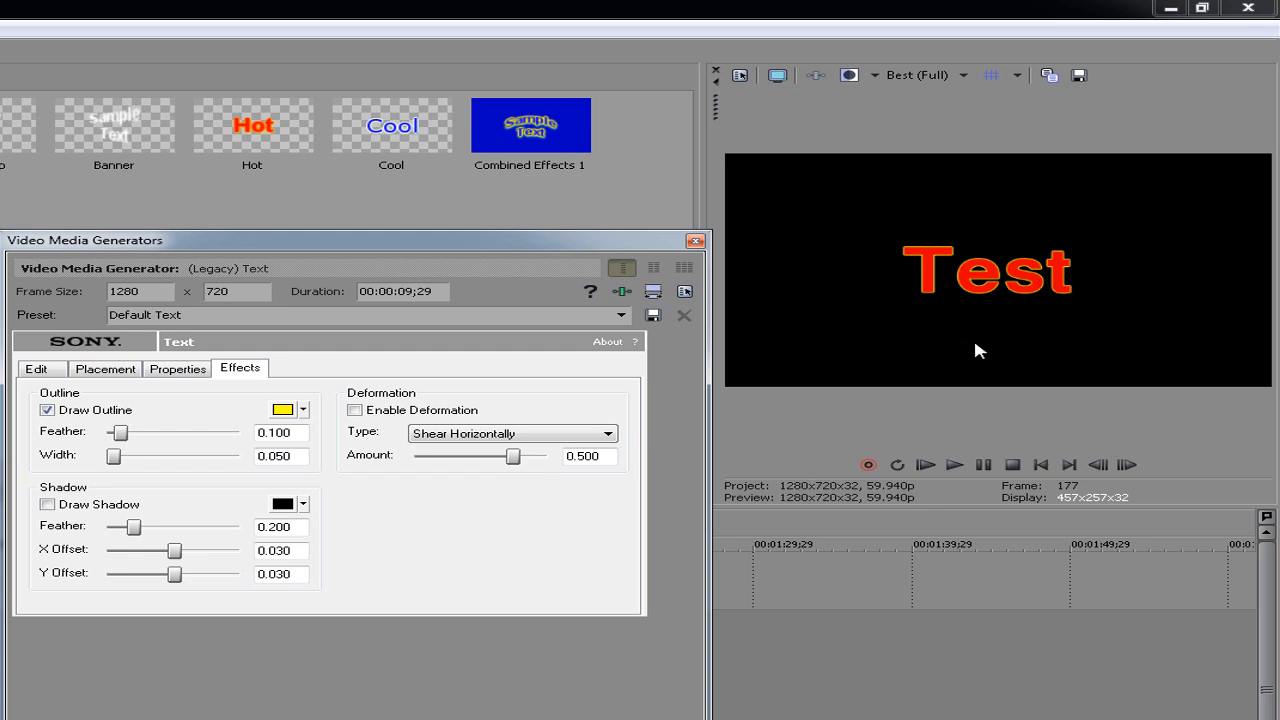
pyautogui.click(303, 409)
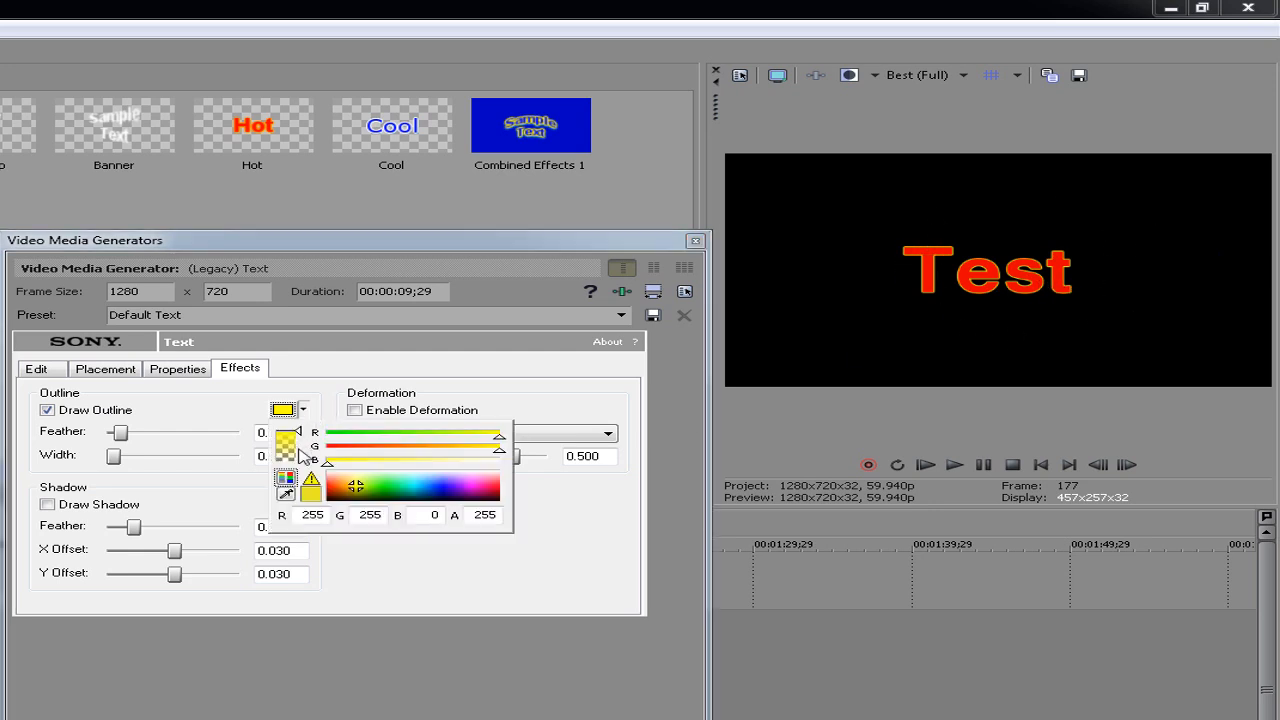
pyautogui.moveTo(280, 405)
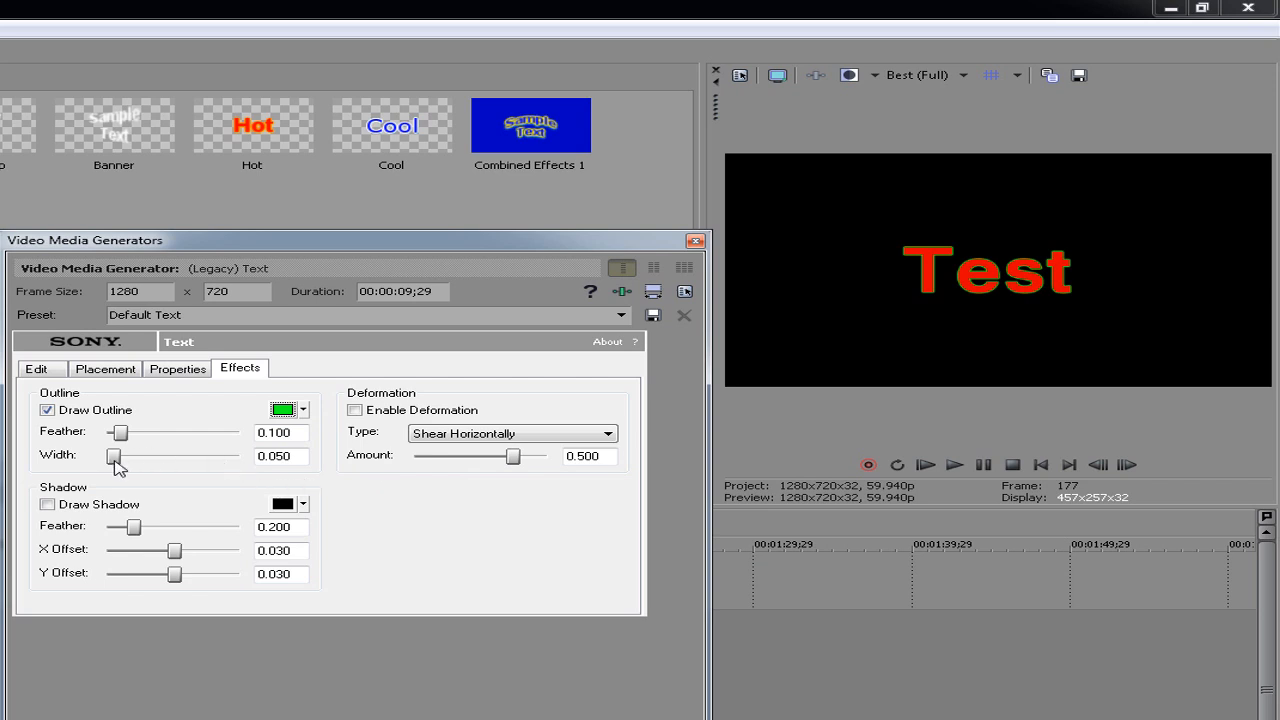
# Set the outline width to 0.209
pyautogui.moveTo(114, 457); pyautogui.dragTo(127, 457)
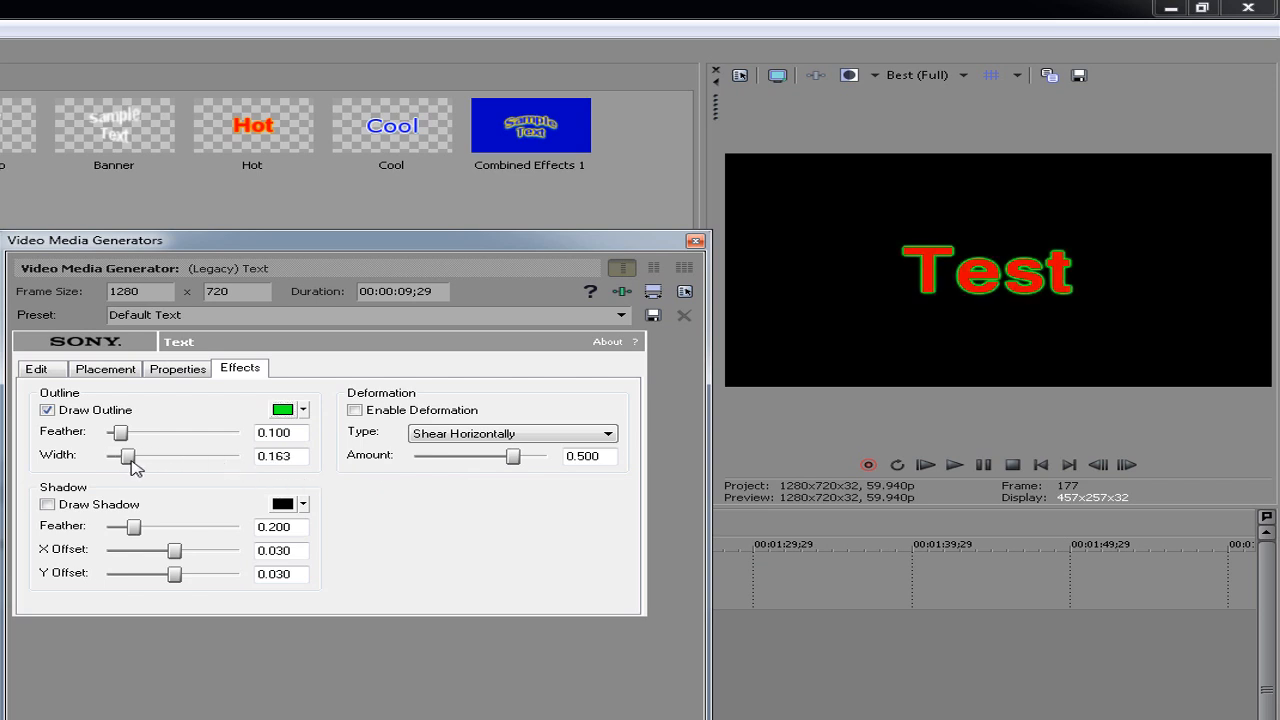
pyautogui.moveTo(128, 456); pyautogui.dragTo(237, 456)
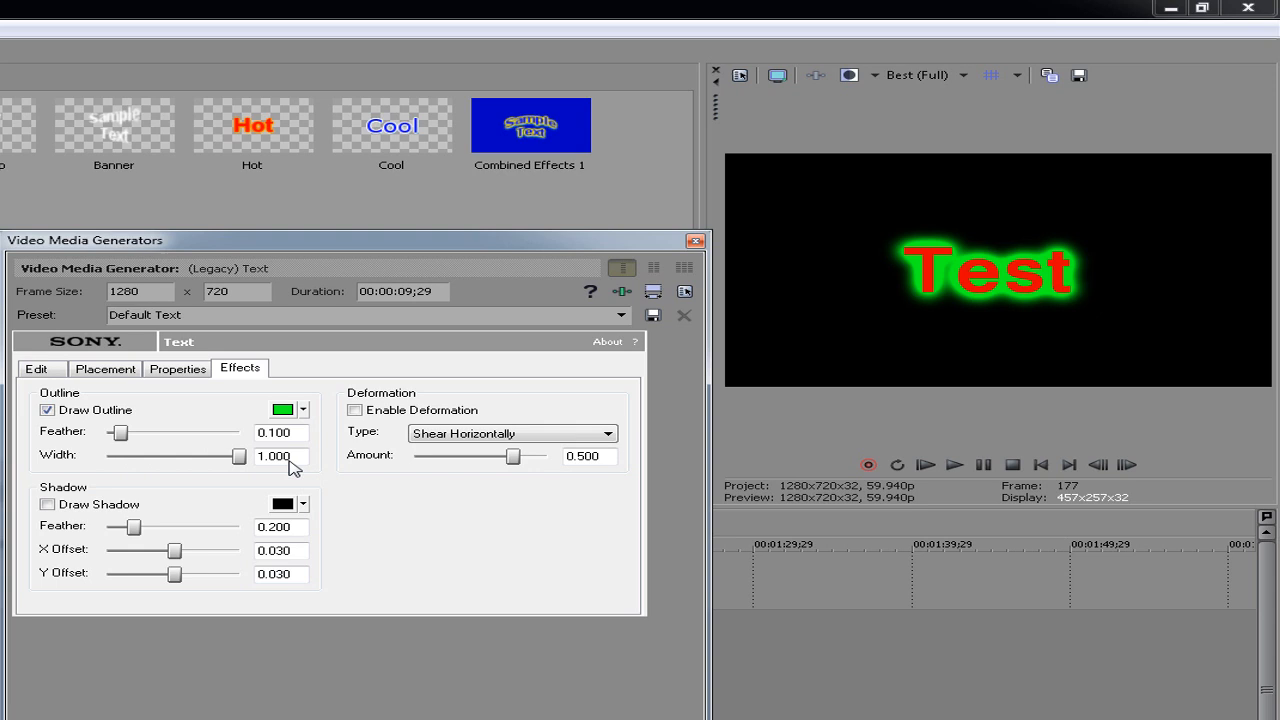
pyautogui.moveTo(235, 456); pyautogui.dragTo(148, 456)
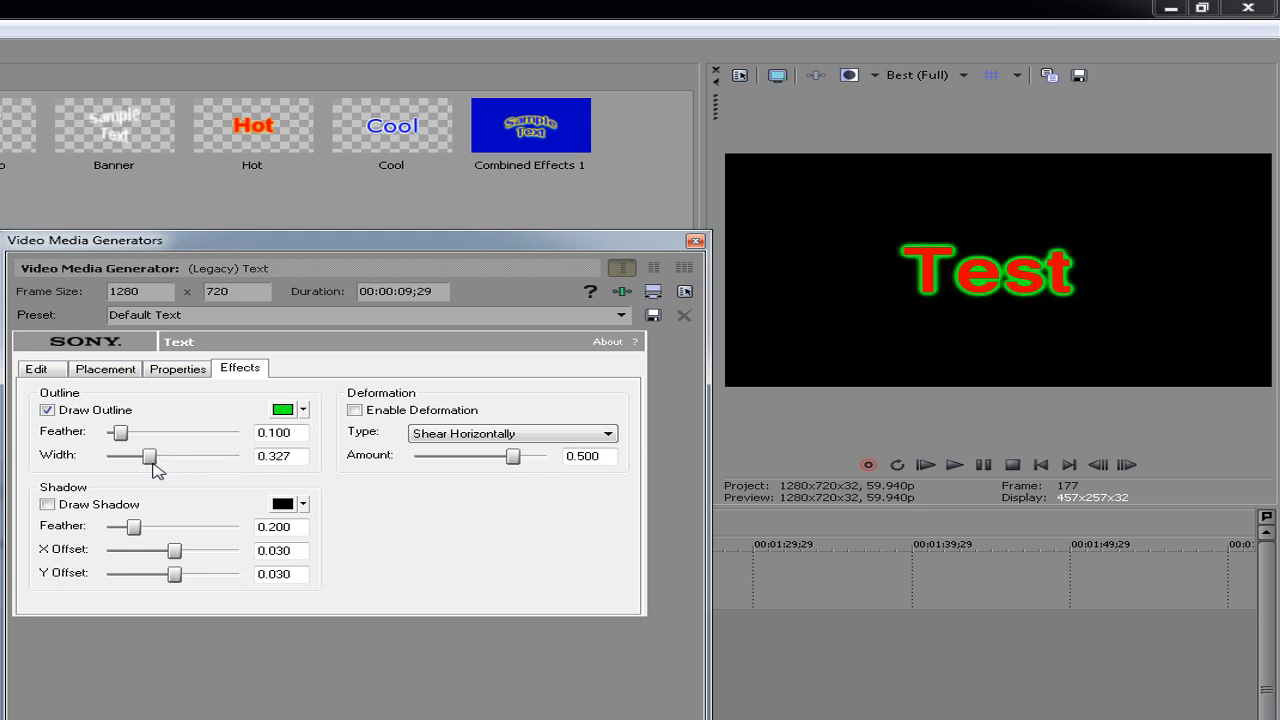
pyautogui.moveTo(150, 456); pyautogui.dragTo(130, 456)
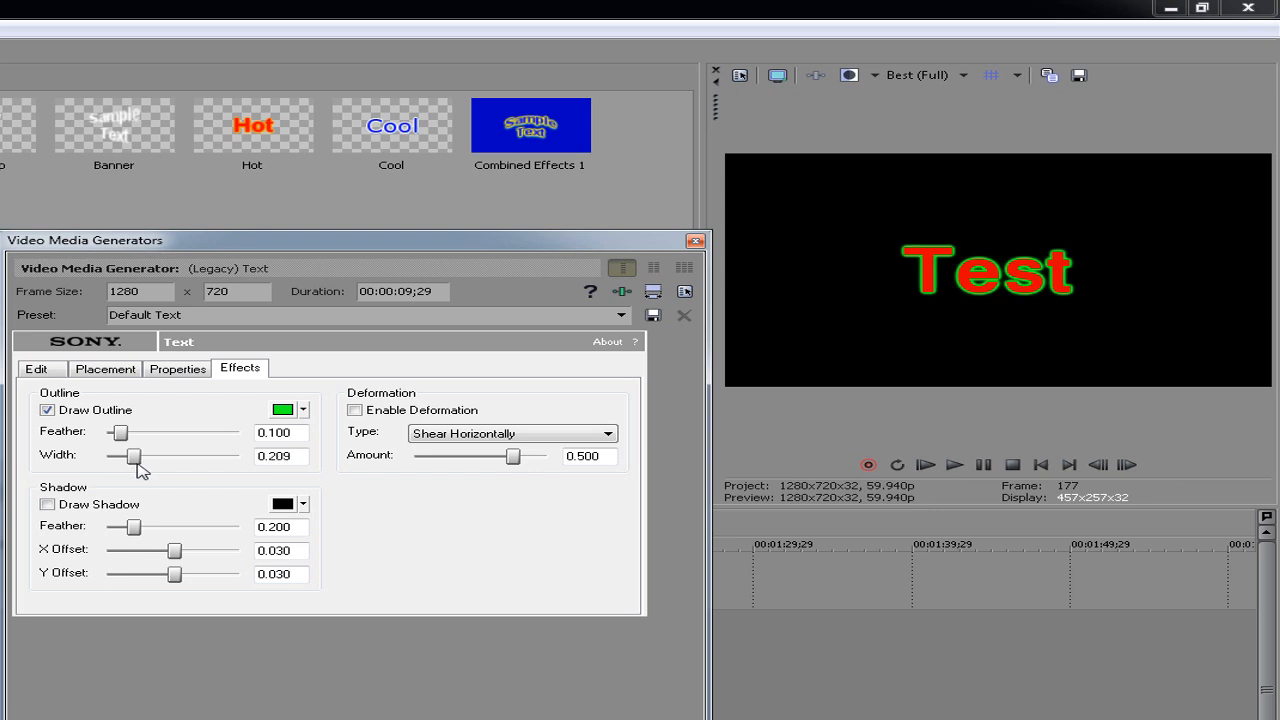
pyautogui.moveTo(93, 410)
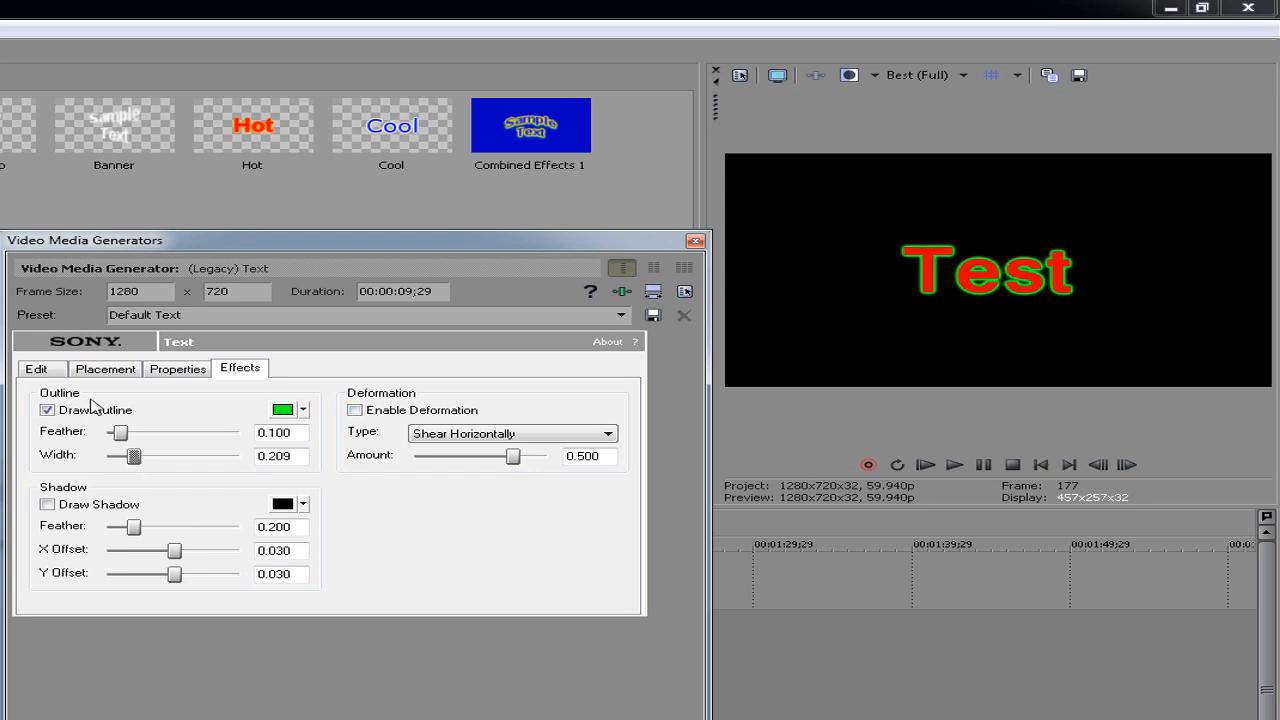
# Set the outline feather to 0.200
pyautogui.moveTo(120, 433); pyautogui.dragTo(186, 433)
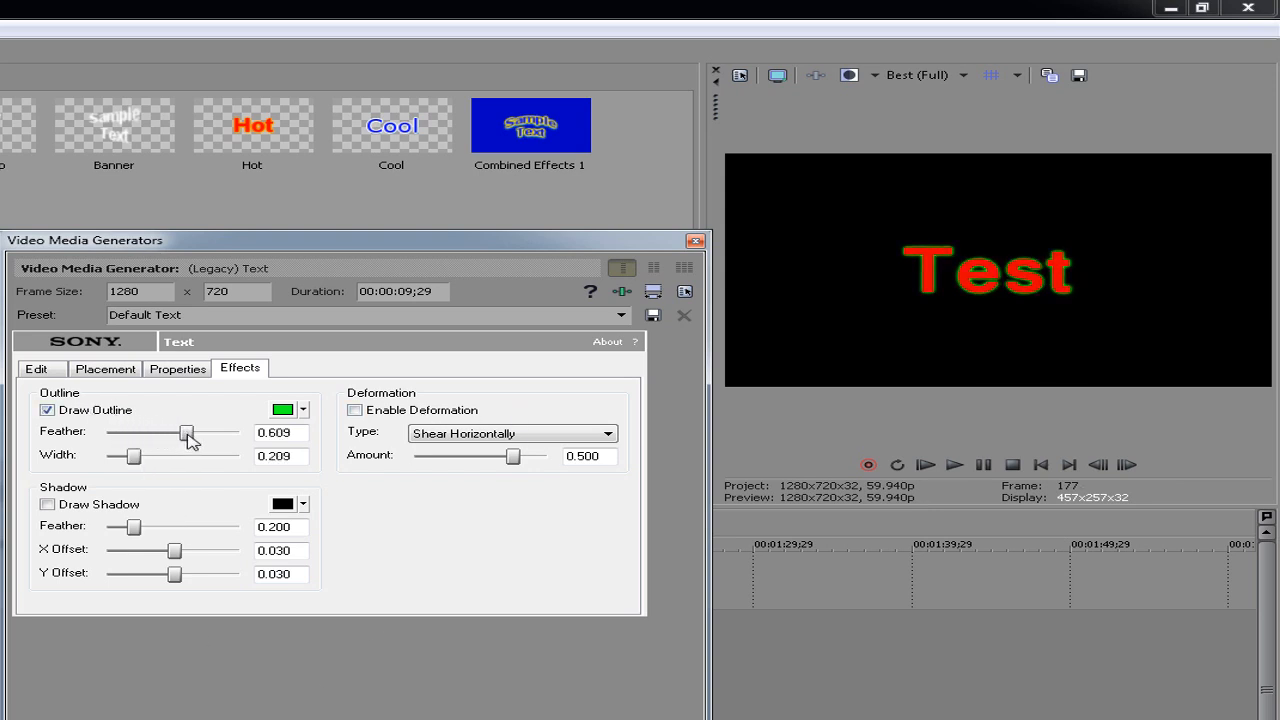
pyautogui.moveTo(187, 433); pyautogui.dragTo(107, 433)
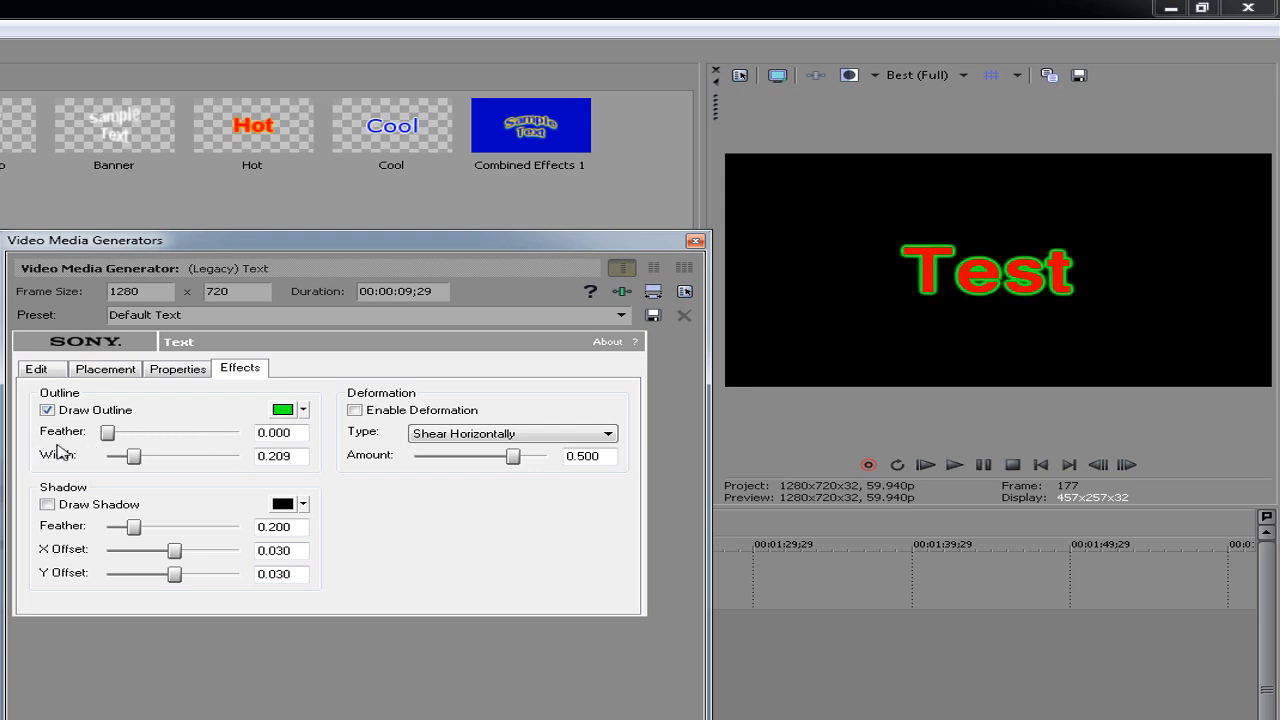
pyautogui.moveTo(108, 432); pyautogui.dragTo(148, 432)
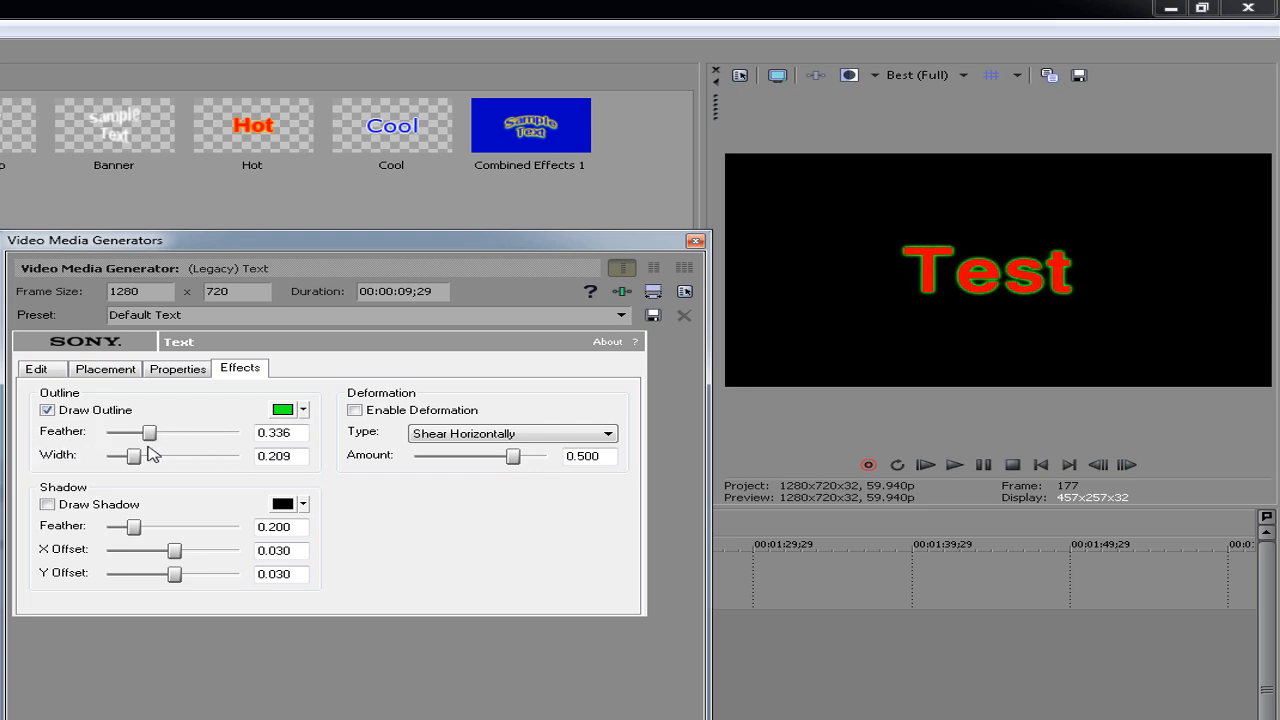
pyautogui.moveTo(147, 432); pyautogui.dragTo(153, 432)
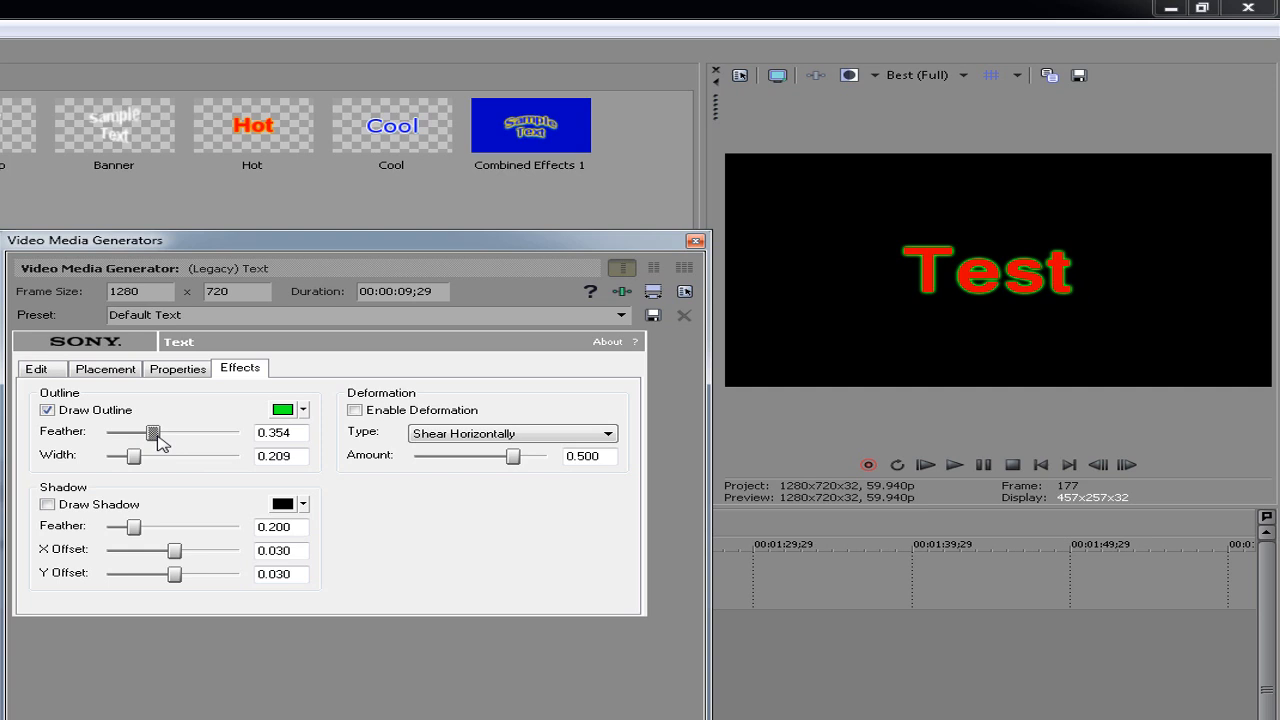
pyautogui.moveTo(152, 432); pyautogui.dragTo(124, 432)
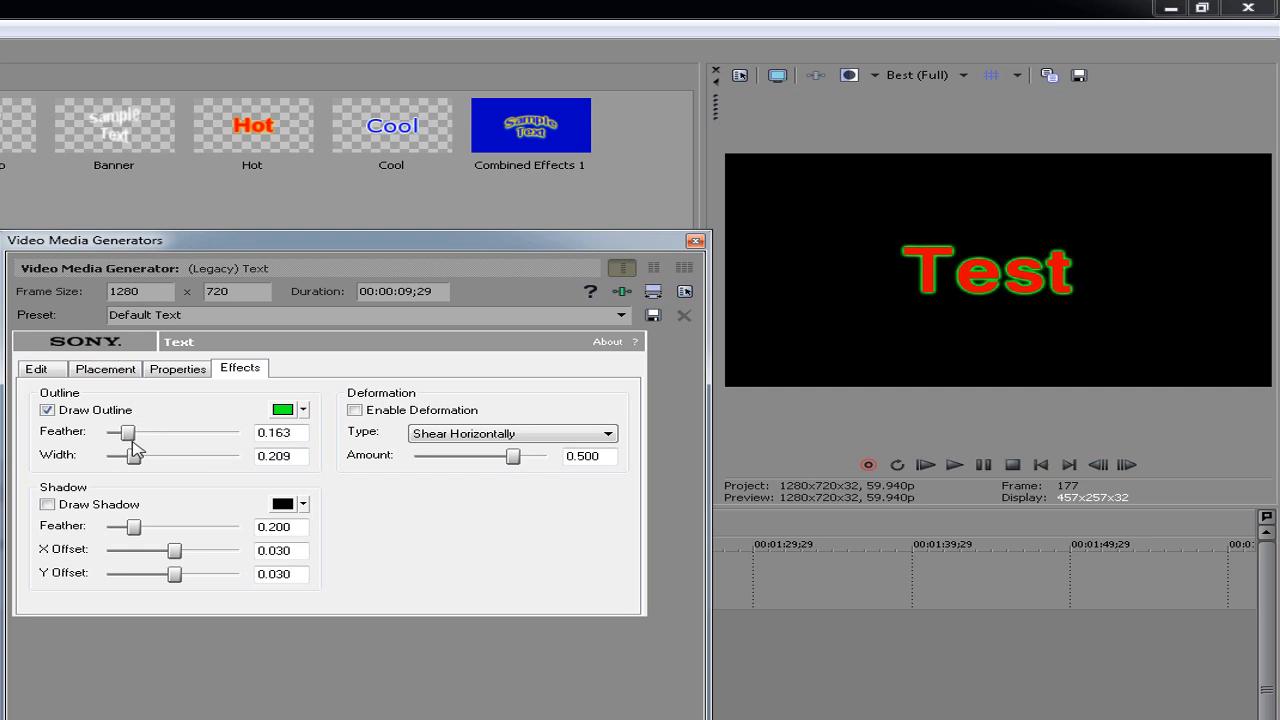
pyautogui.moveTo(126, 432); pyautogui.dragTo(135, 432)
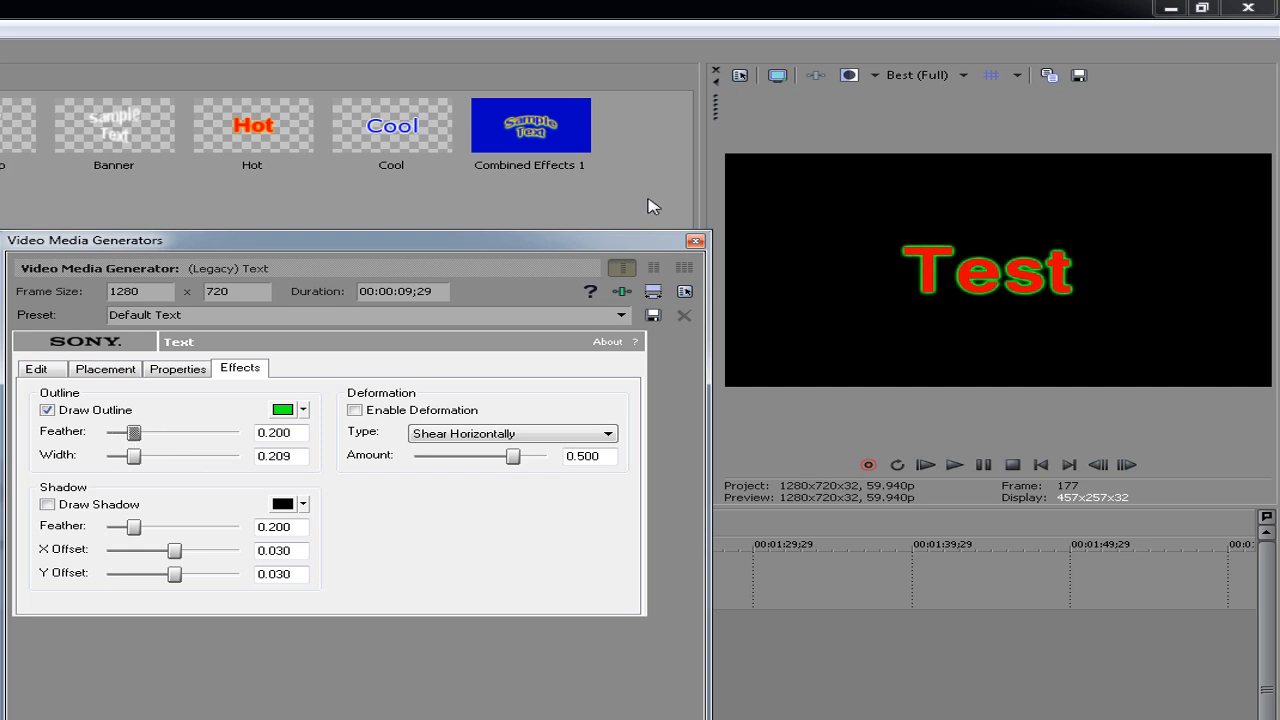
pyautogui.moveTo(110, 505)
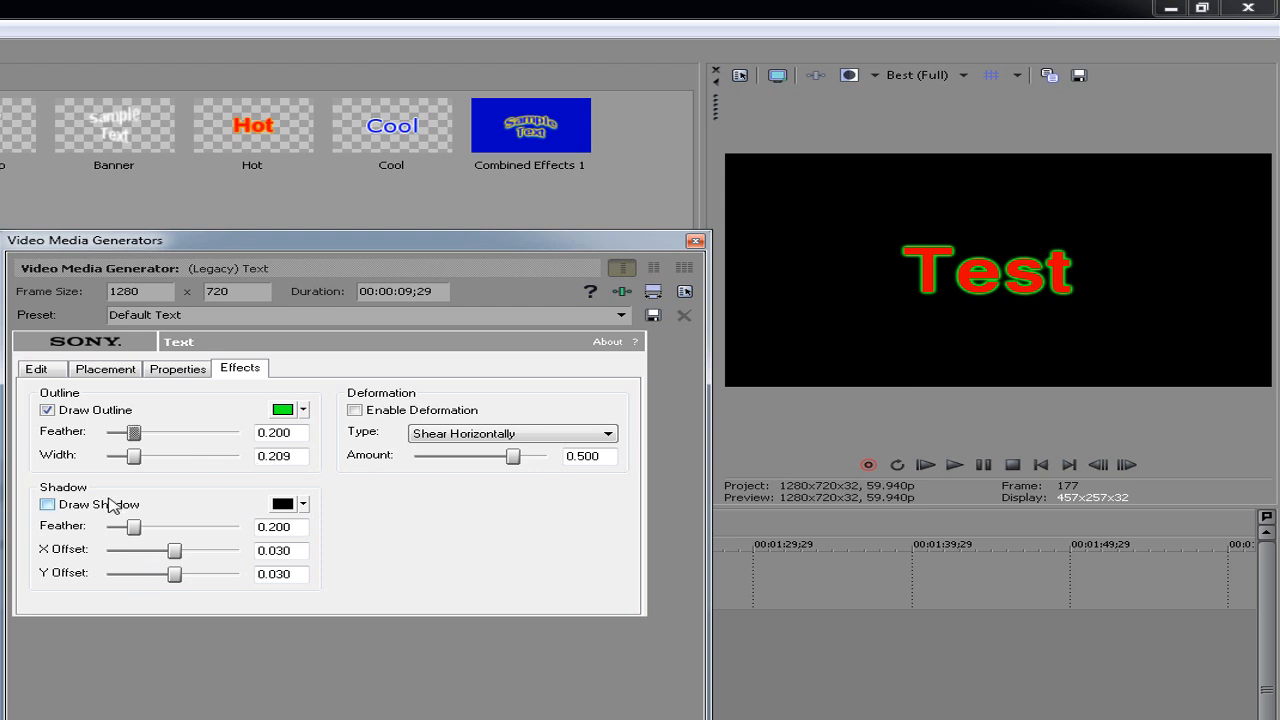
# Change the title's background colour to blue after trying green
pyautogui.click(47, 504)
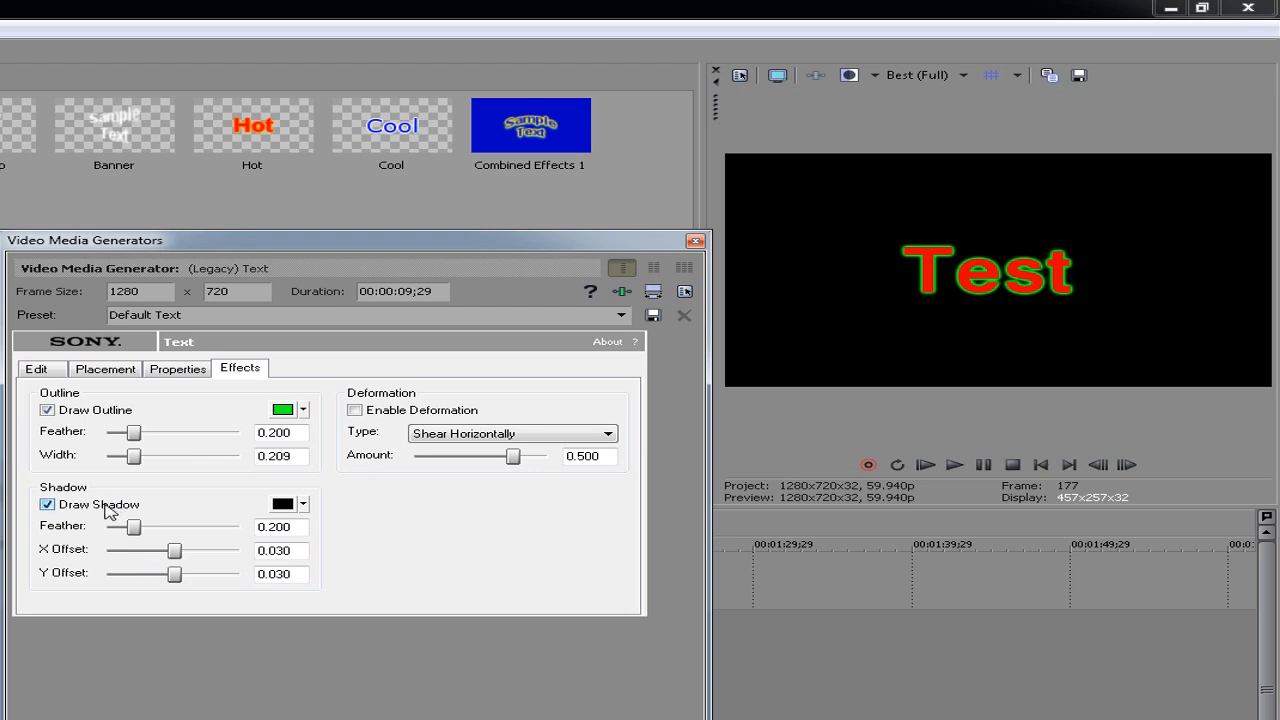
pyautogui.click(47, 504)
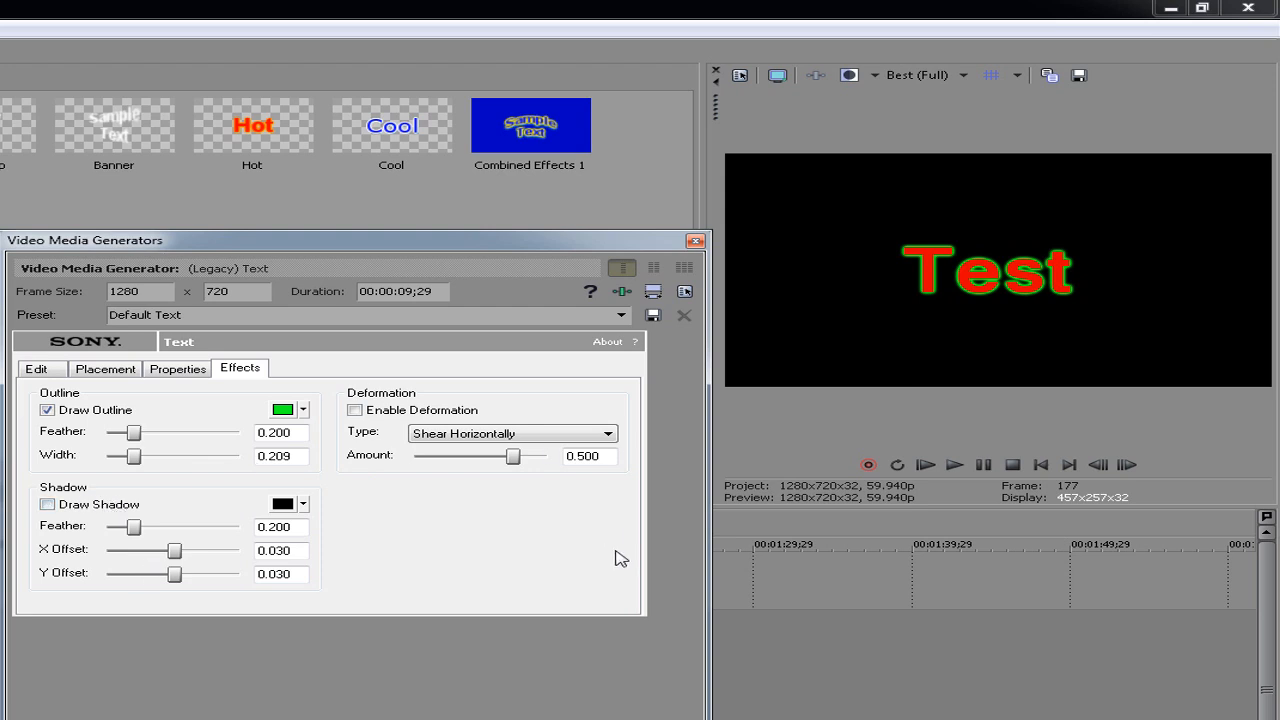
pyautogui.click(177, 368)
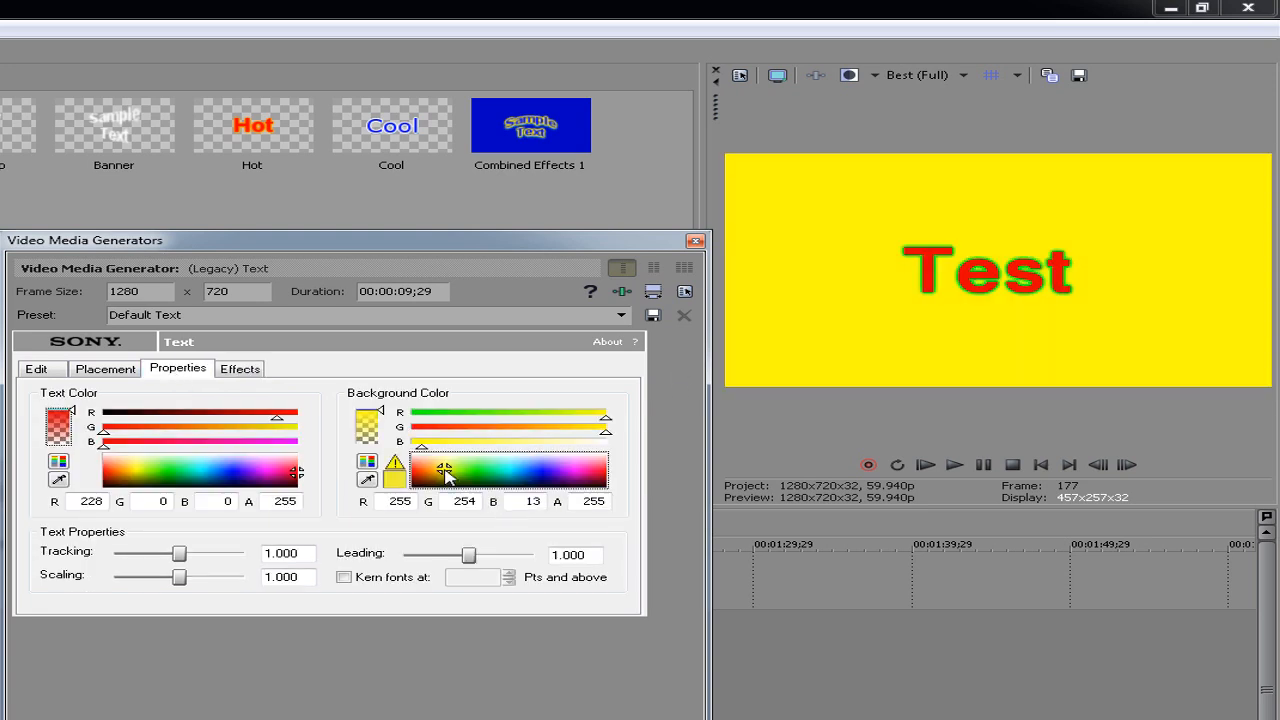
pyautogui.moveTo(445, 475); pyautogui.dragTo(500, 475)
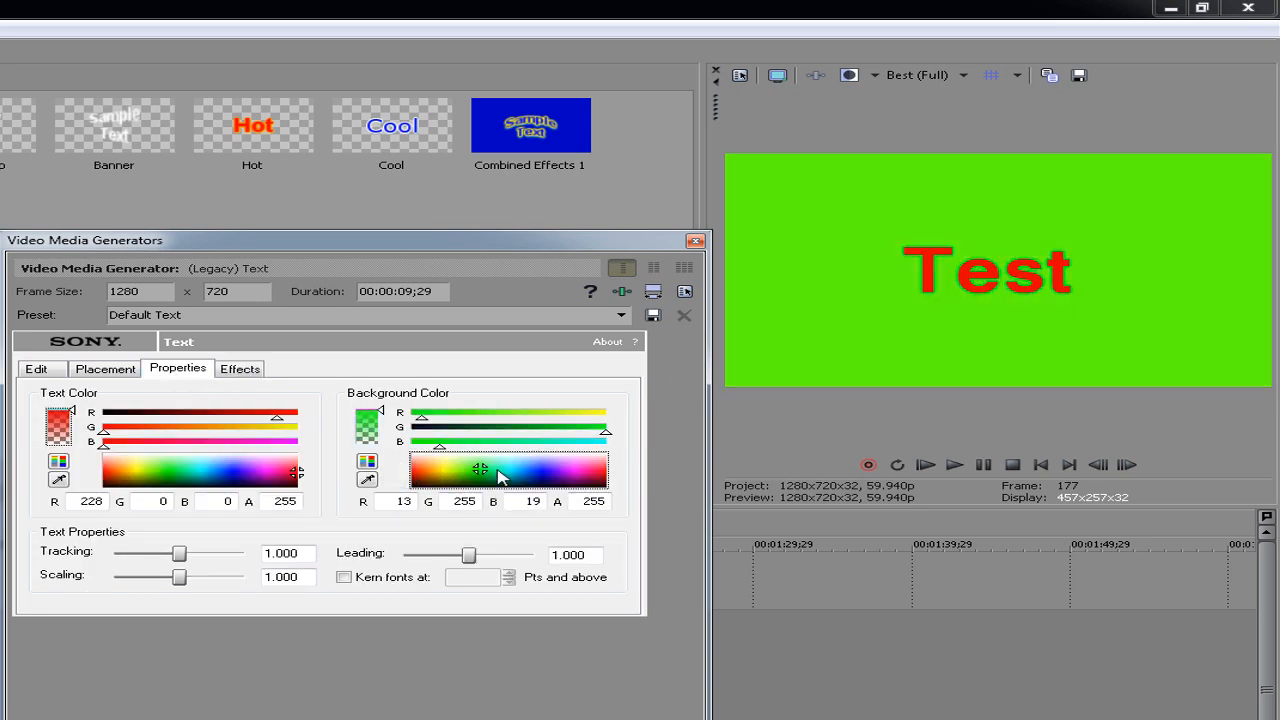
pyautogui.click(512, 471)
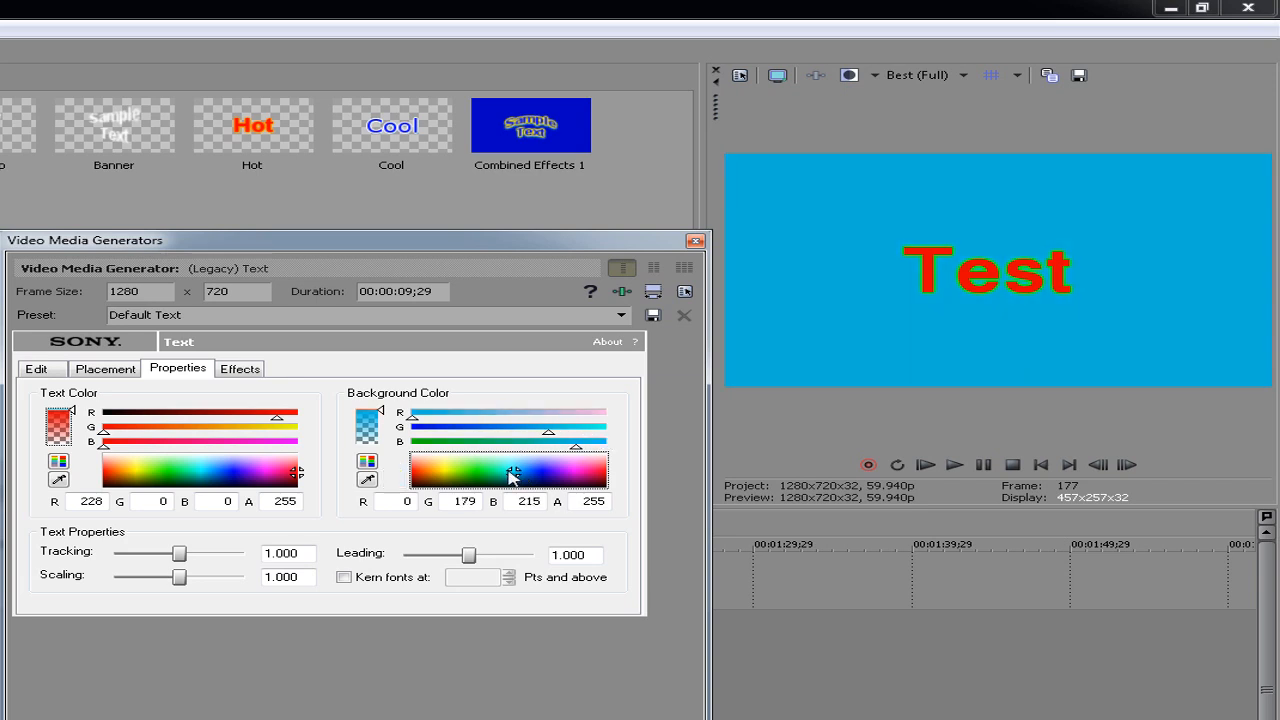
# Enable Draw Shadow and keep the shadow colour black
pyautogui.click(239, 368)
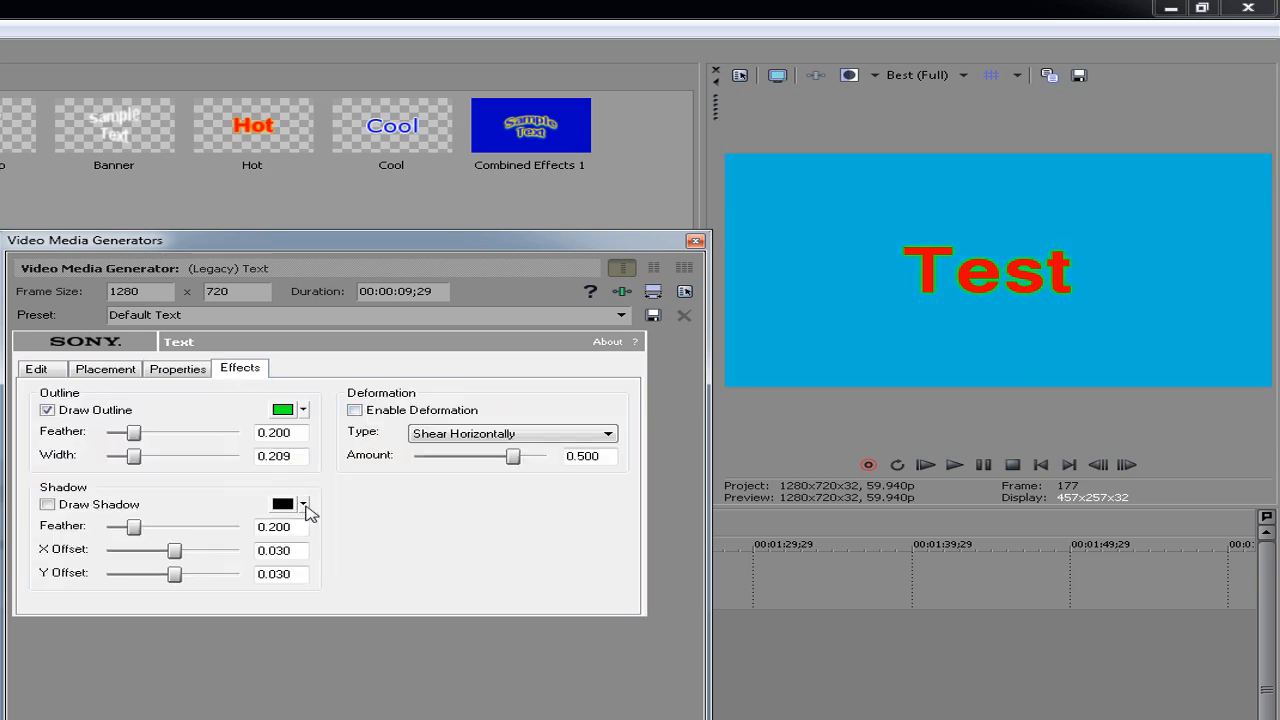
pyautogui.click(46, 504)
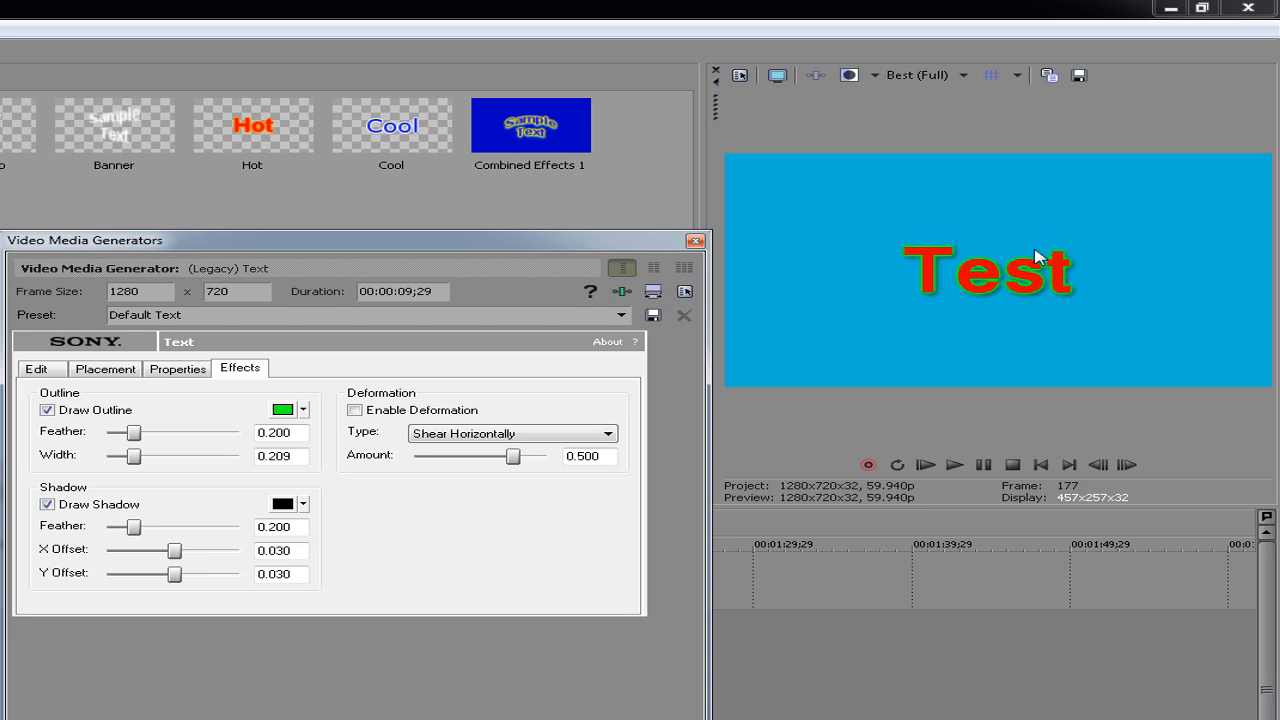
pyautogui.moveTo(1155, 330)
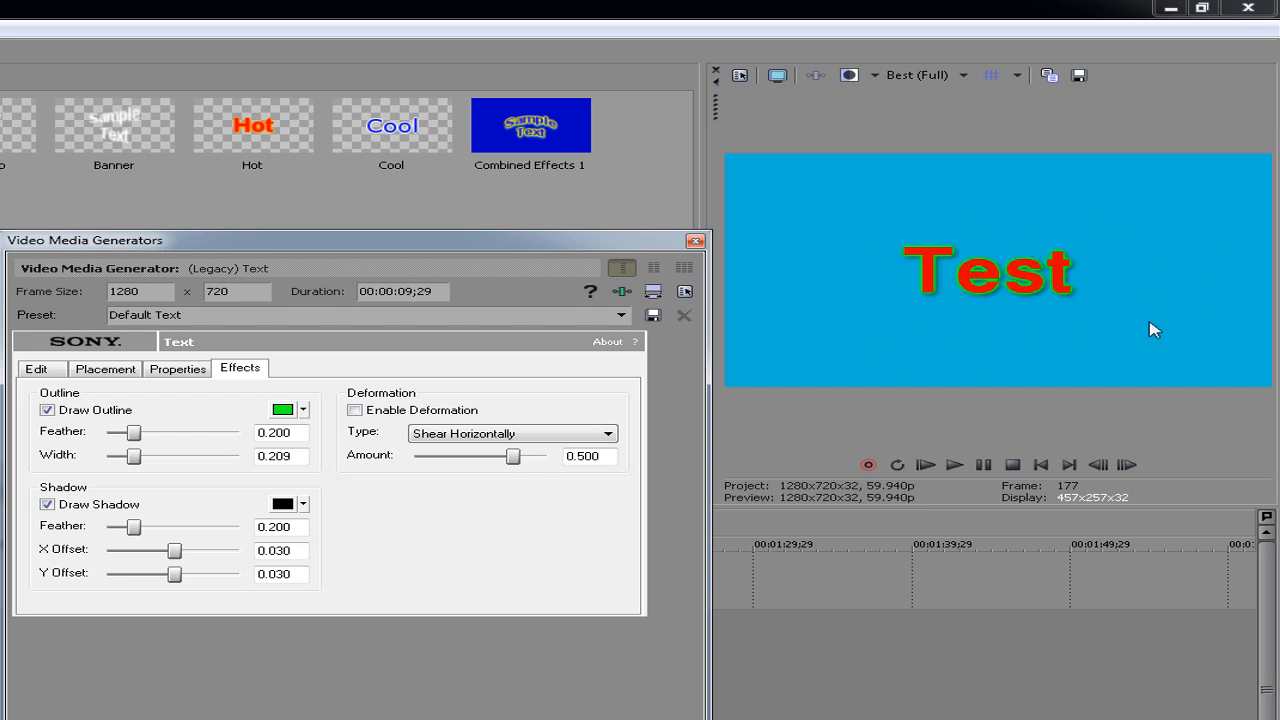
pyautogui.moveTo(401, 439)
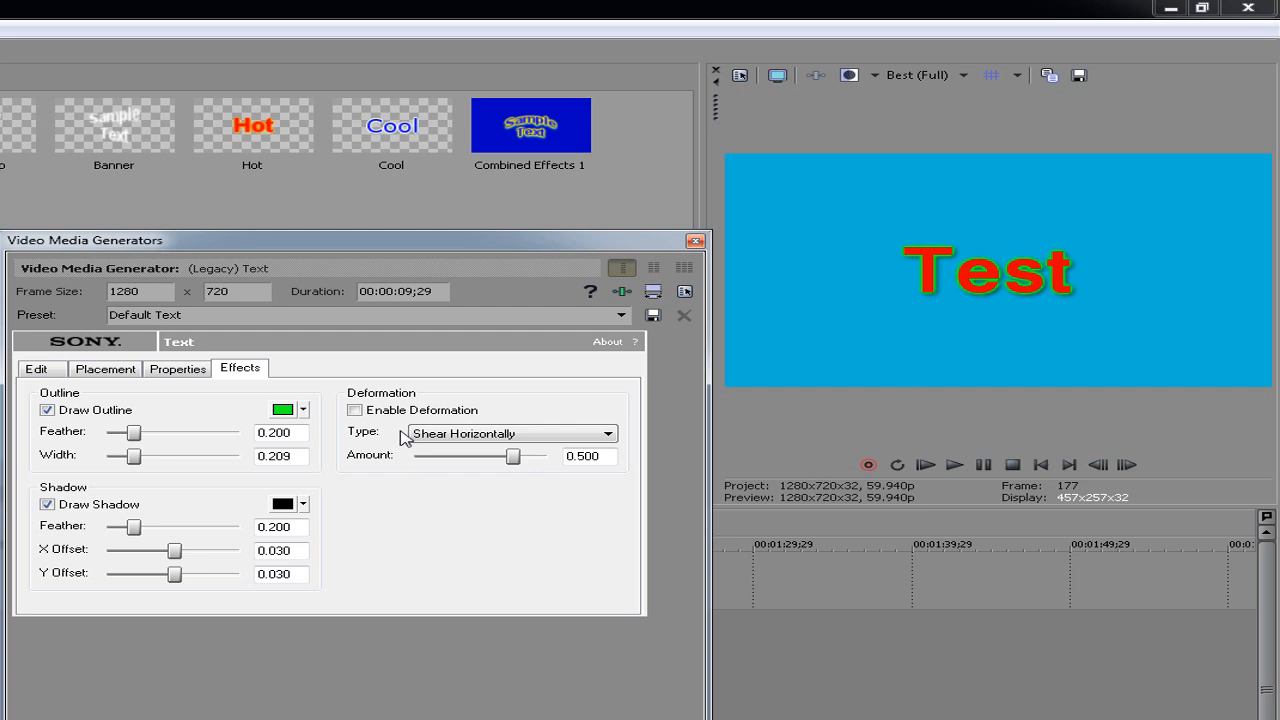
pyautogui.click(285, 504)
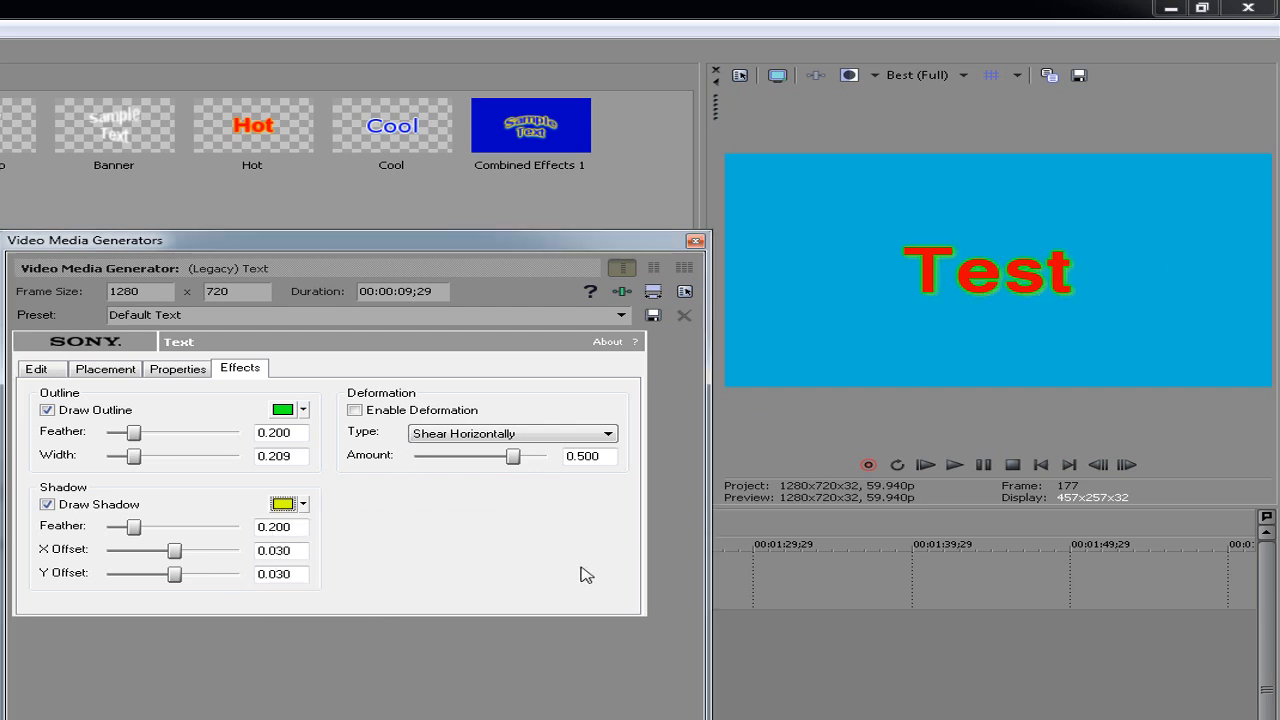
pyautogui.moveTo(370, 480)
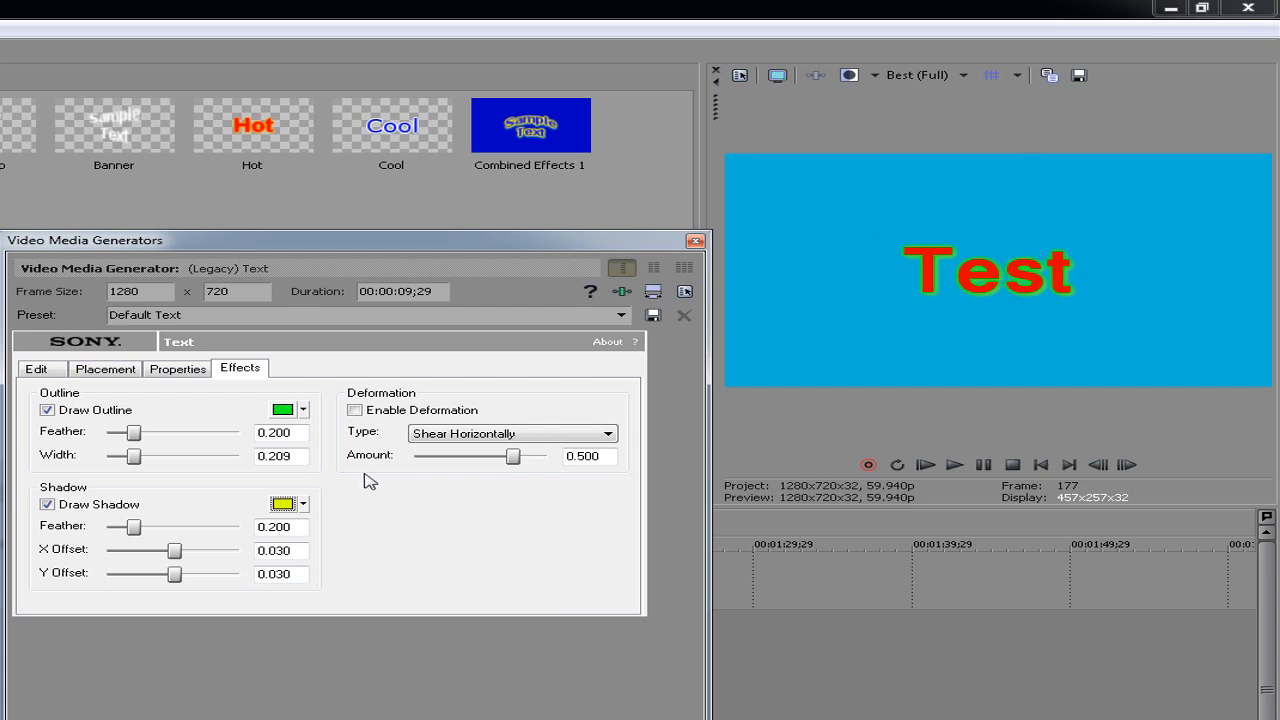
pyautogui.click(284, 503)
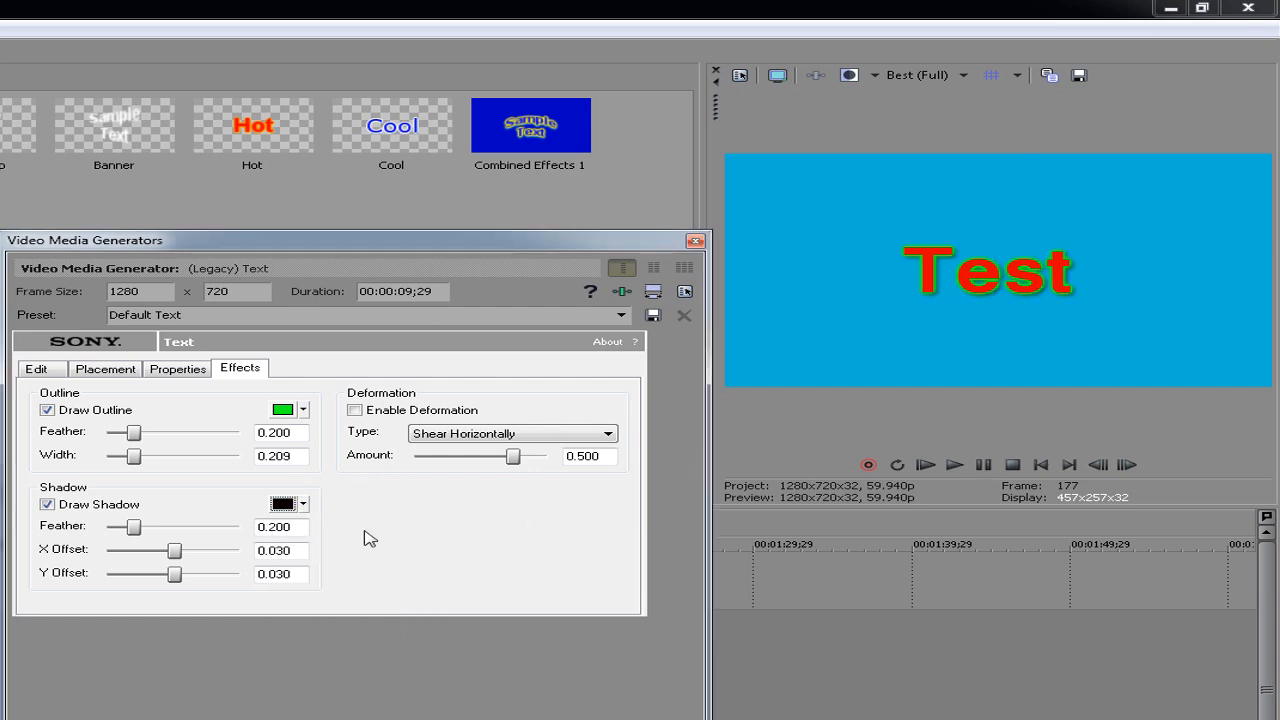
# Adjust the shadow feather to about 0.381
pyautogui.moveTo(136, 526); pyautogui.dragTo(164, 526)
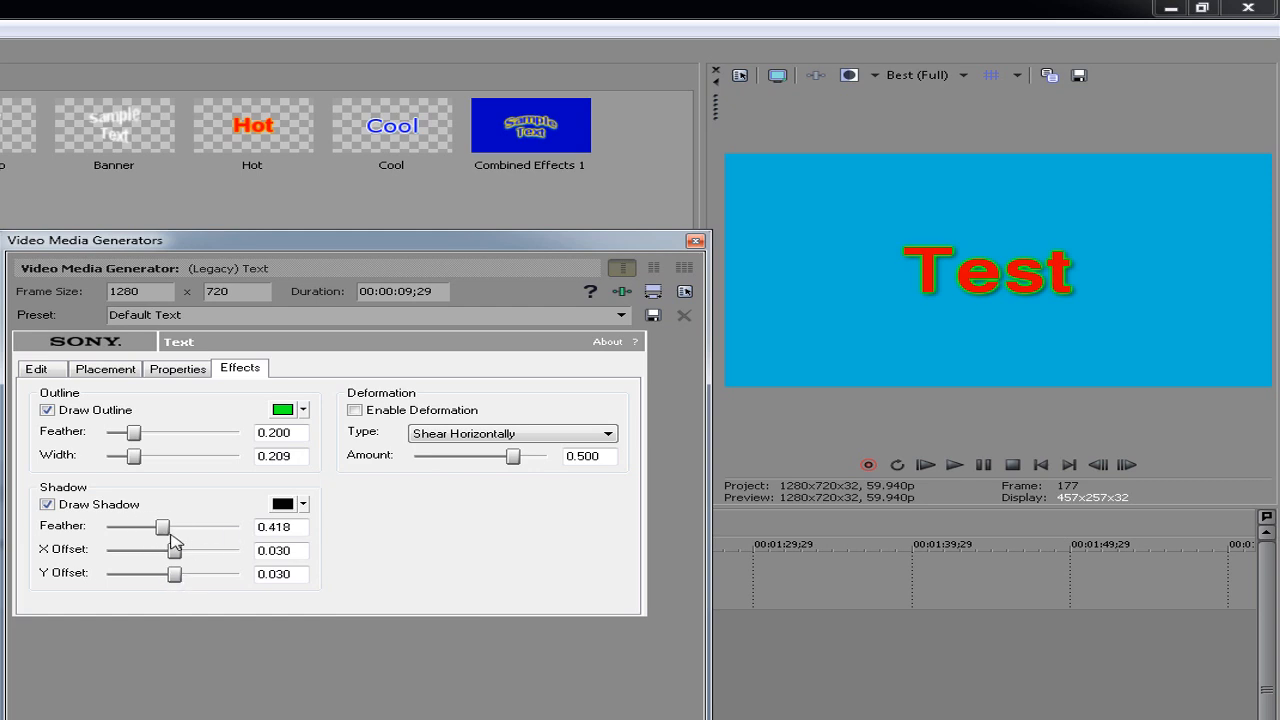
pyautogui.moveTo(163, 527); pyautogui.dragTo(238, 527)
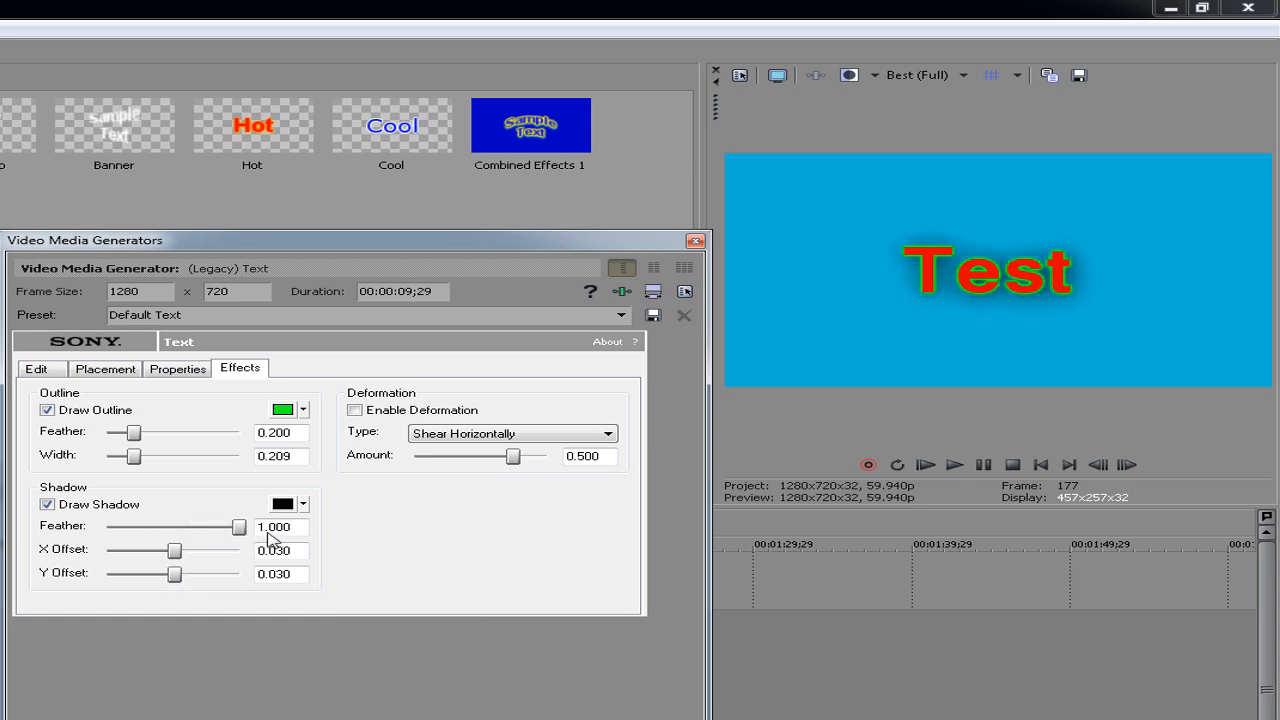
pyautogui.moveTo(238, 527); pyautogui.dragTo(108, 527)
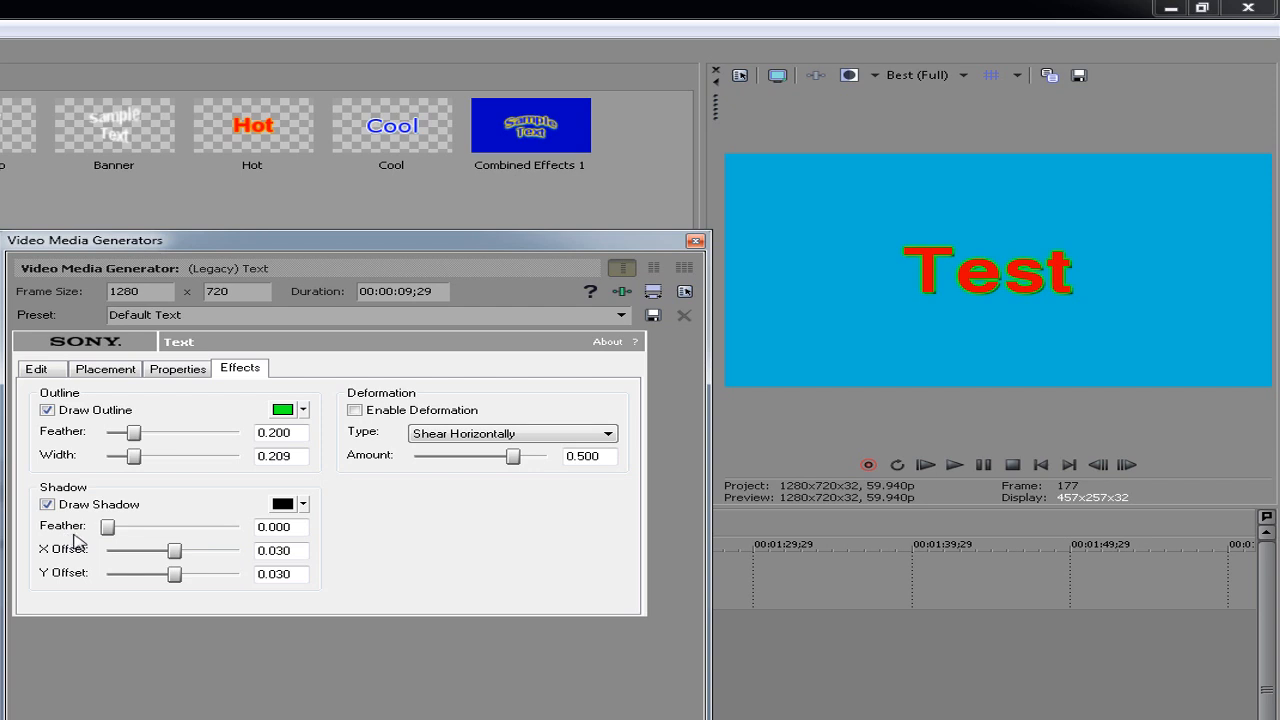
pyautogui.moveTo(108, 527); pyautogui.dragTo(155, 527)
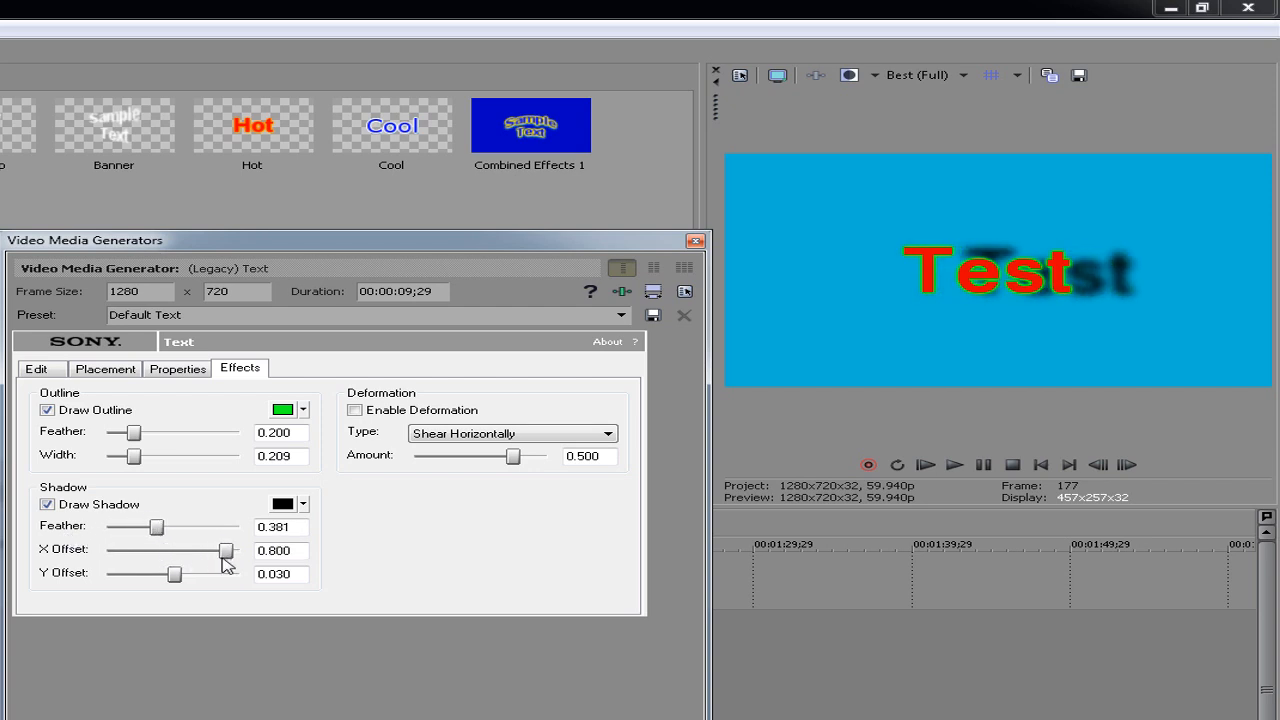
# Set the shadow X offset to 0.090 and Y offset to 0.018
pyautogui.moveTo(228, 550); pyautogui.dragTo(183, 550)
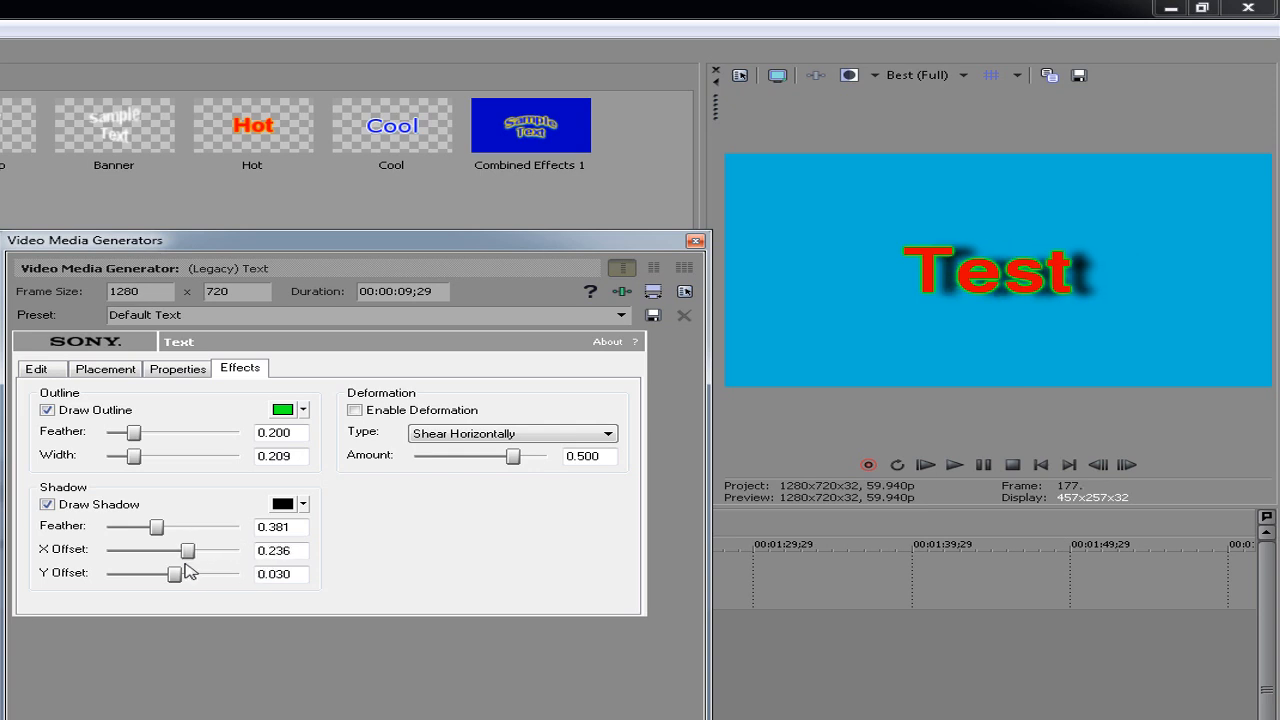
pyautogui.moveTo(178, 549); pyautogui.dragTo(125, 573)
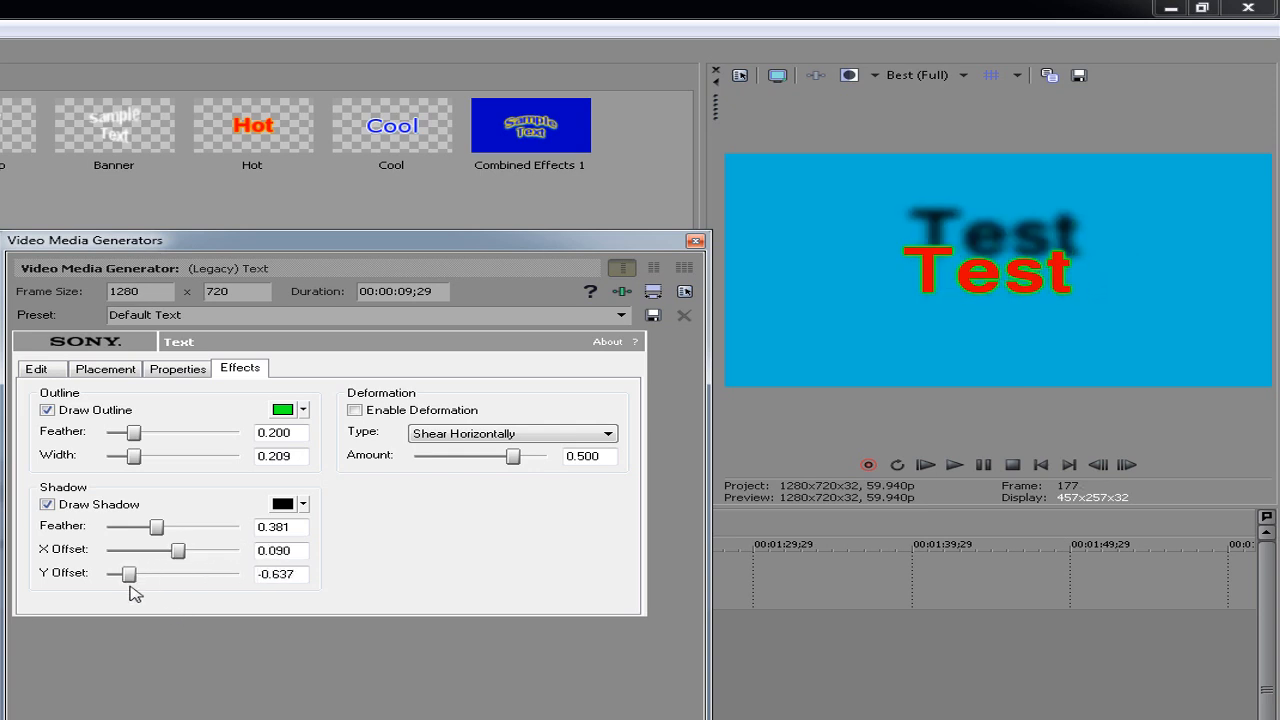
pyautogui.moveTo(123, 573); pyautogui.dragTo(172, 573)
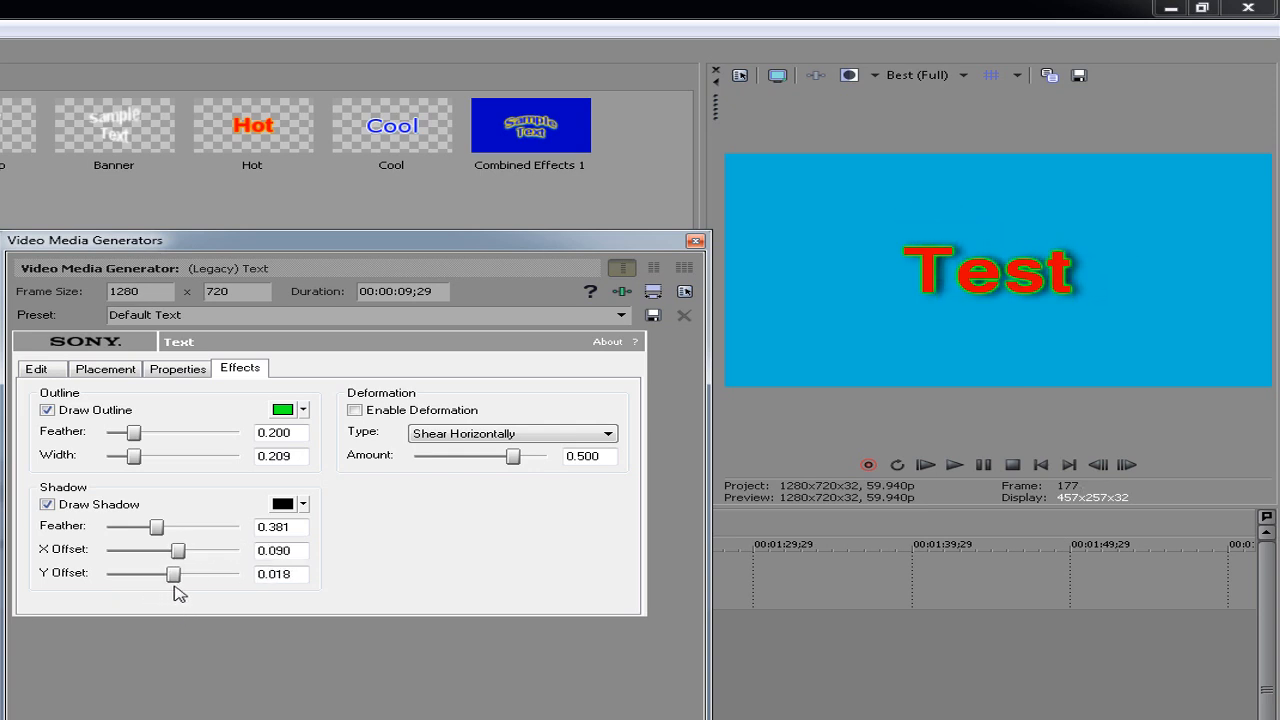
pyautogui.moveTo(370, 400)
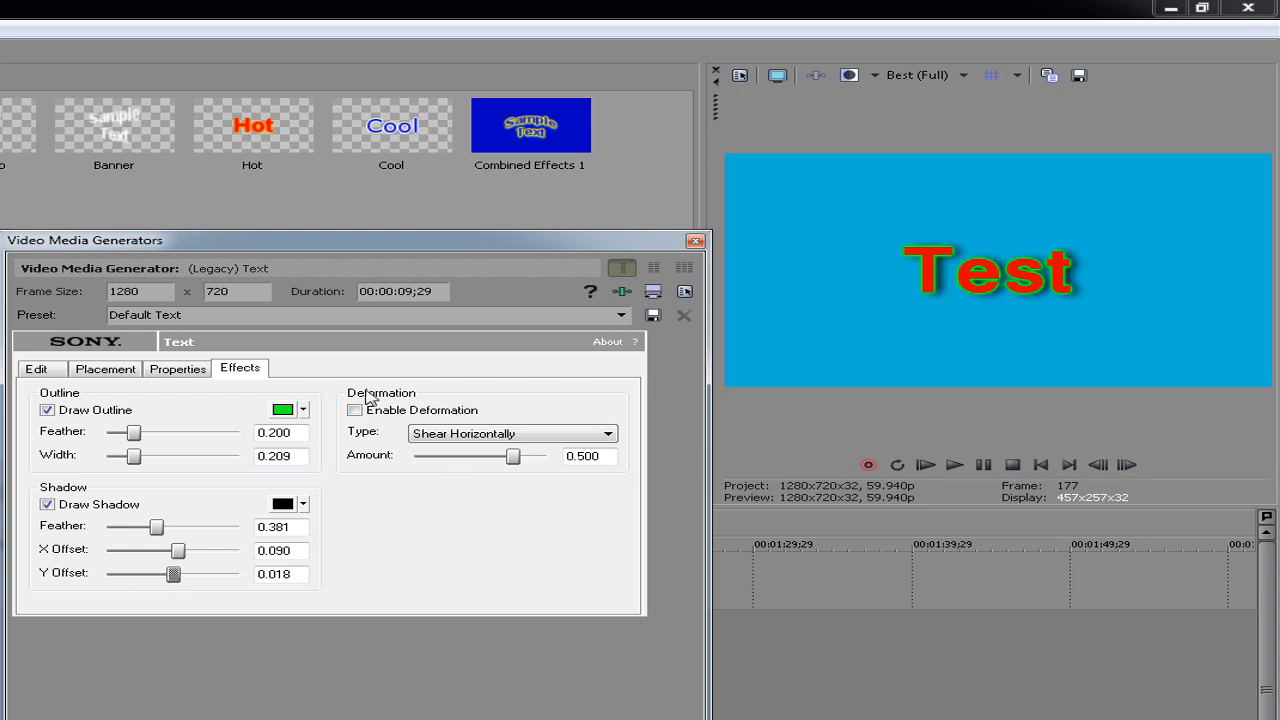
# Try deformation types such as Squish Bottom, keep the title undeformed, and close the generator
pyautogui.click(355, 410)
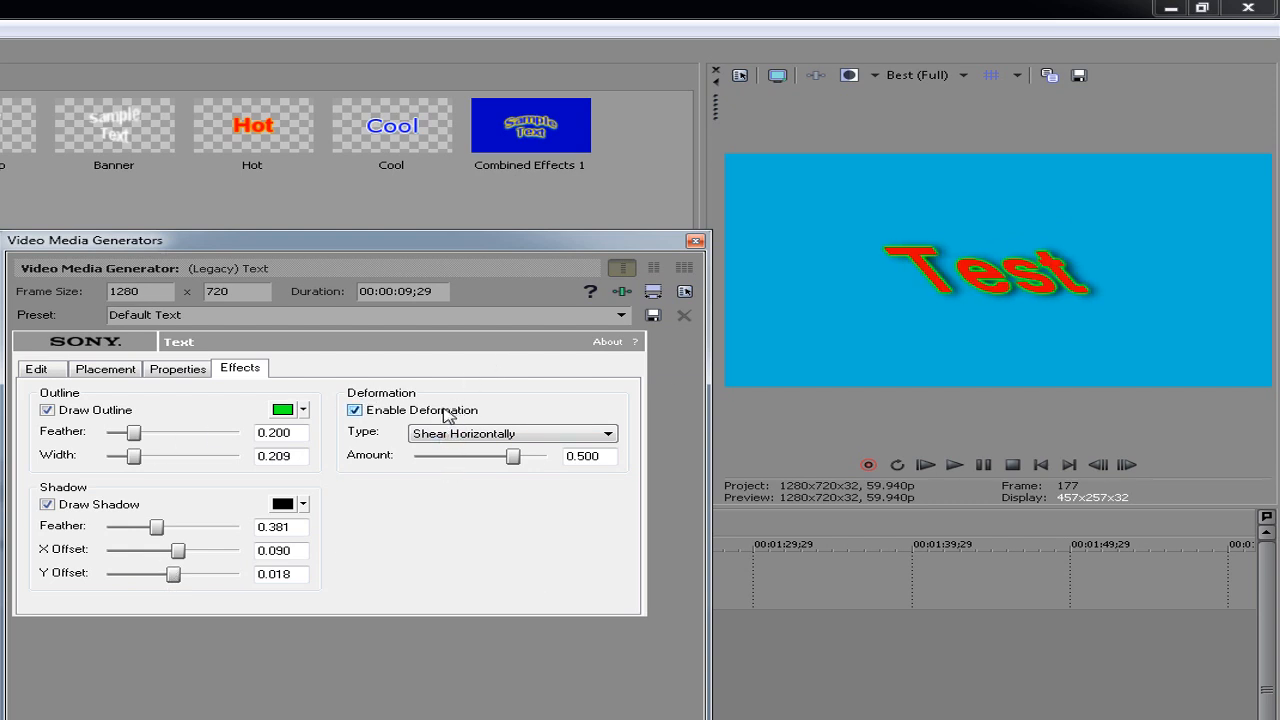
pyautogui.click(354, 410)
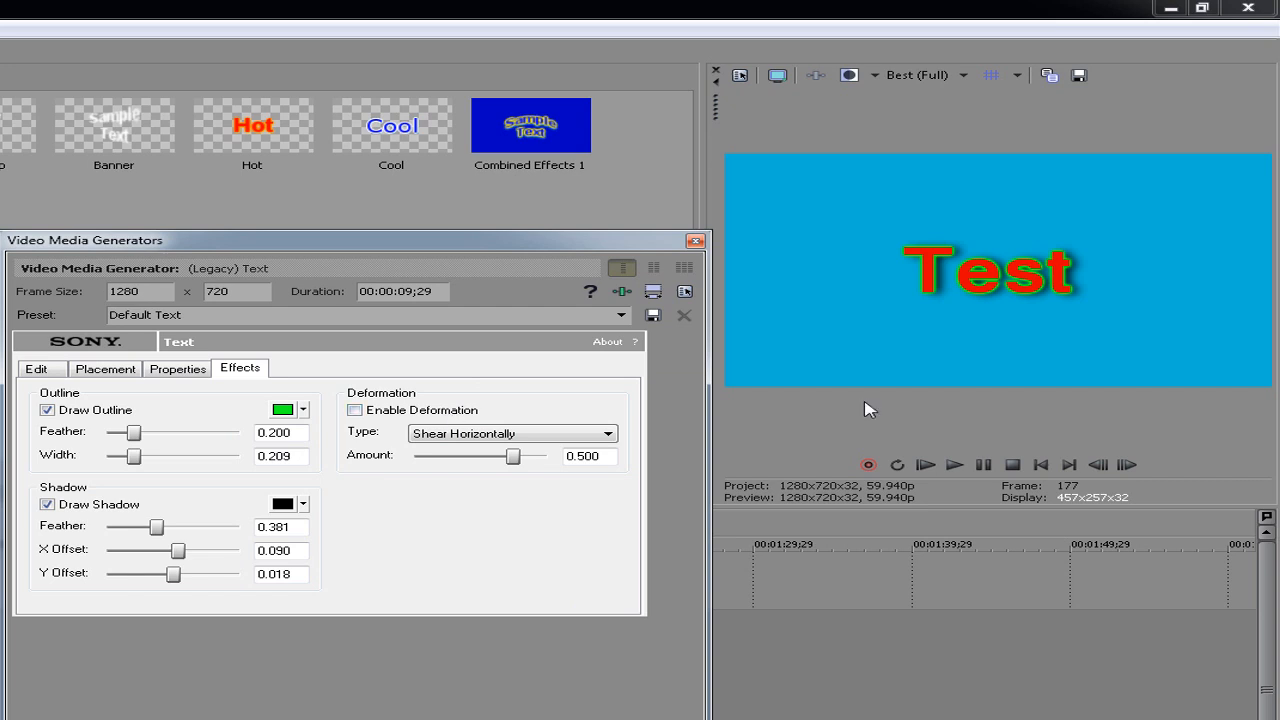
pyautogui.moveTo(455, 395)
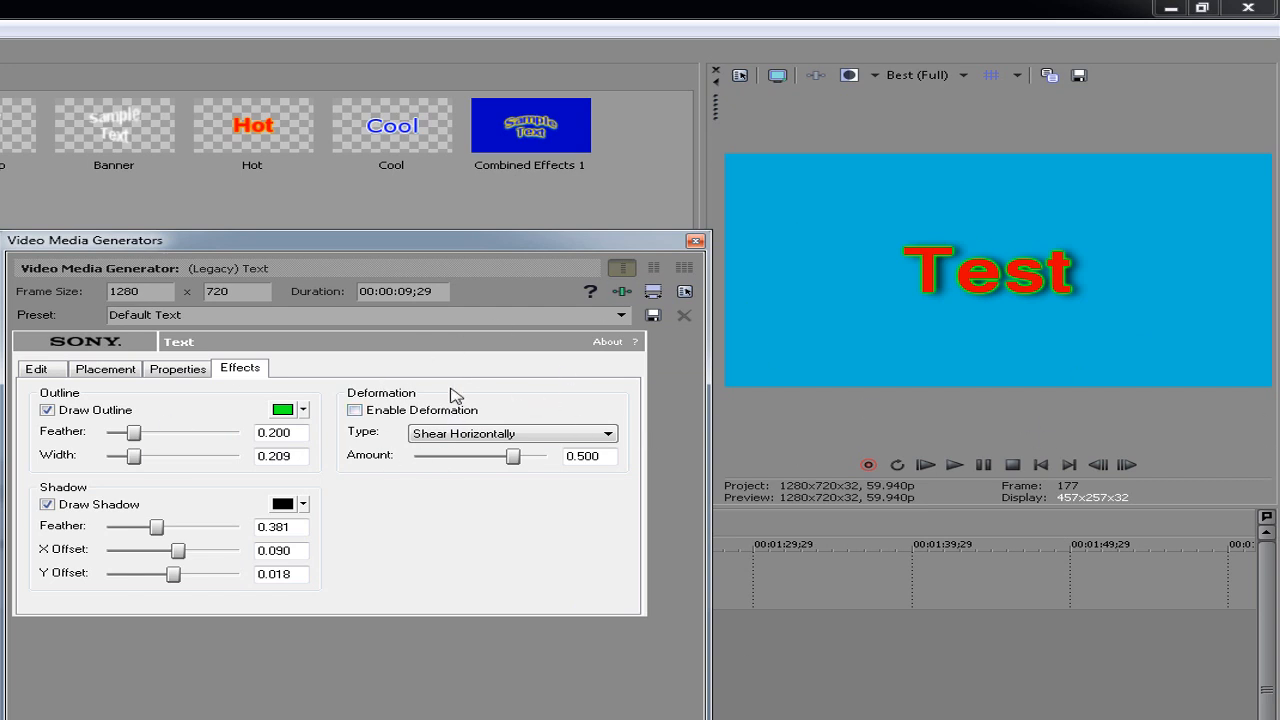
pyautogui.click(354, 410)
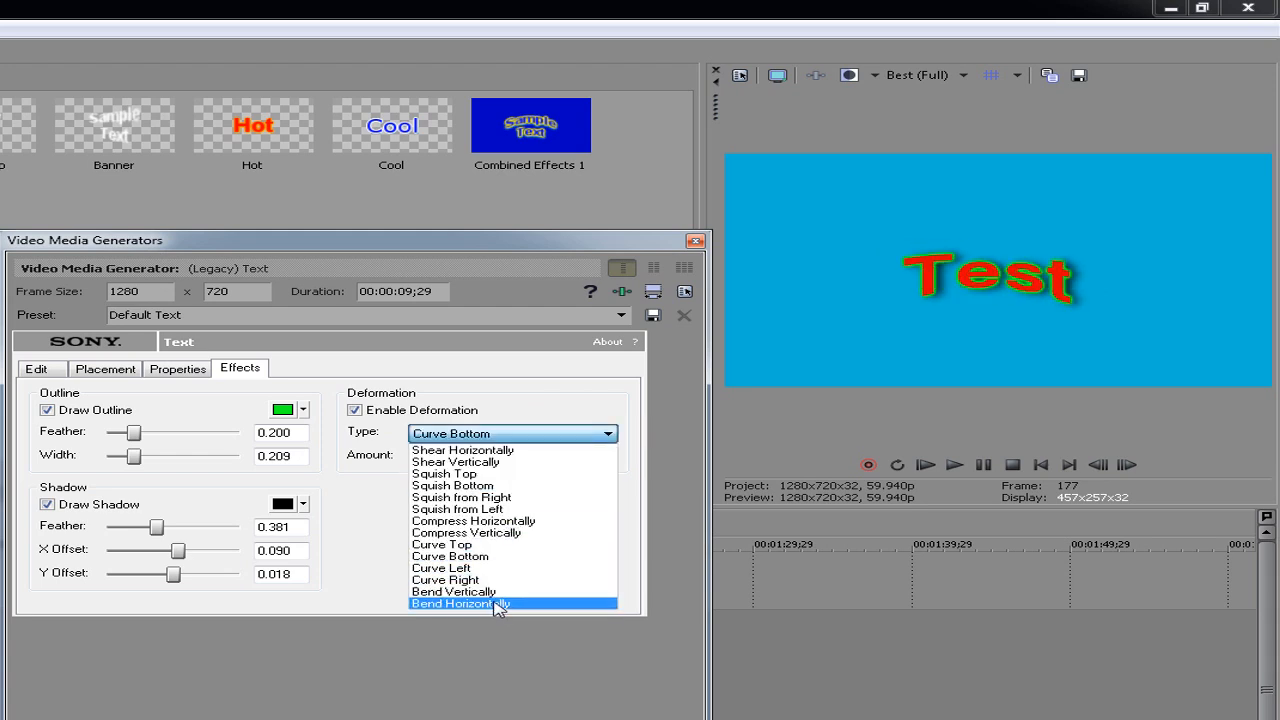
pyautogui.click(452, 485)
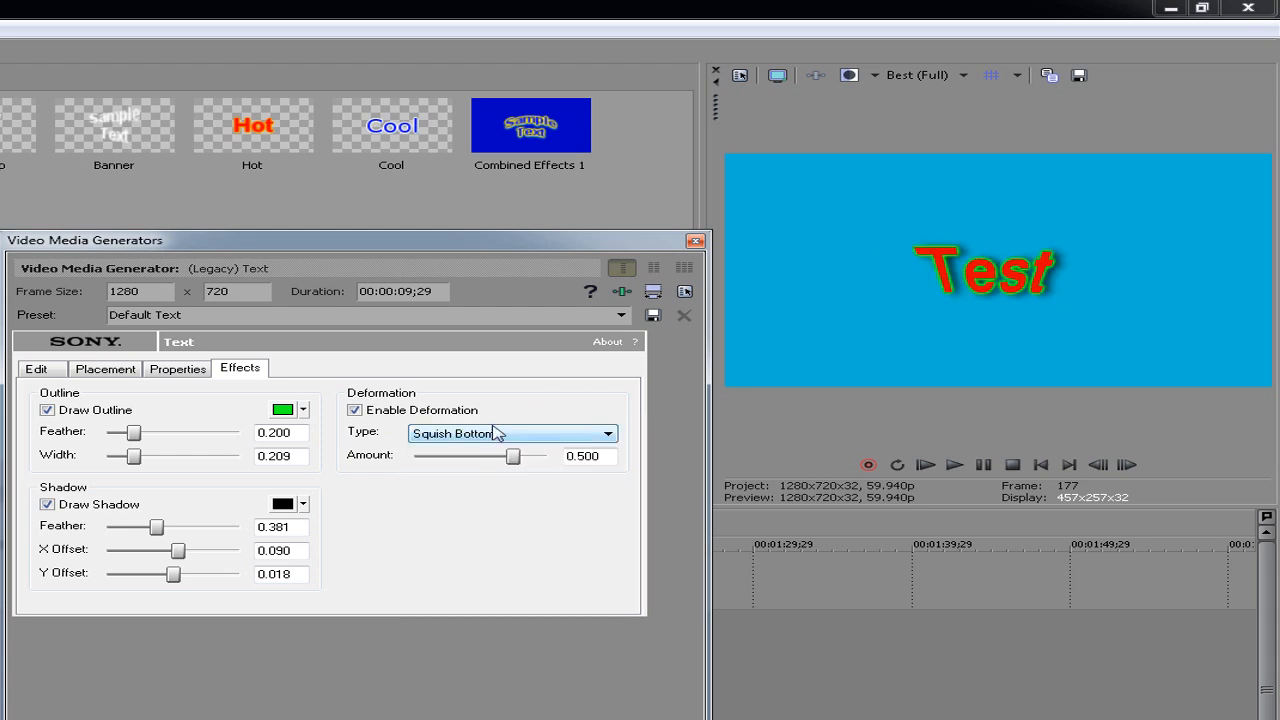
pyautogui.click(607, 433)
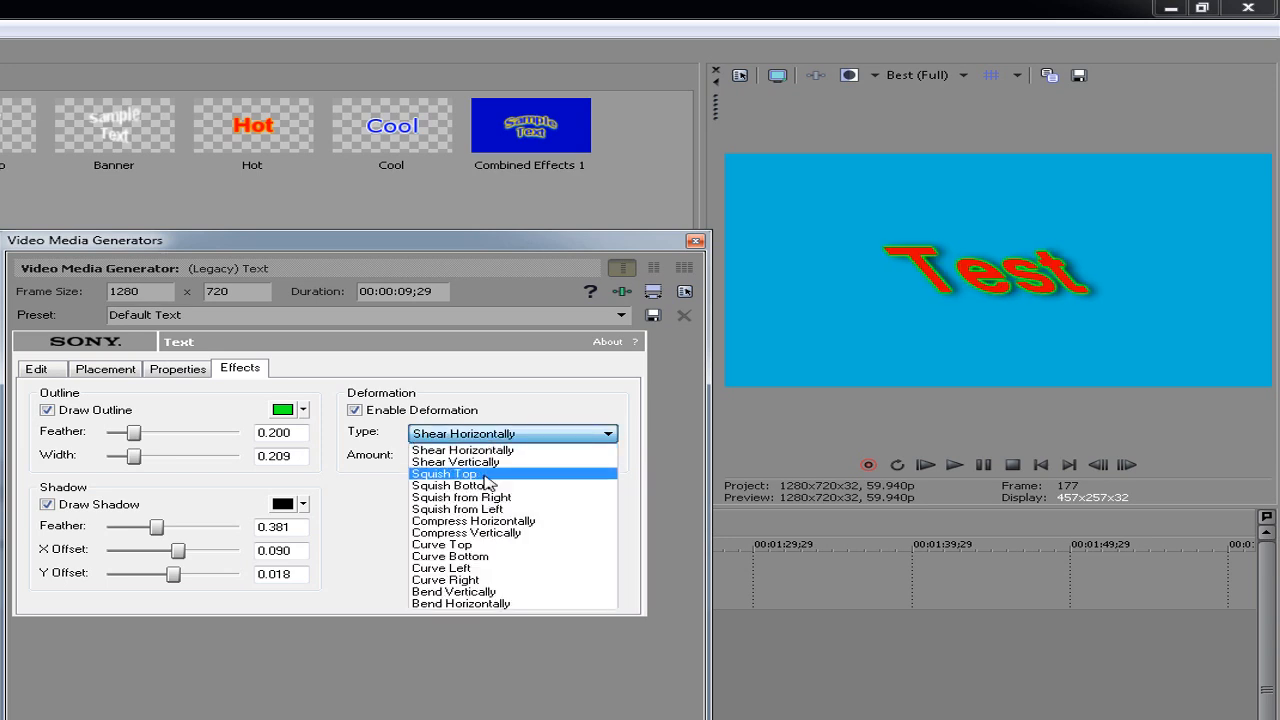
pyautogui.click(464, 461)
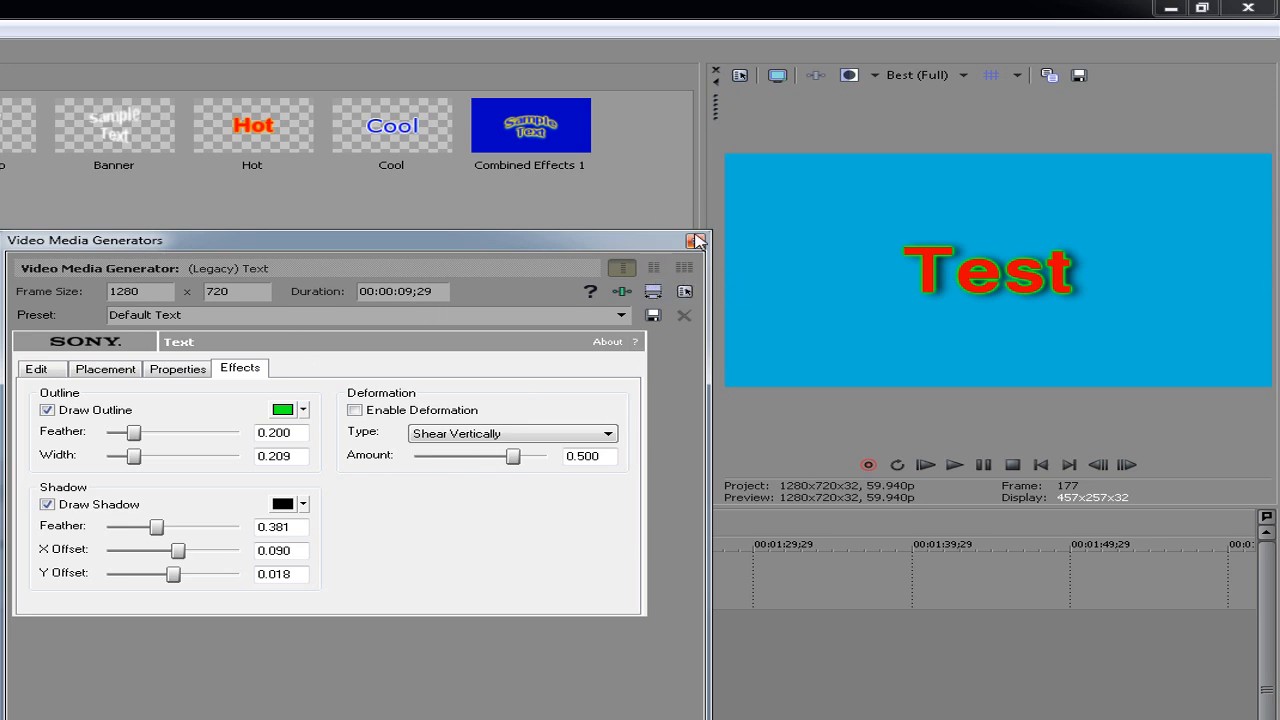
pyautogui.click(697, 240)
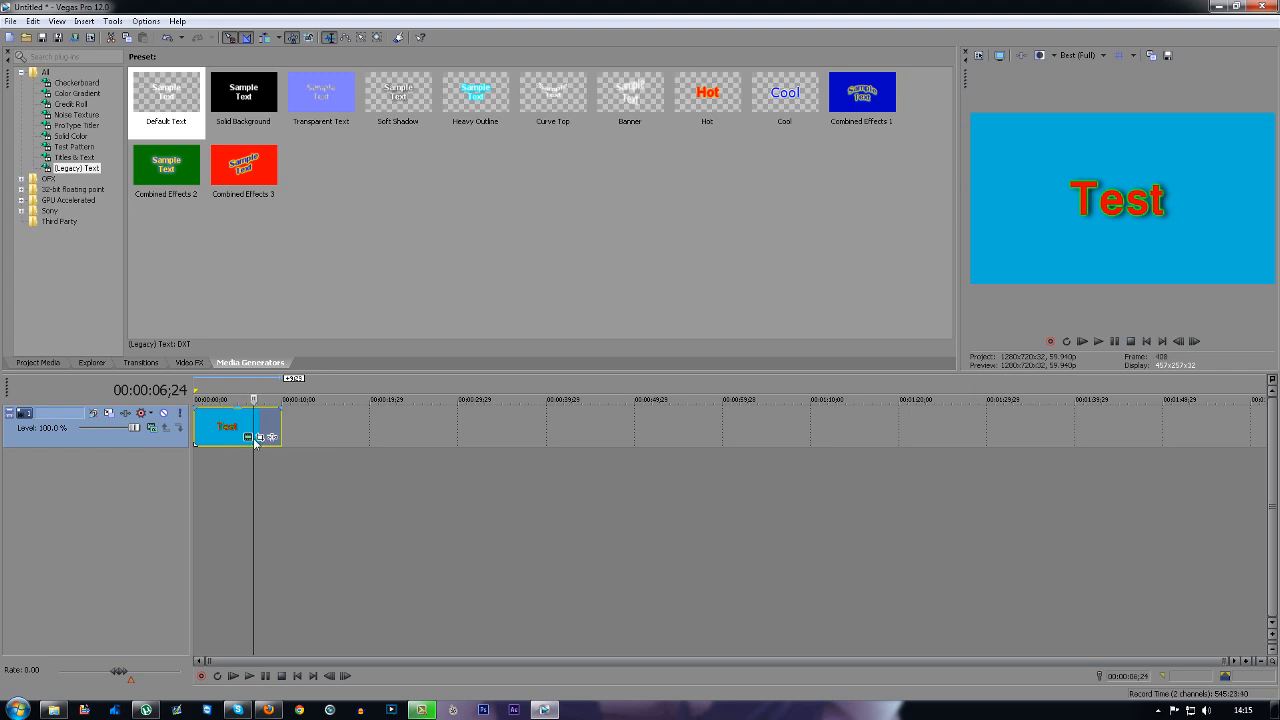
# Import the gameplay video through File > Open so it sits beneath the Test title
pyautogui.click(28, 37)
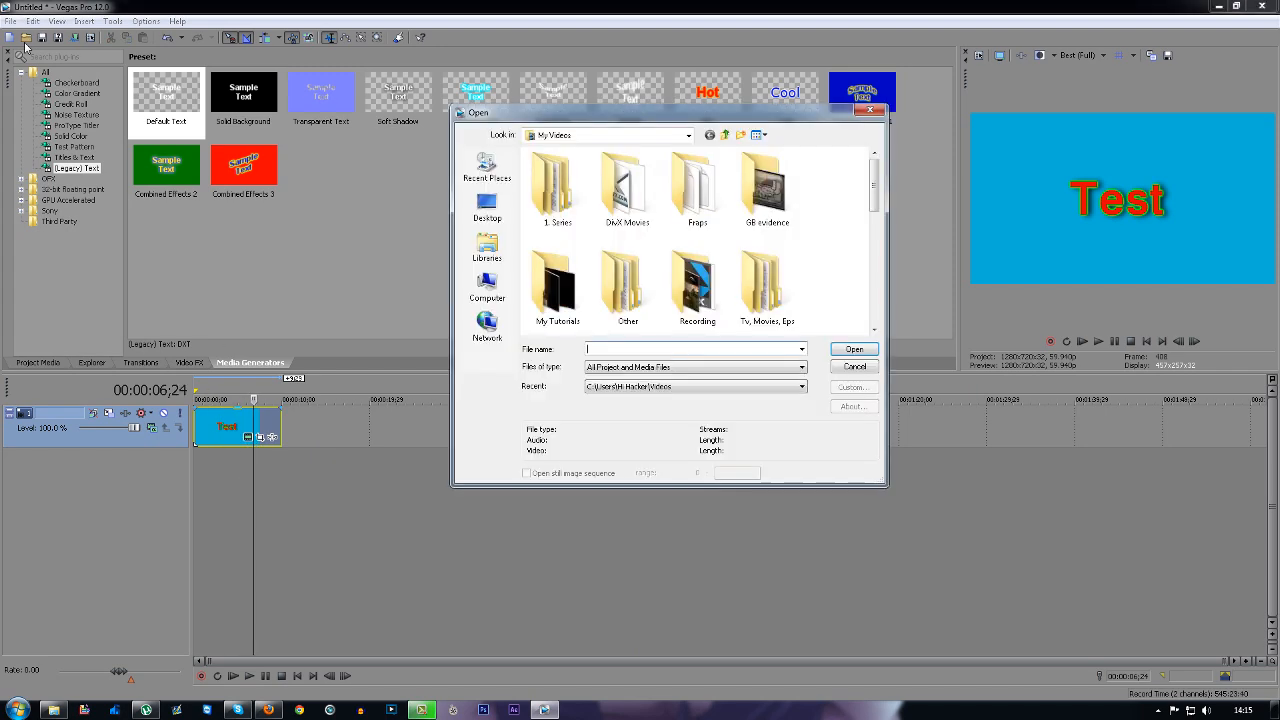
pyautogui.scroll(-3)
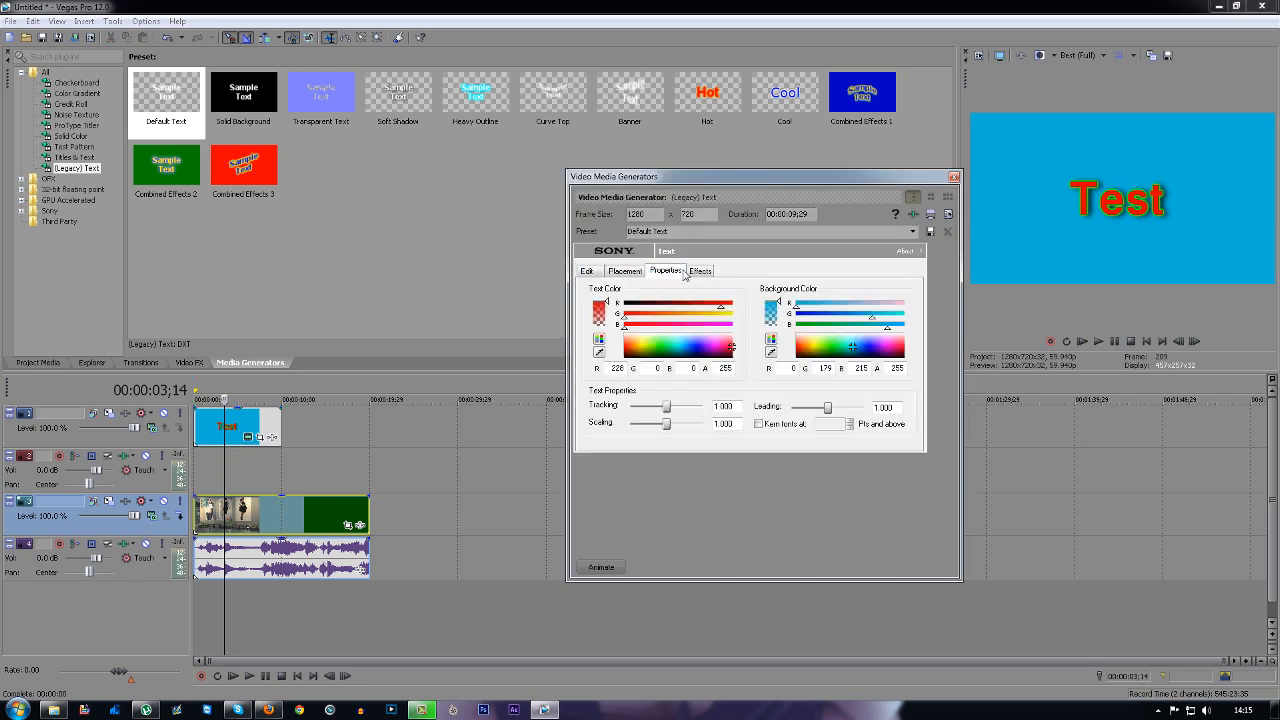
# Set the title background to black, review the Effects and Edit tabs, and close the settings
pyautogui.click(853, 347)
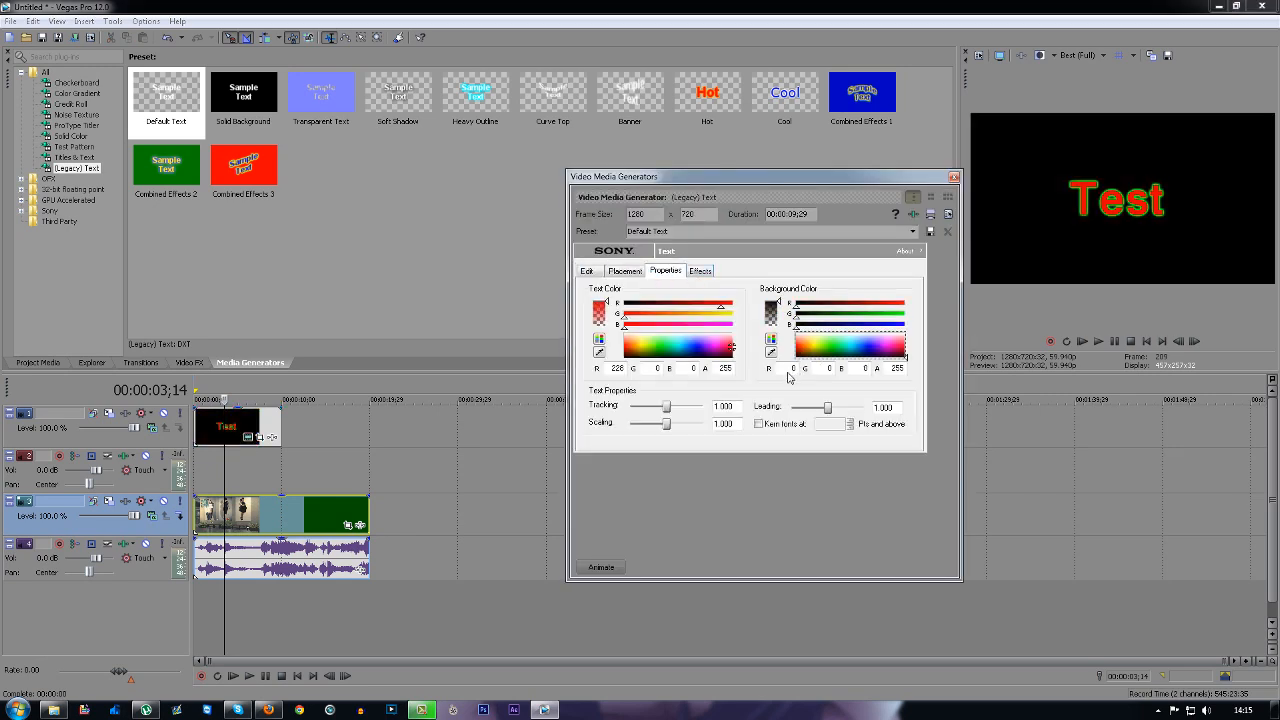
pyautogui.click(700, 270)
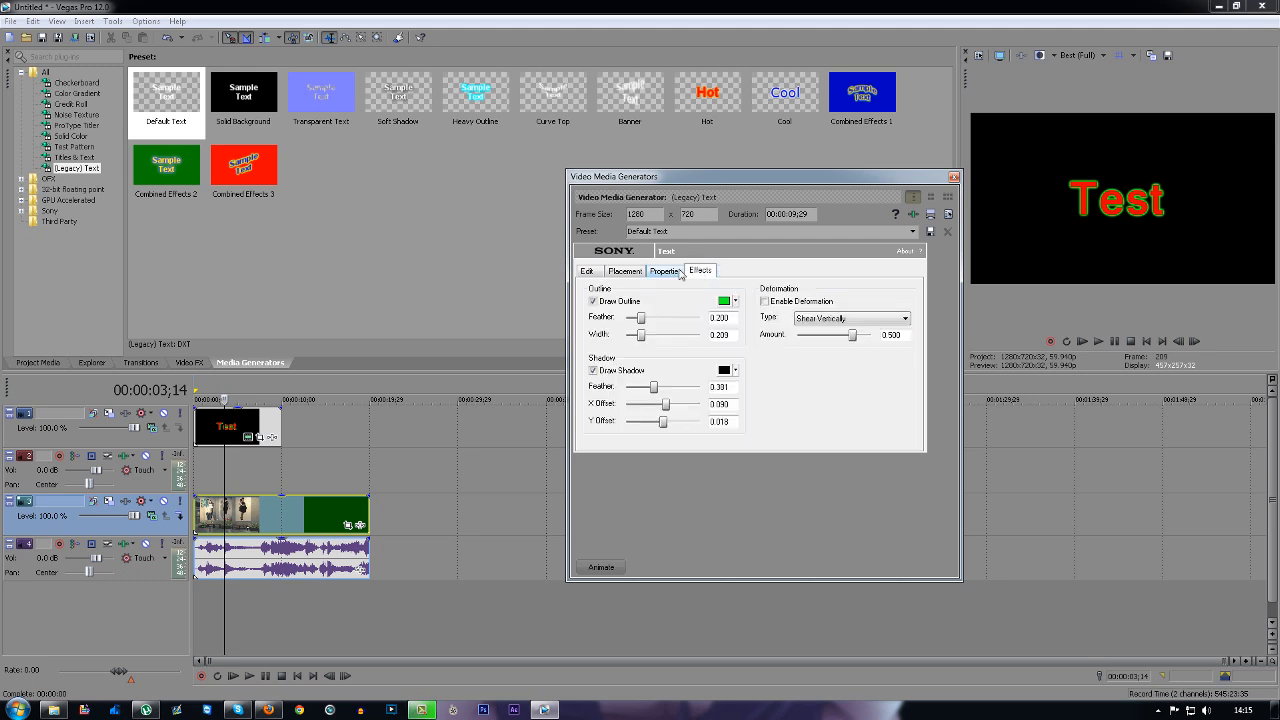
pyautogui.click(588, 271)
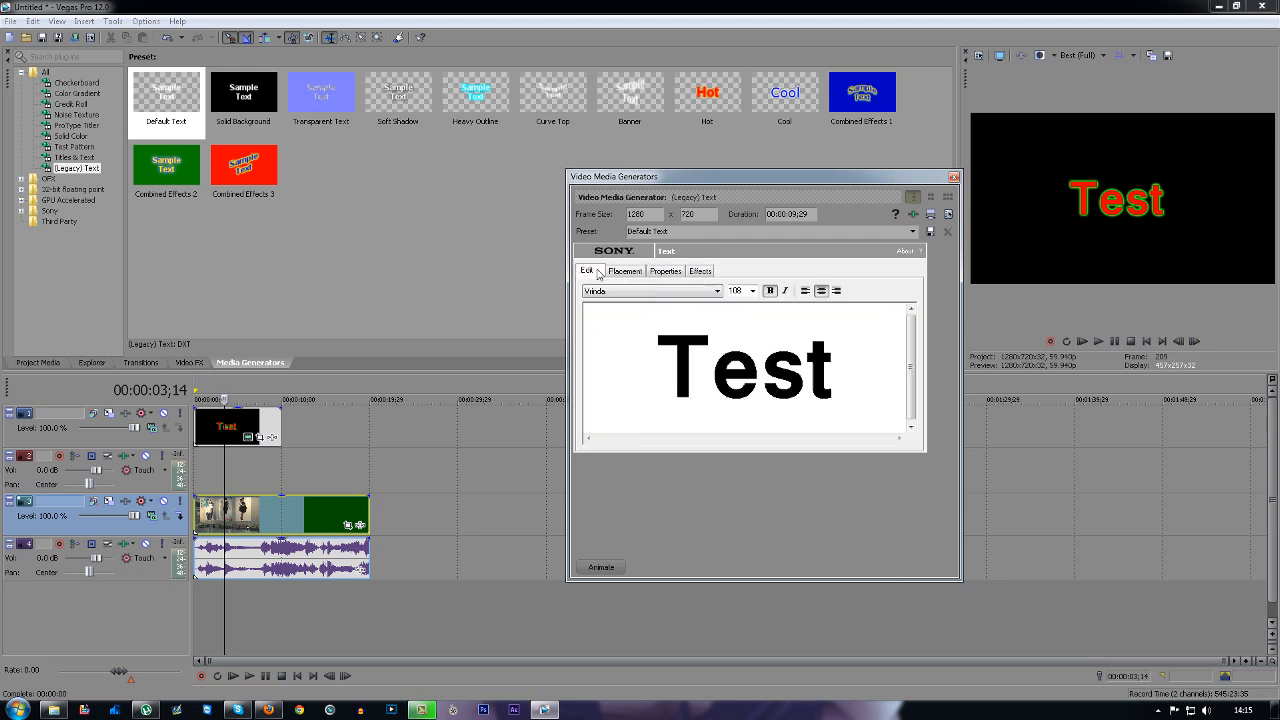
pyautogui.moveTo(1143, 139)
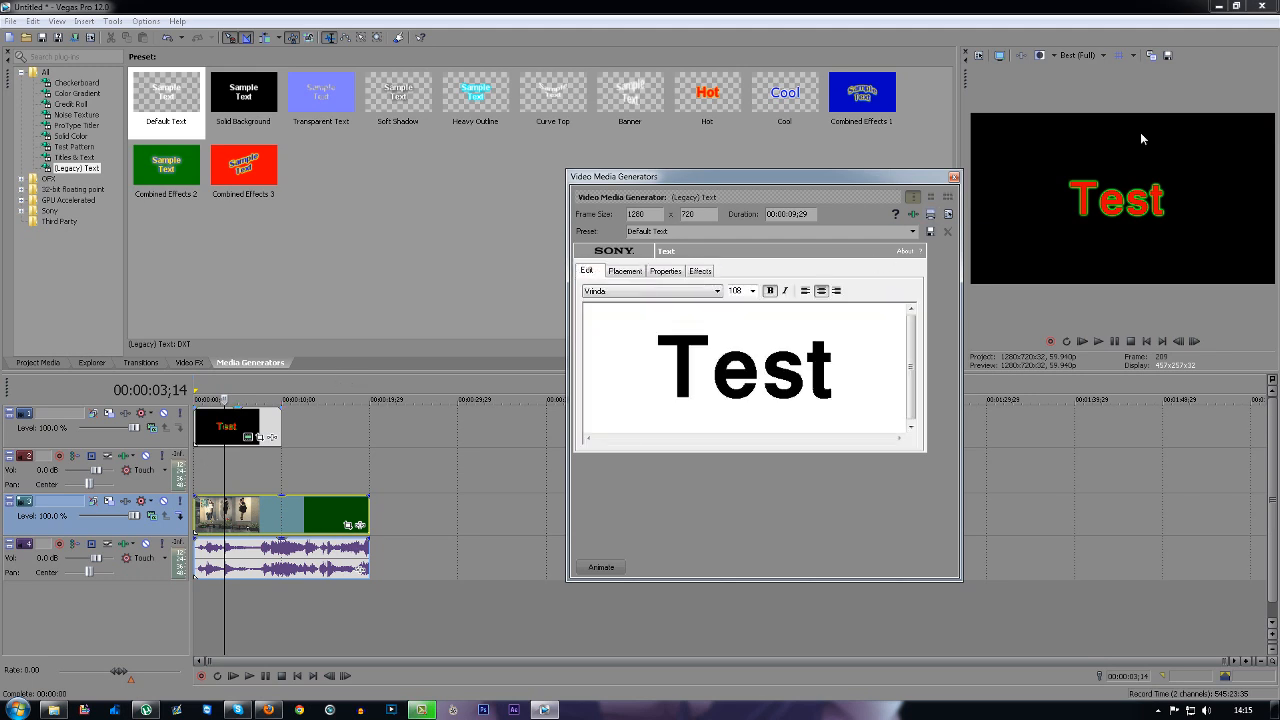
pyautogui.click(953, 177)
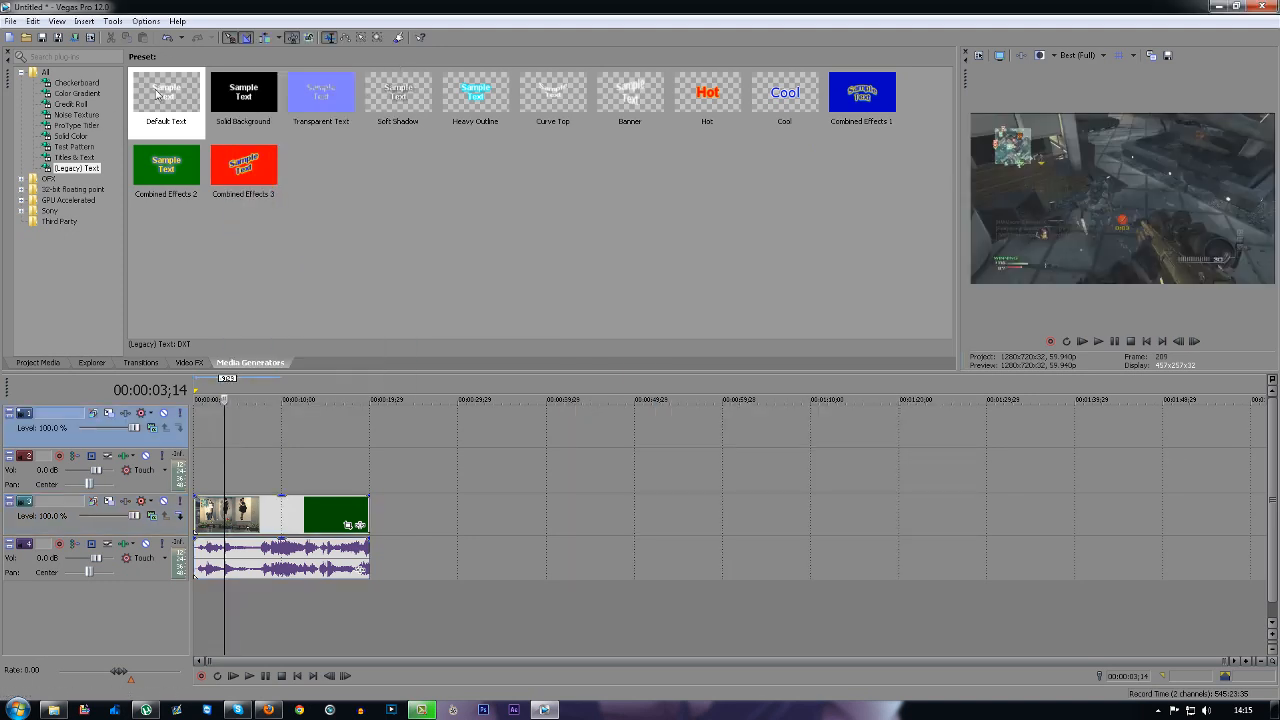
# Add a Default Text 'Sample Text' title and open its placement settings
pyautogui.doubleClick(166, 95)
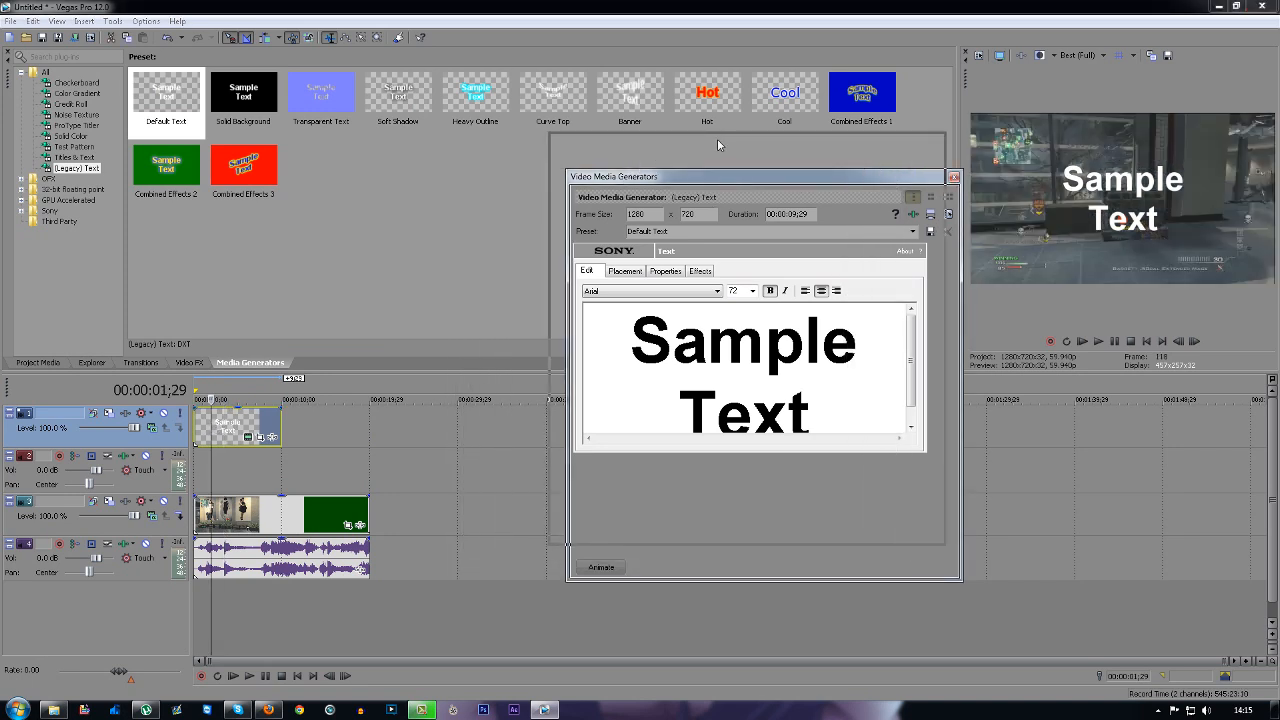
pyautogui.moveTo(755, 176); pyautogui.dragTo(747, 140)
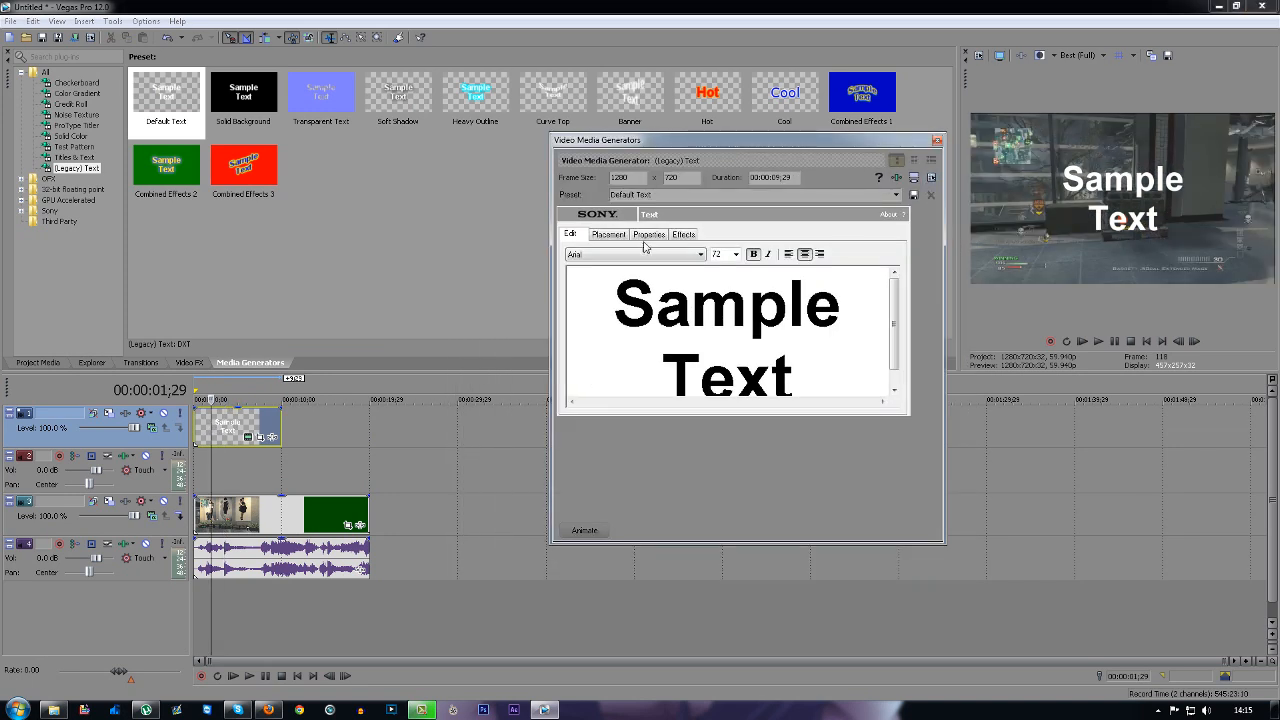
pyautogui.click(608, 233)
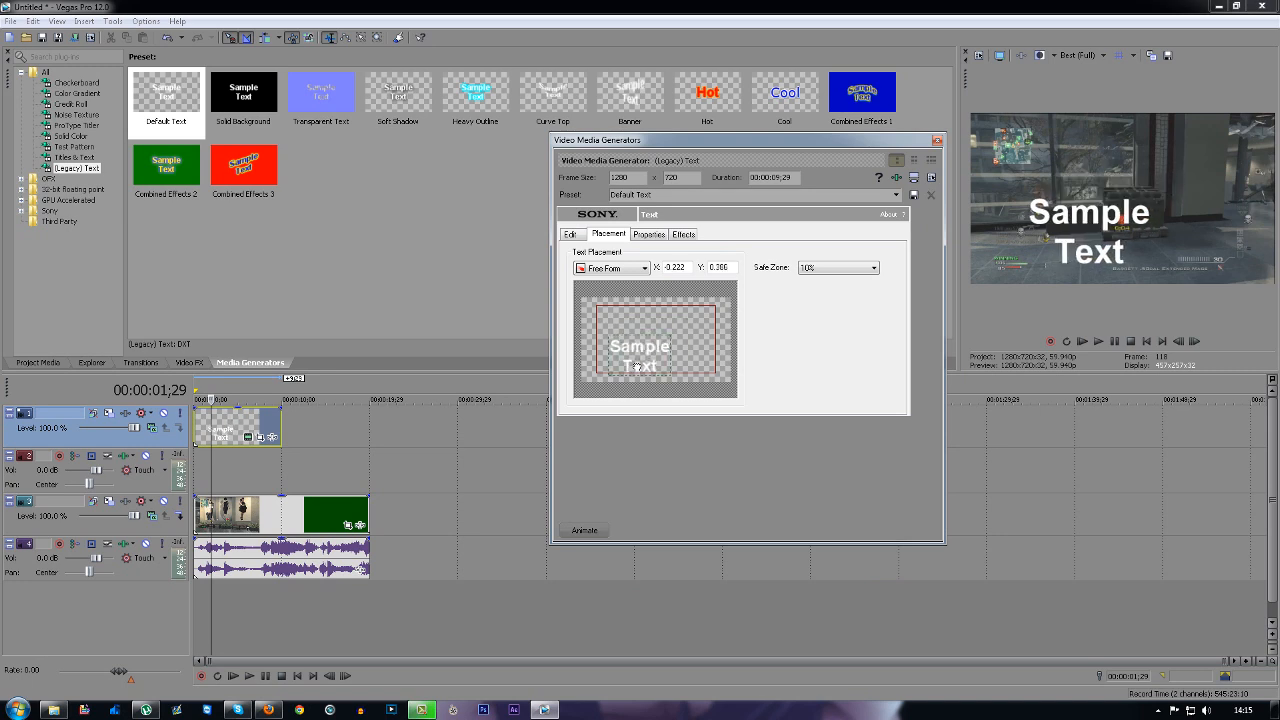
# Position Sample Text near the frame centre, slightly high, and close the settings
pyautogui.moveTo(640, 350); pyautogui.dragTo(725, 355)
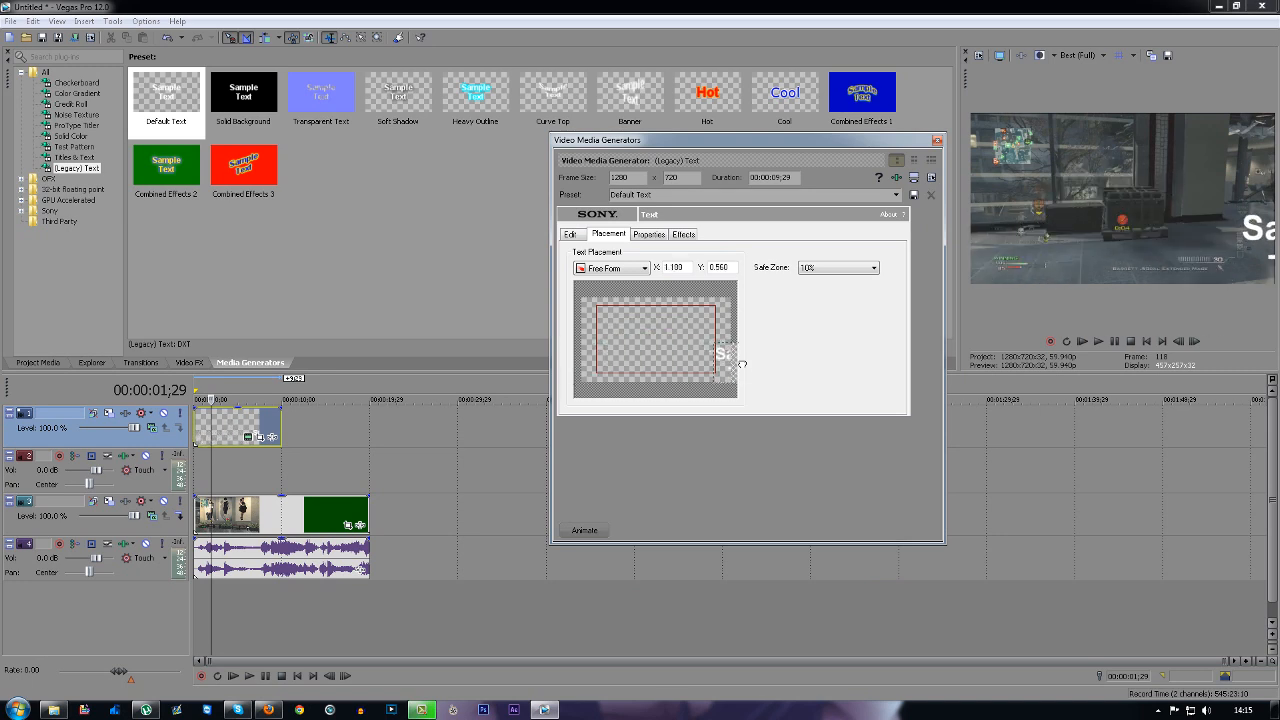
pyautogui.moveTo(722, 355); pyautogui.dragTo(659, 345)
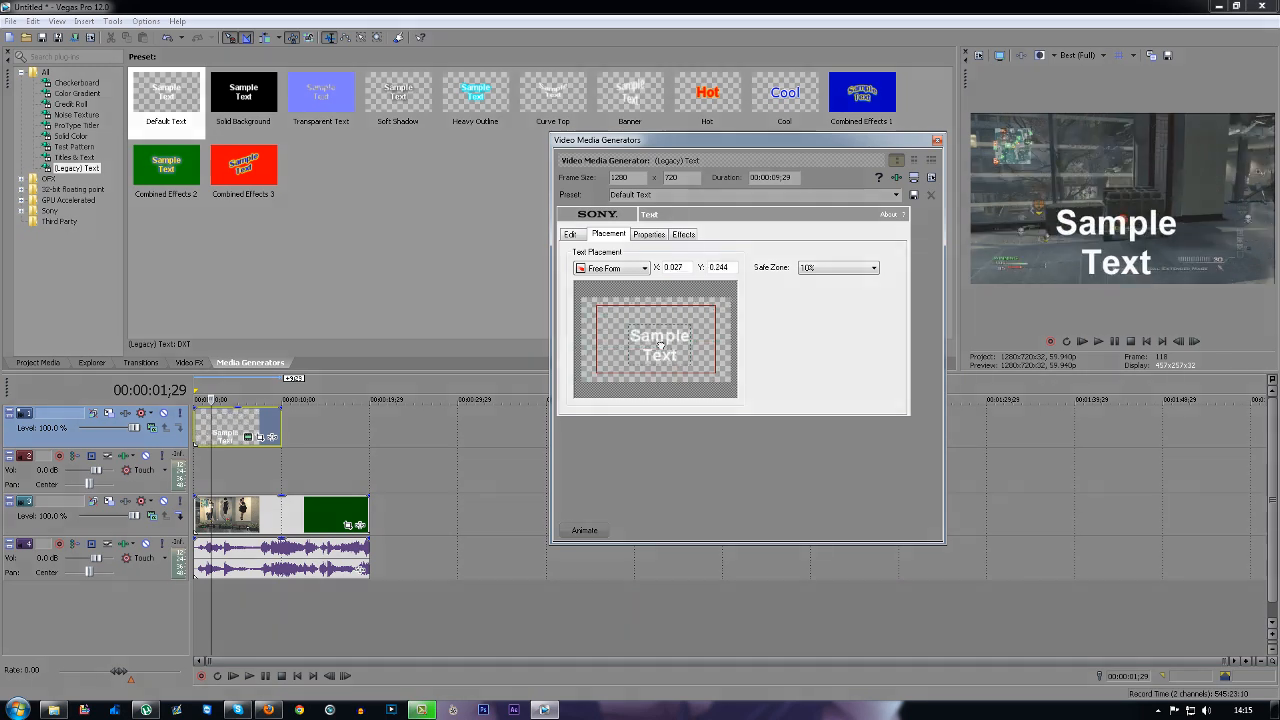
pyautogui.click(930, 195)
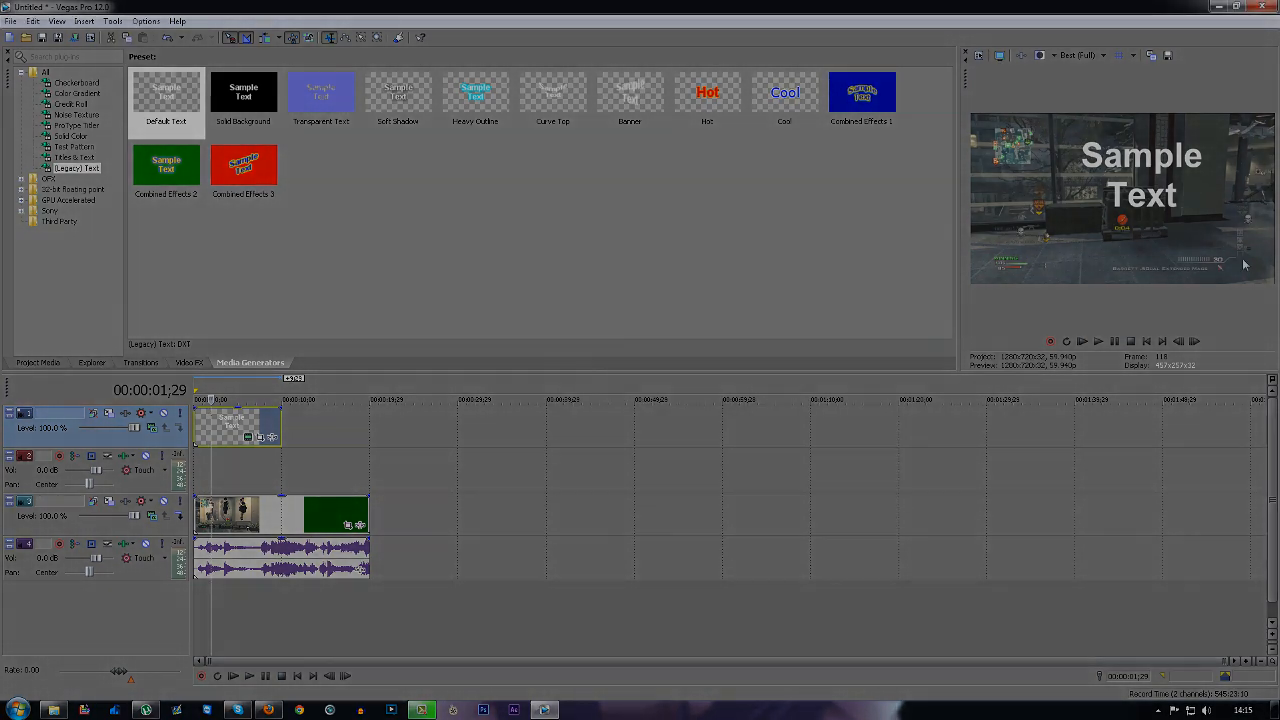